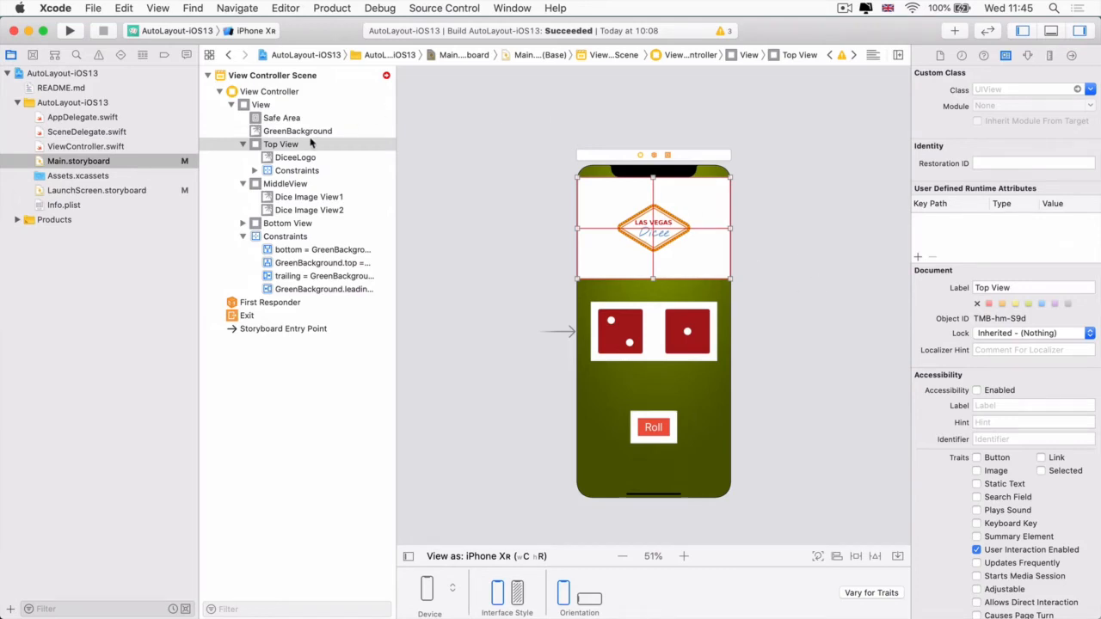
Select MiddleView, then the DiceeLogo image in the outline and on the canvas.
left_click(285, 183)
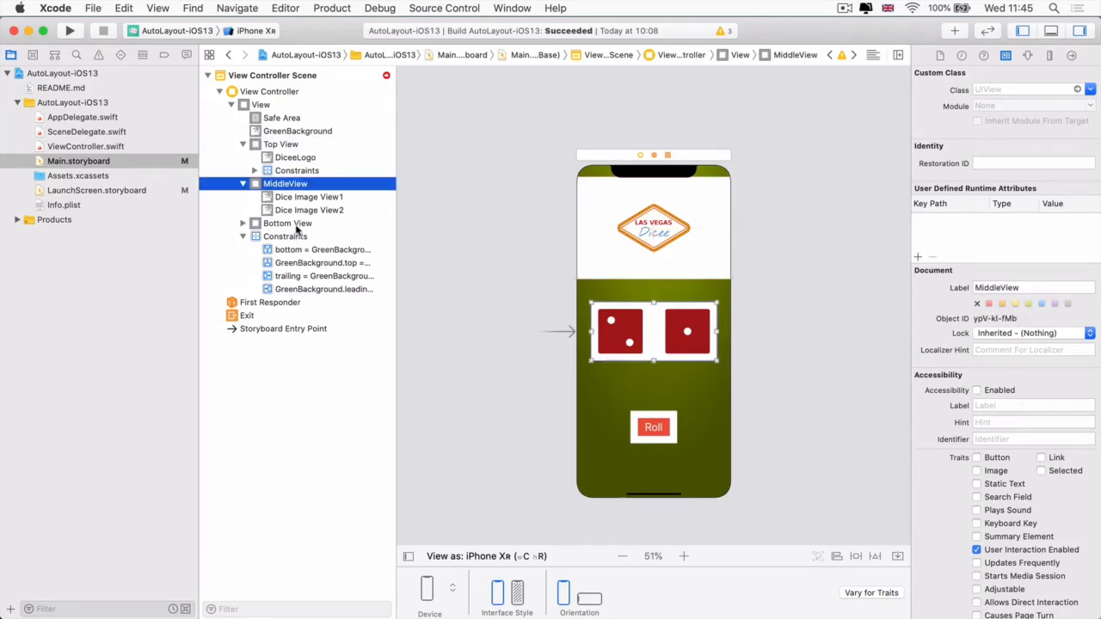
left_click(295, 157)
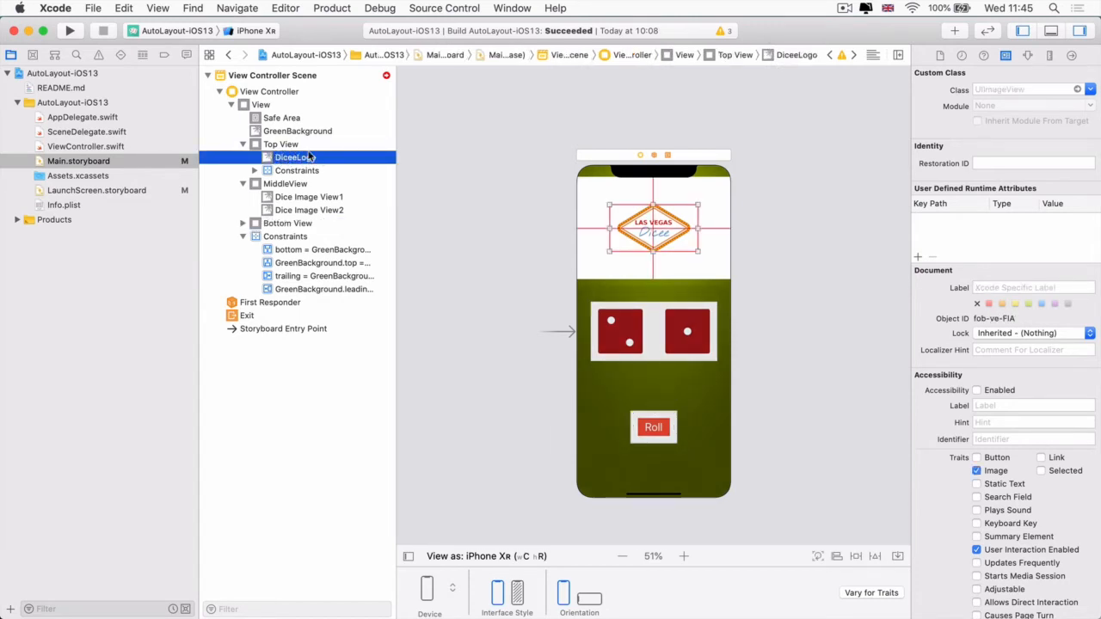
left_click(281, 144)
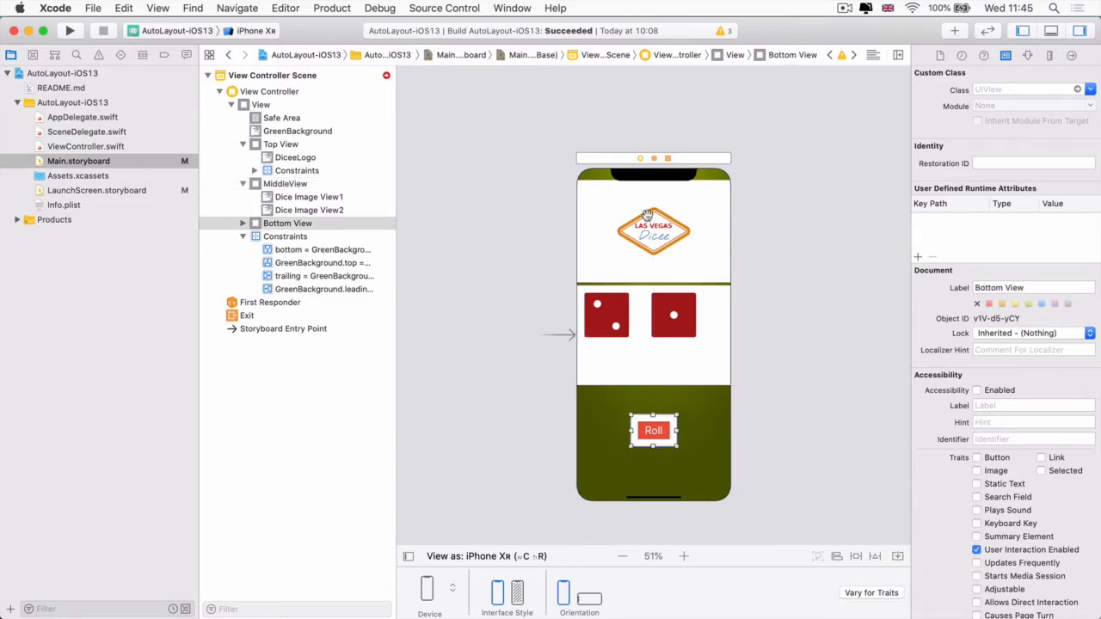
left_click(653, 230)
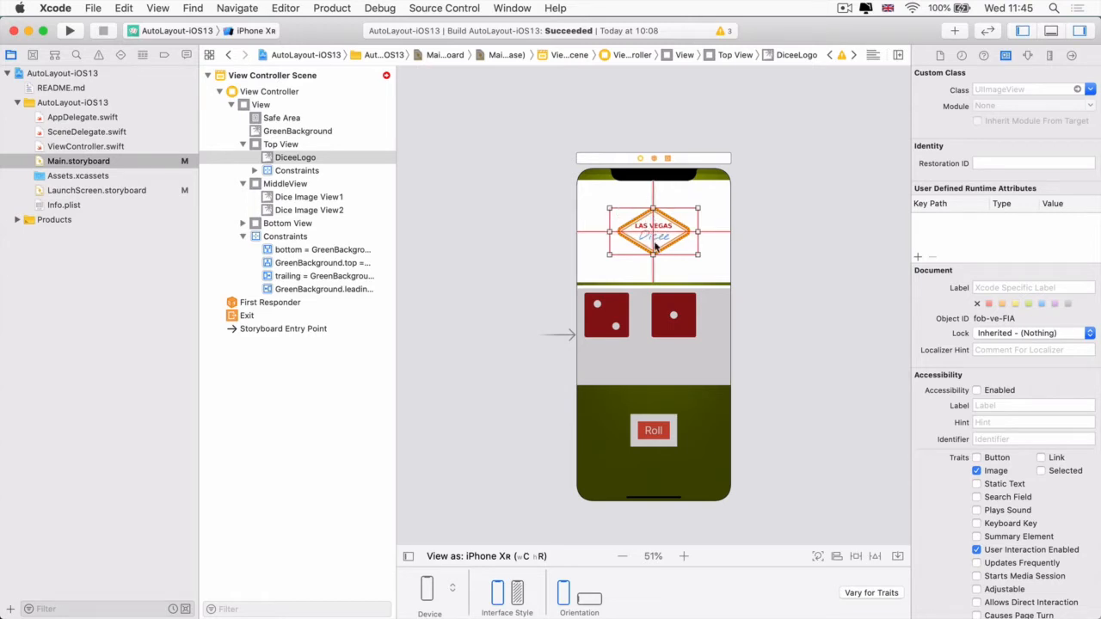
mouse_move(719, 197)
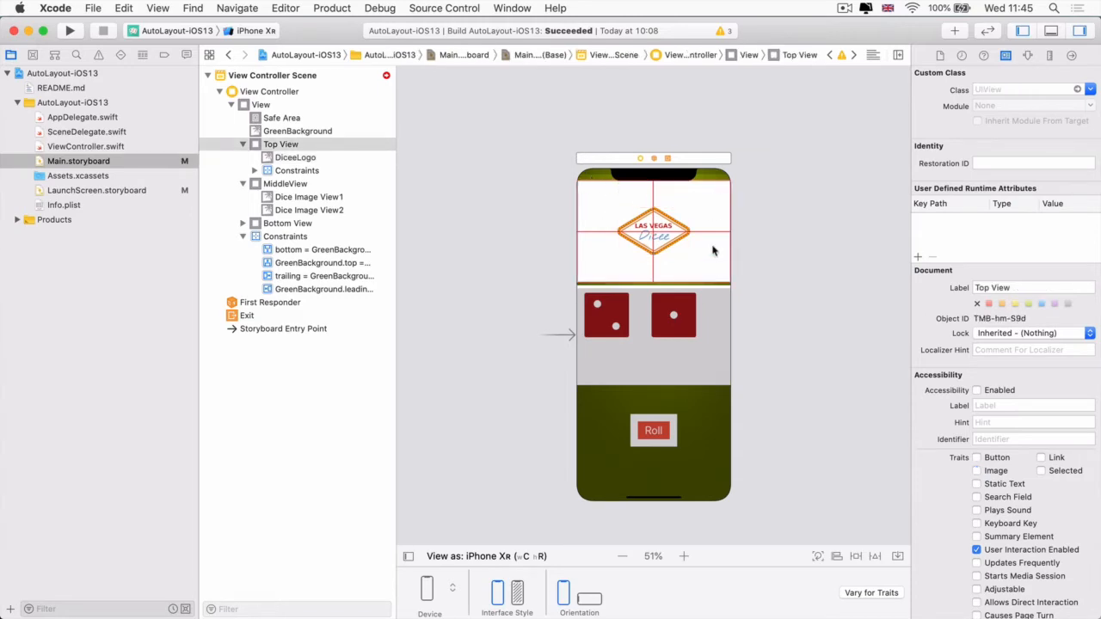
mouse_move(775, 308)
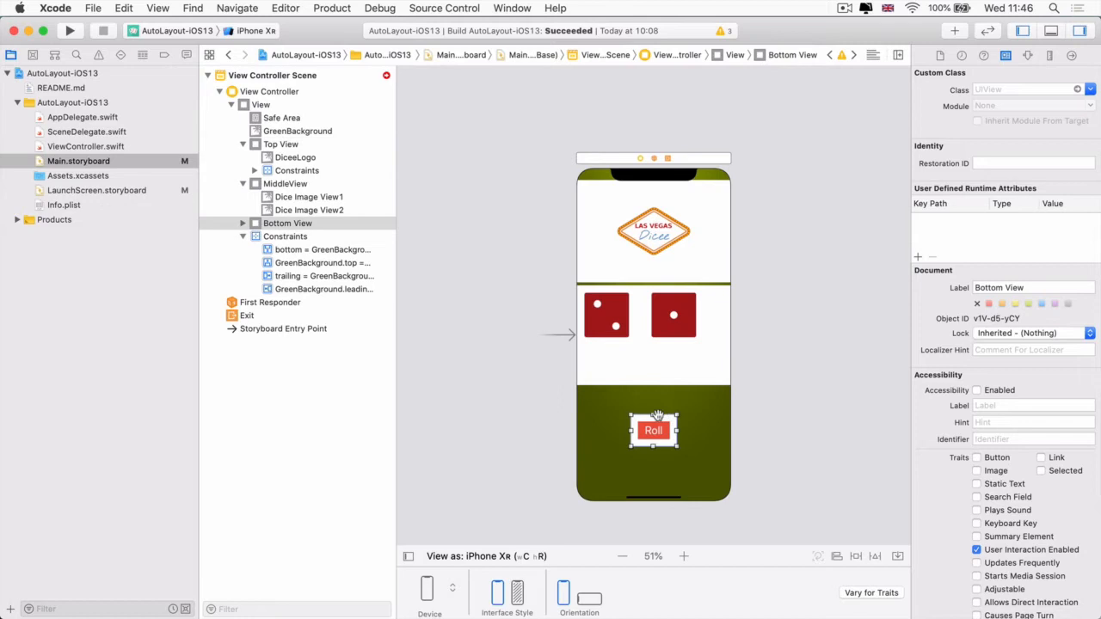
Stretch Bottom View to the screen's lower edges, then select the second dice image.
left_click_drag(654, 430, 653, 404)
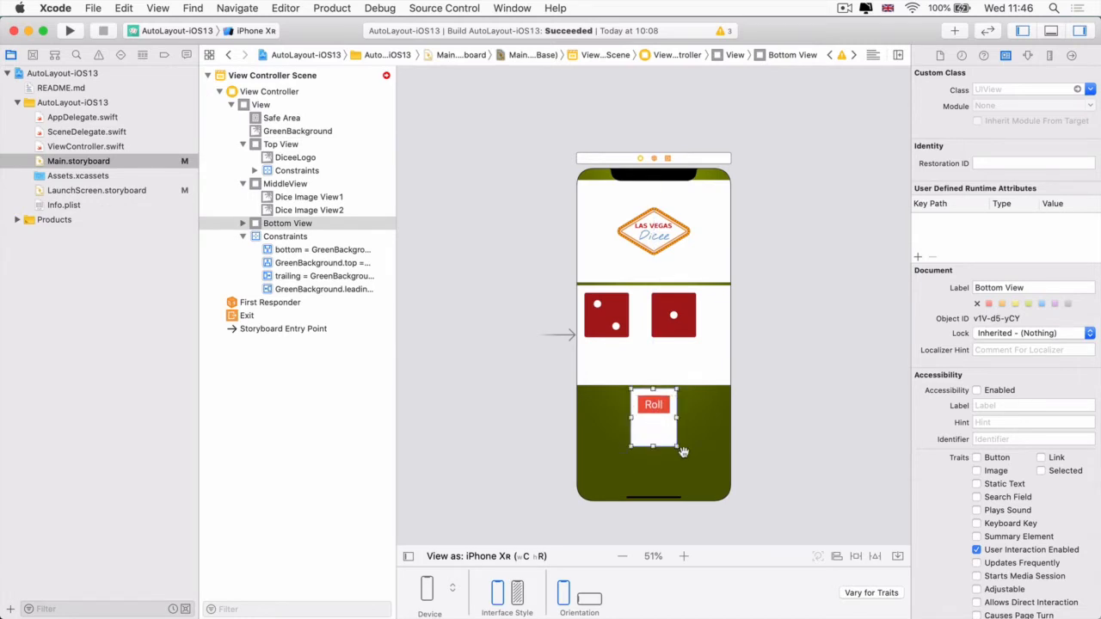
left_click_drag(653, 448, 732, 490)
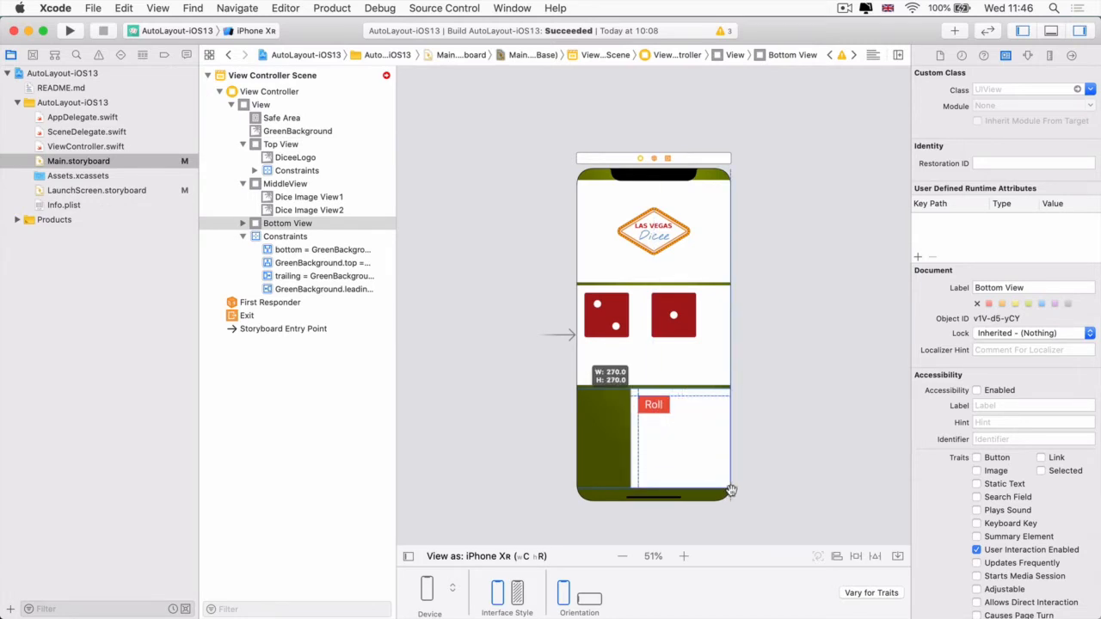
left_click_drag(731, 491, 578, 492)
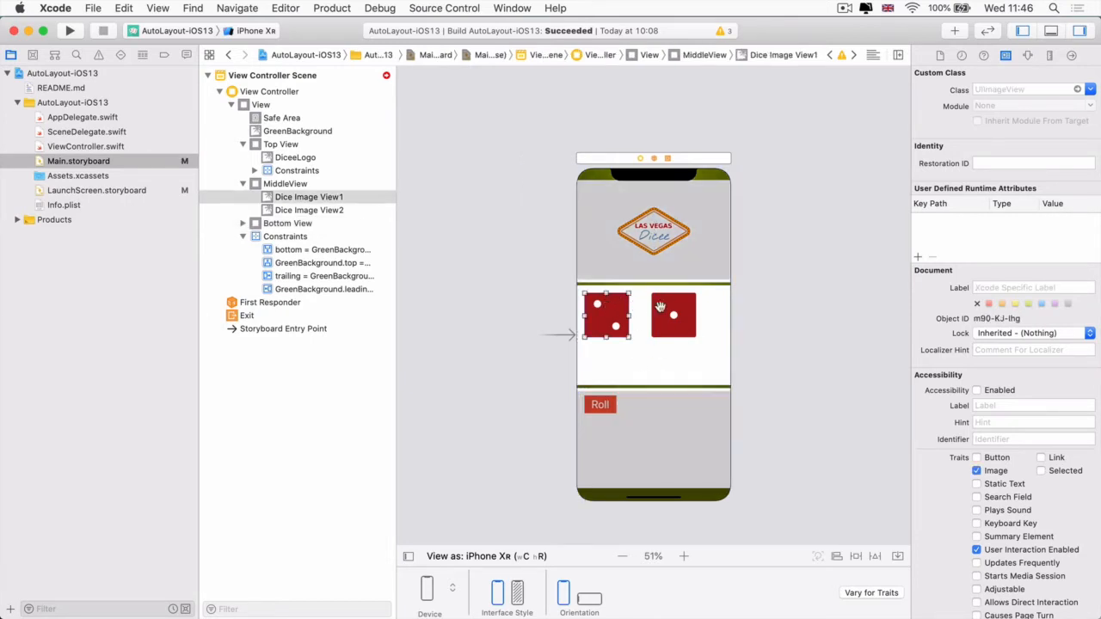
left_click(674, 314)
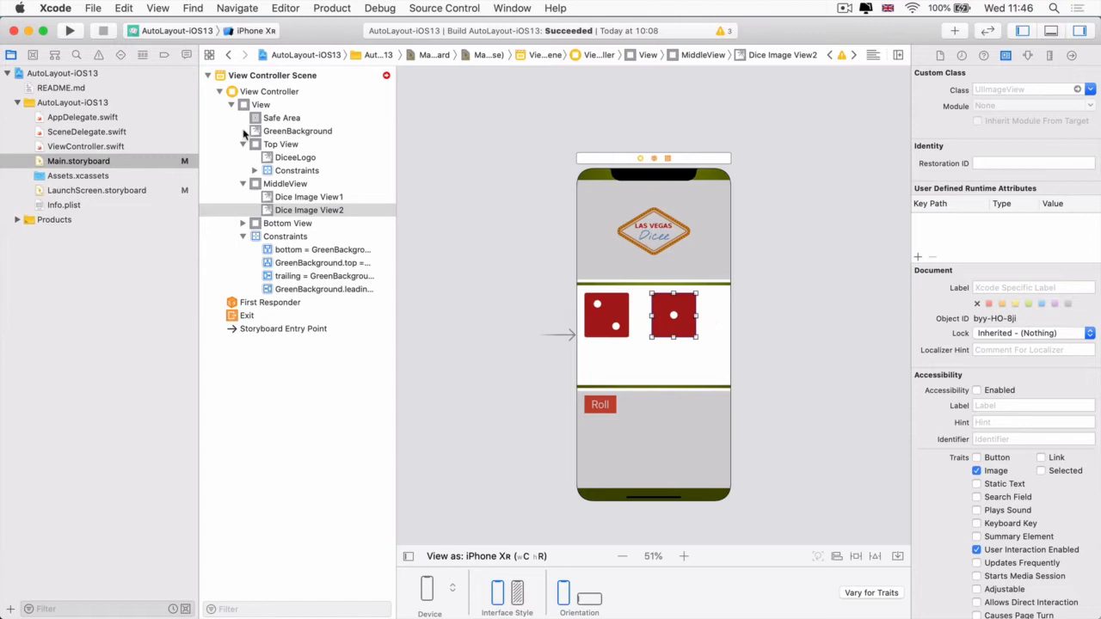
Select Top View, MiddleView and Bottom View together and embed them in a Stack View.
left_click(280, 144)
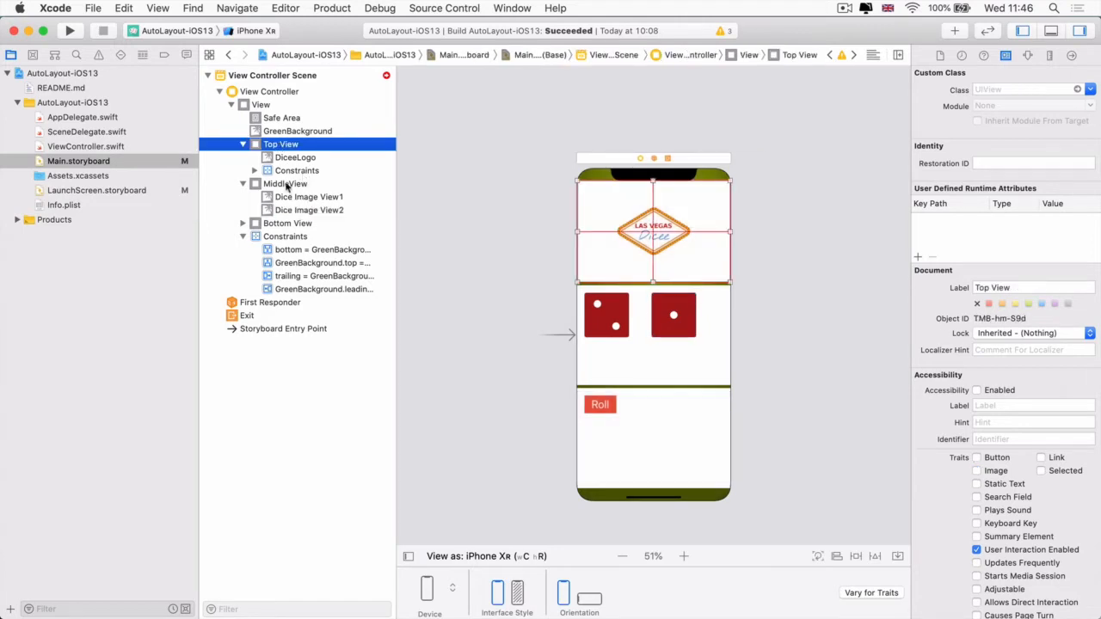
left_click(285, 183)
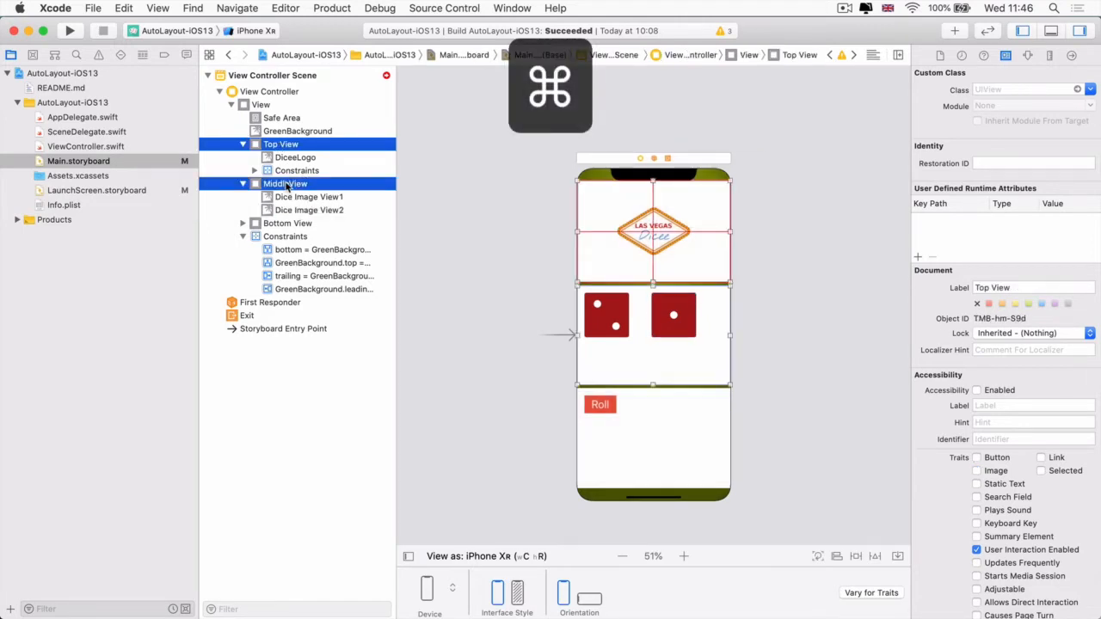
left_click(287, 223)
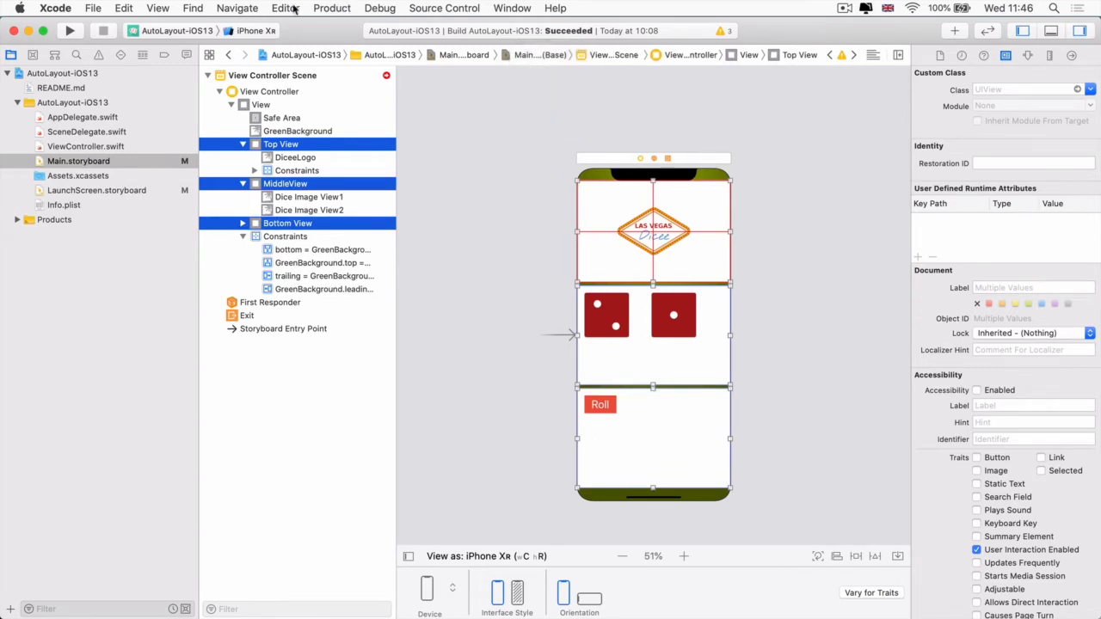
left_click(285, 8)
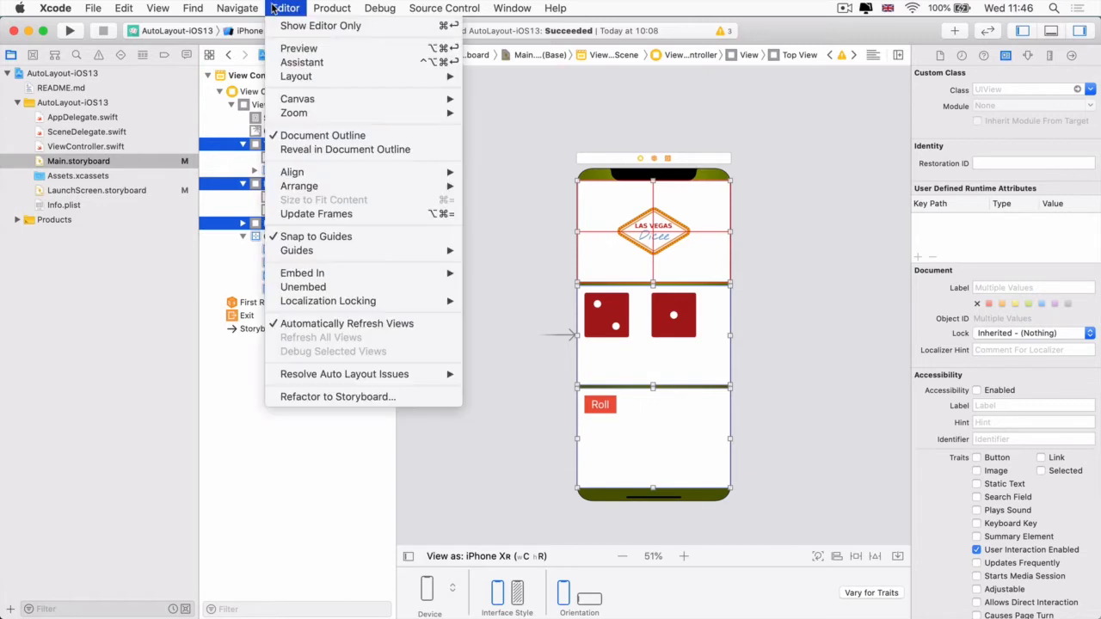
mouse_move(302, 272)
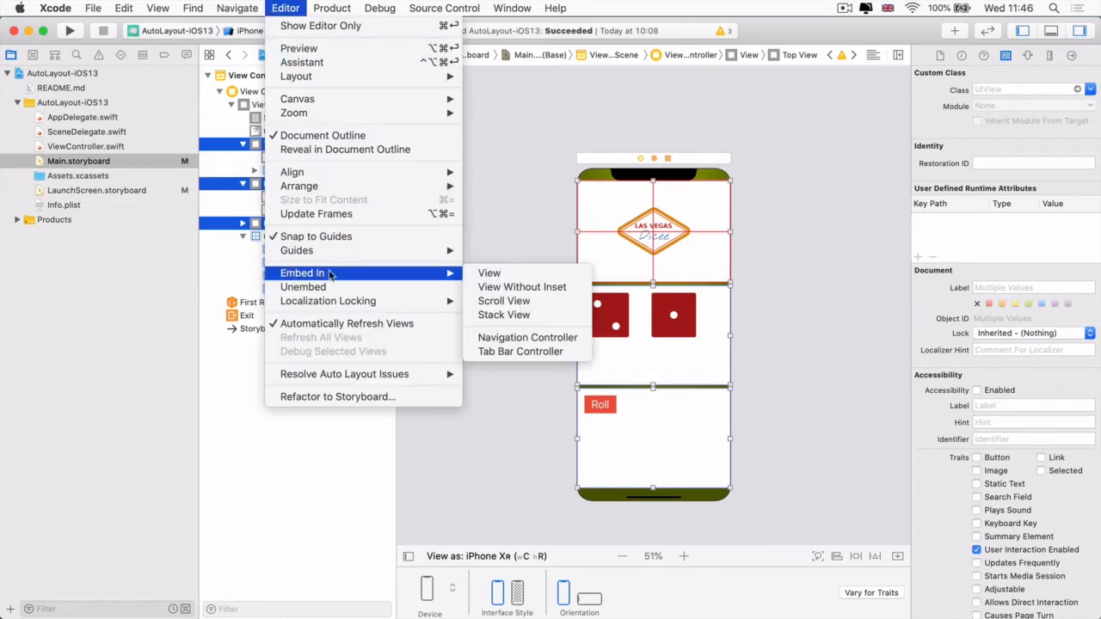
mouse_move(503, 314)
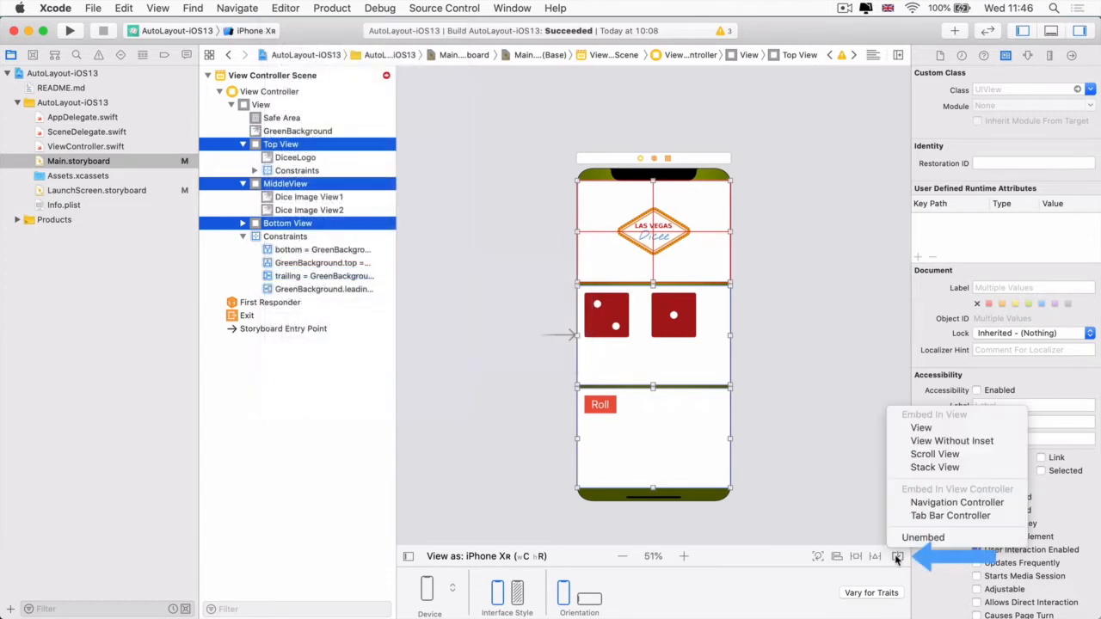
mouse_move(923, 473)
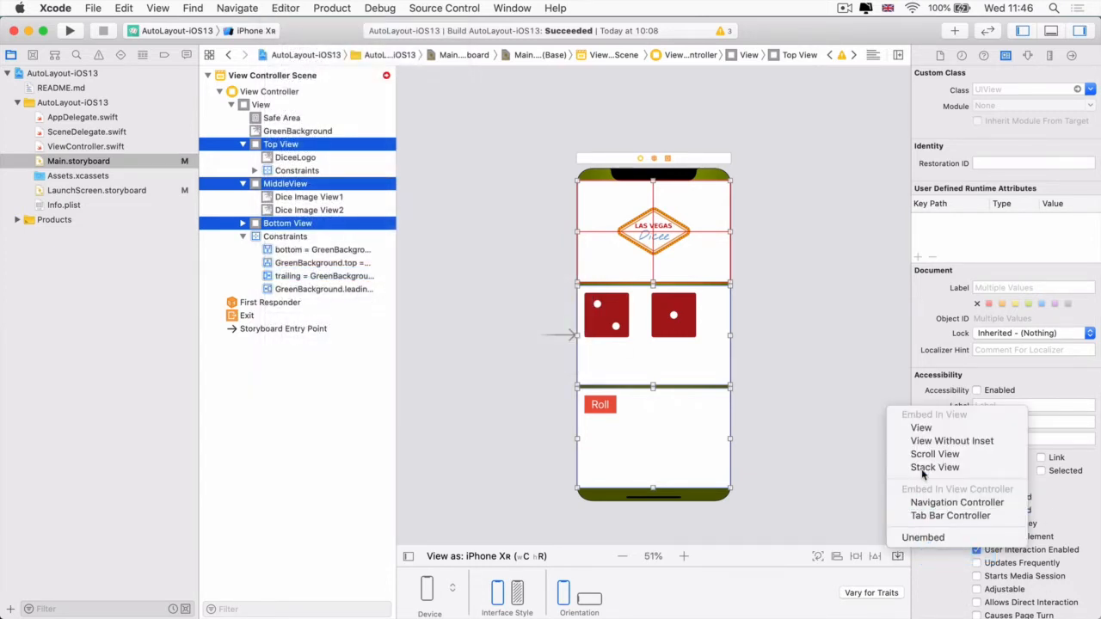
left_click(934, 468)
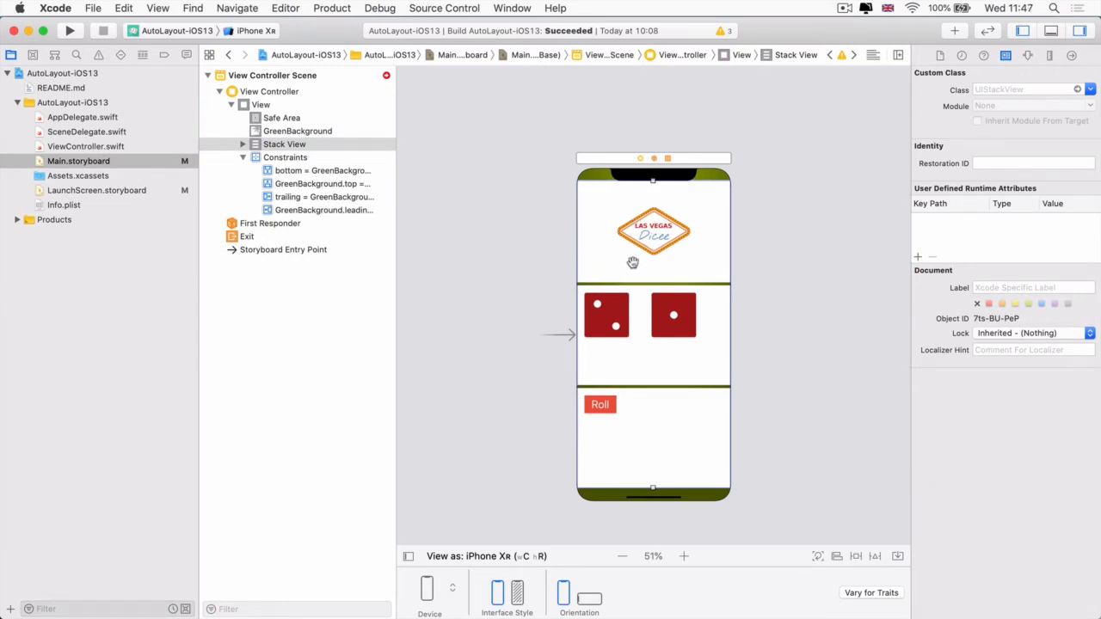
mouse_move(680, 471)
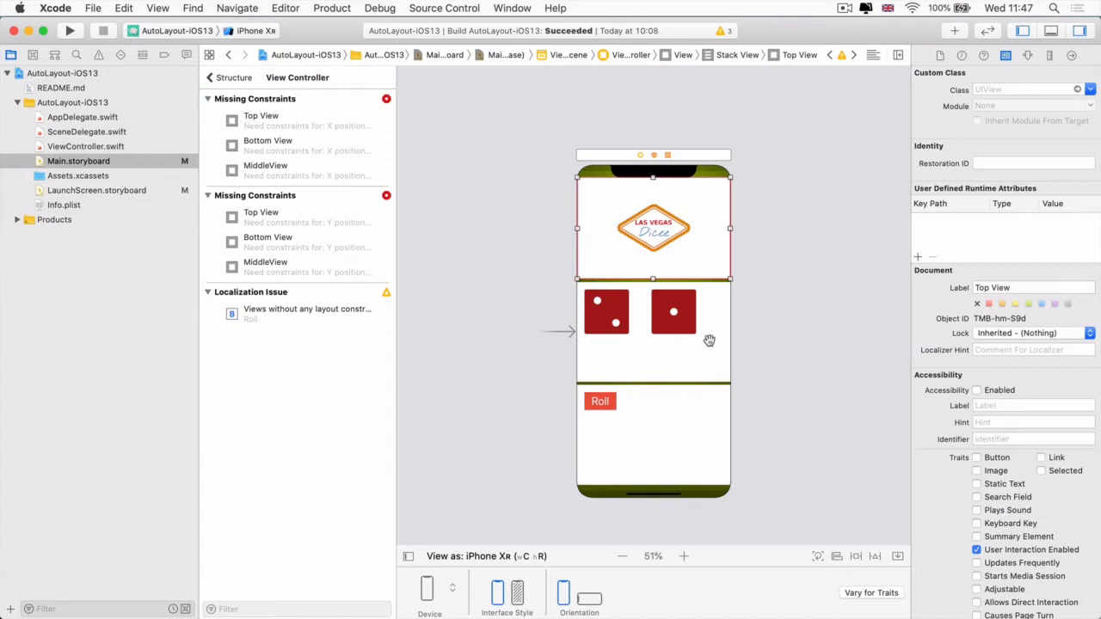
Inspect the missing position constraint issues for Bottom View and Top View.
left_click(653, 439)
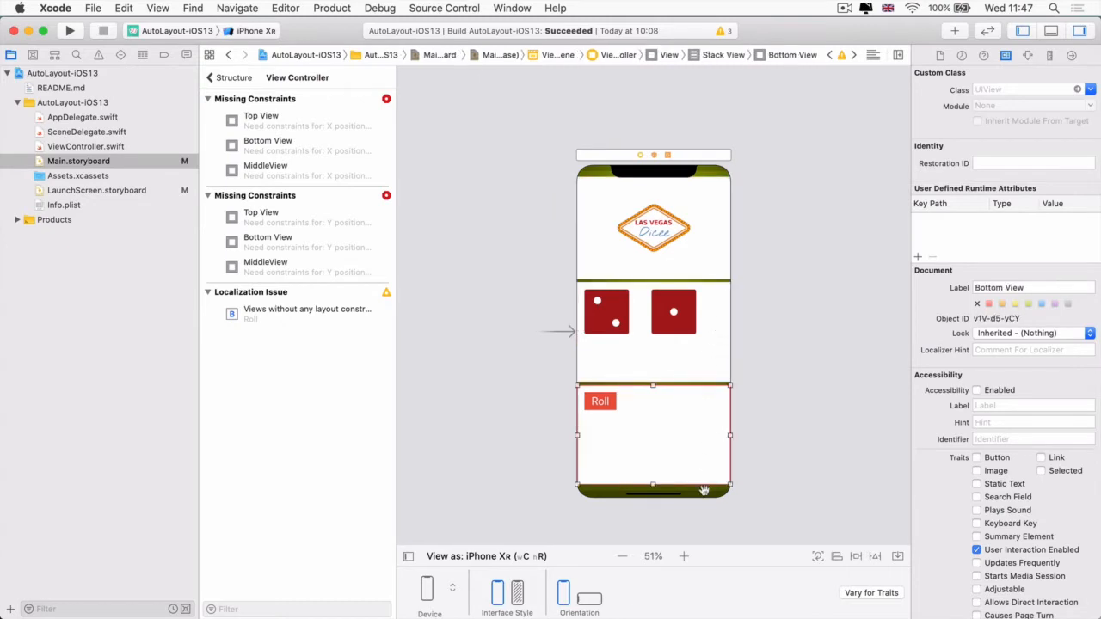
mouse_move(682, 155)
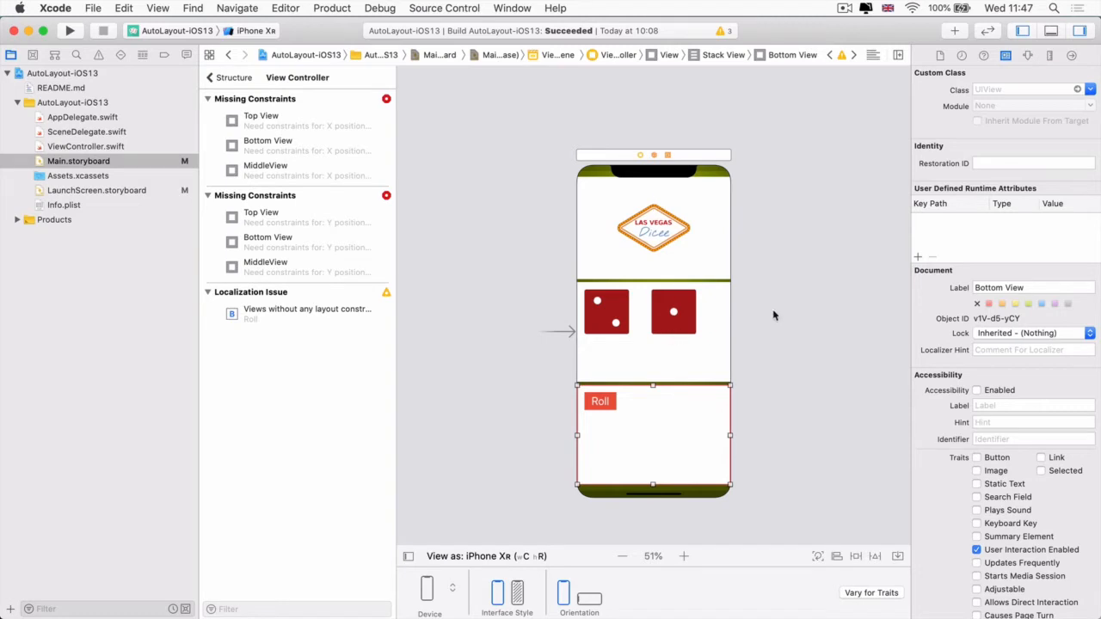
left_click(654, 228)
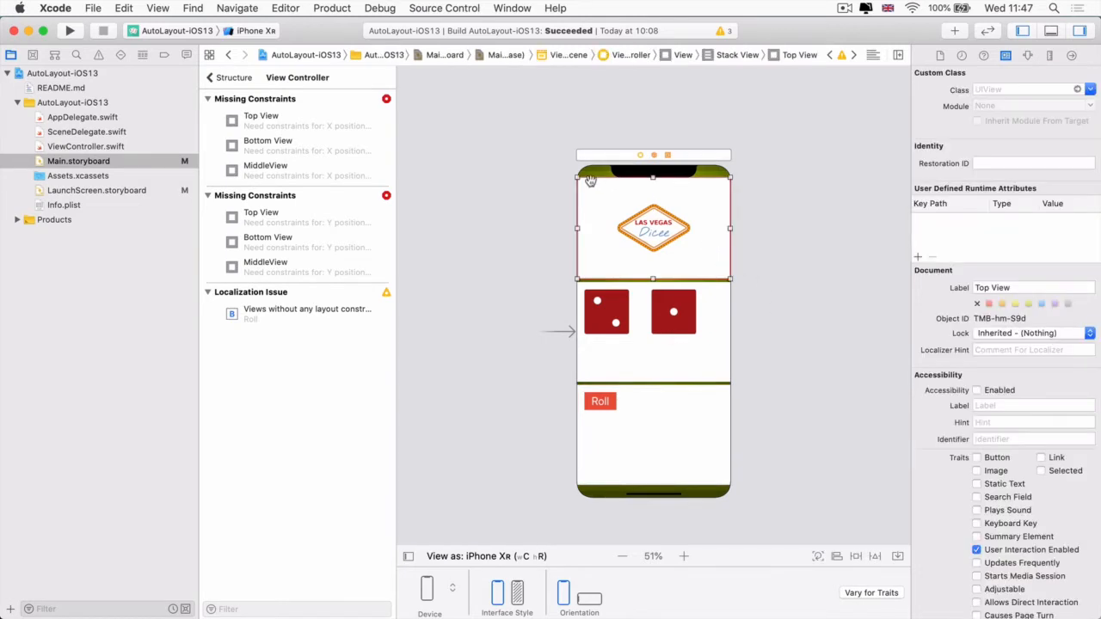
mouse_move(482, 244)
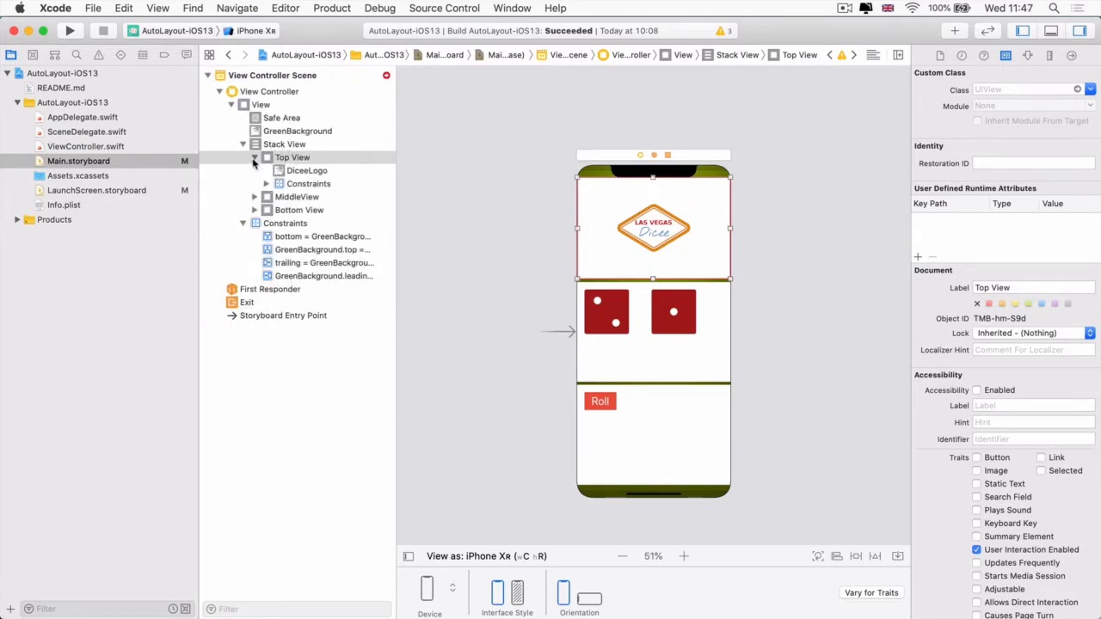
left_click(255, 158)
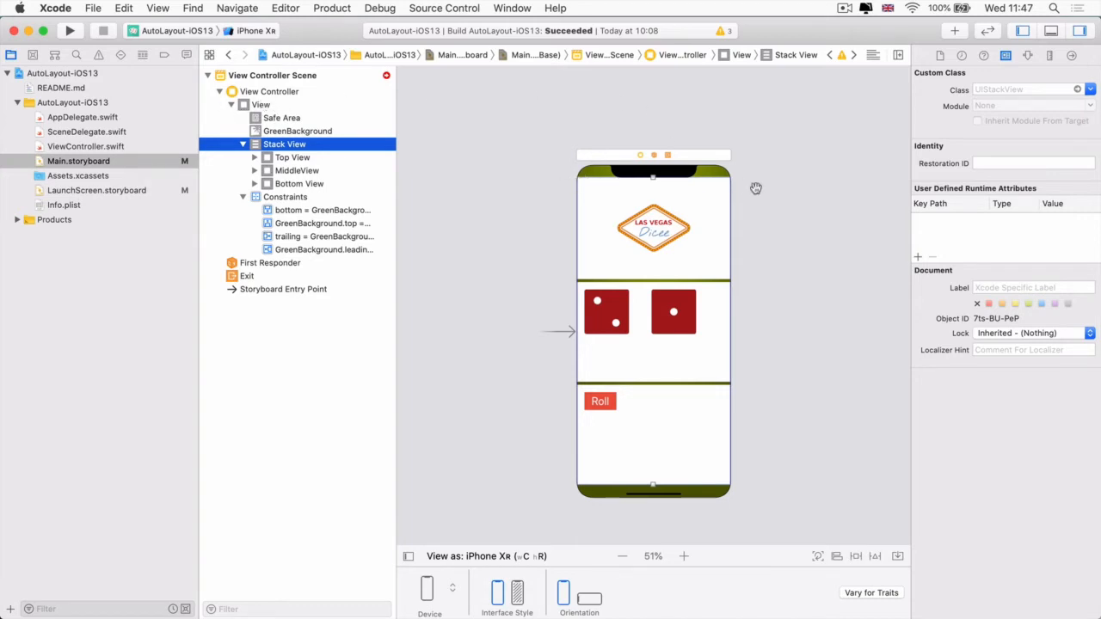
mouse_move(574, 317)
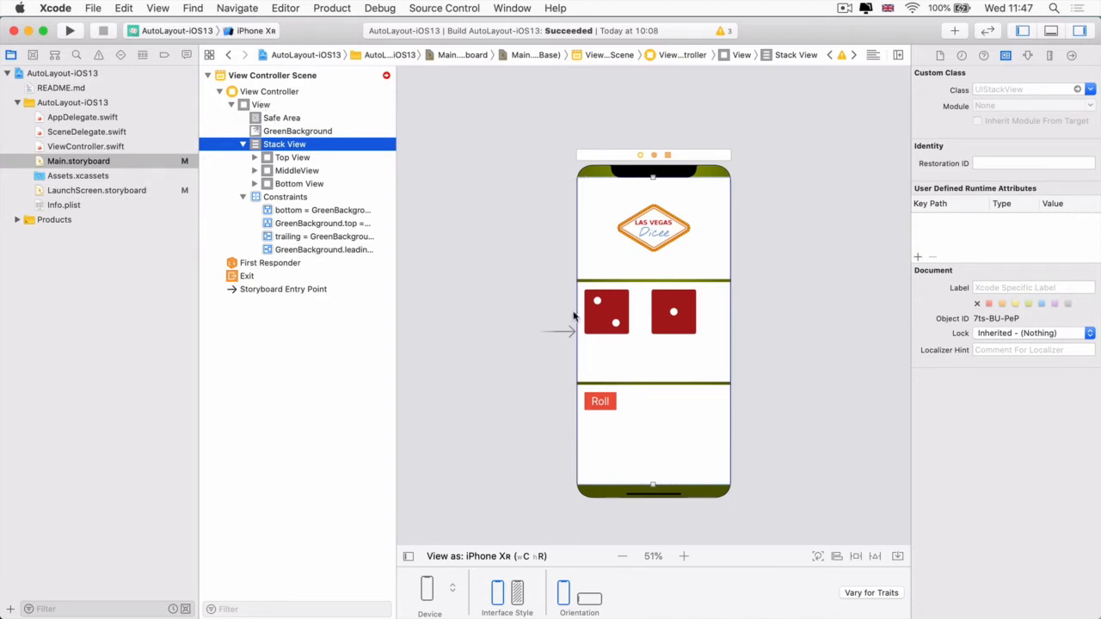
mouse_move(596, 146)
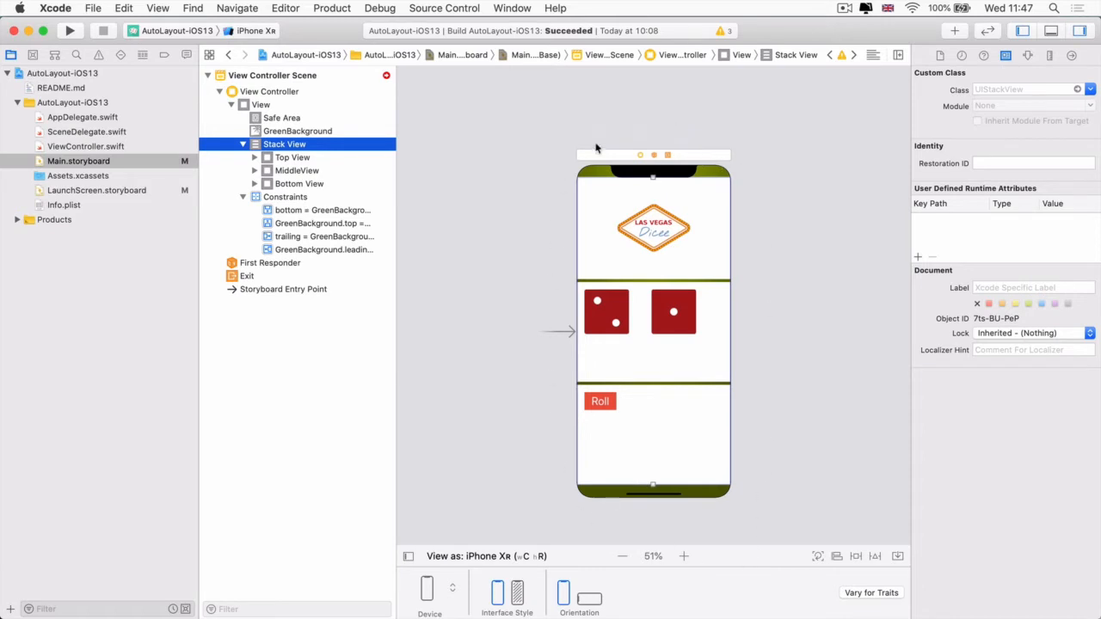
mouse_move(607, 184)
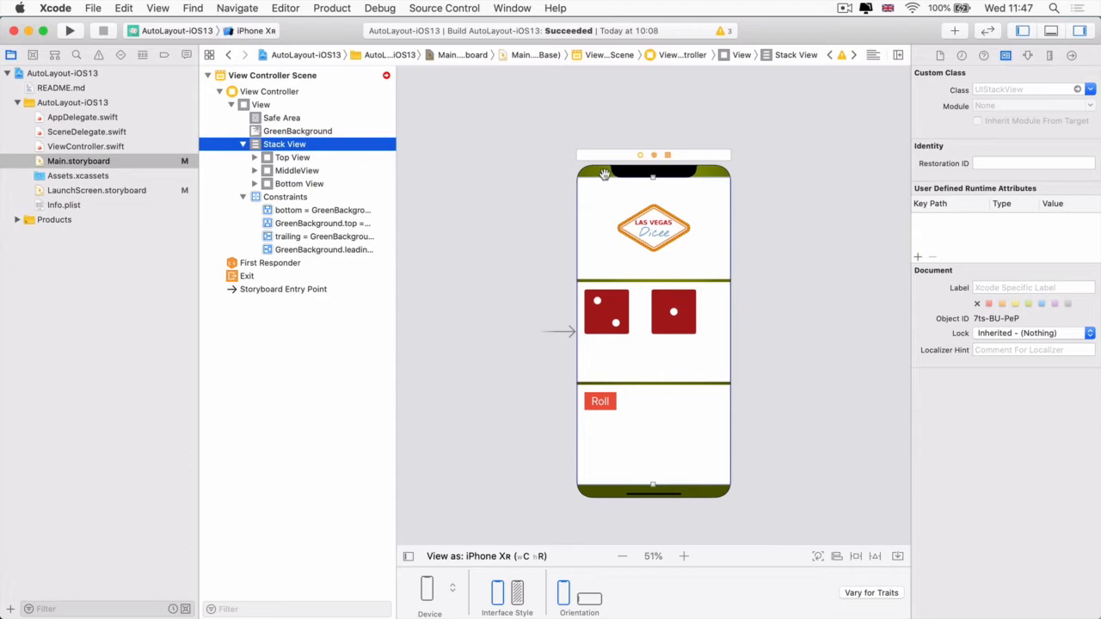
mouse_move(359, 131)
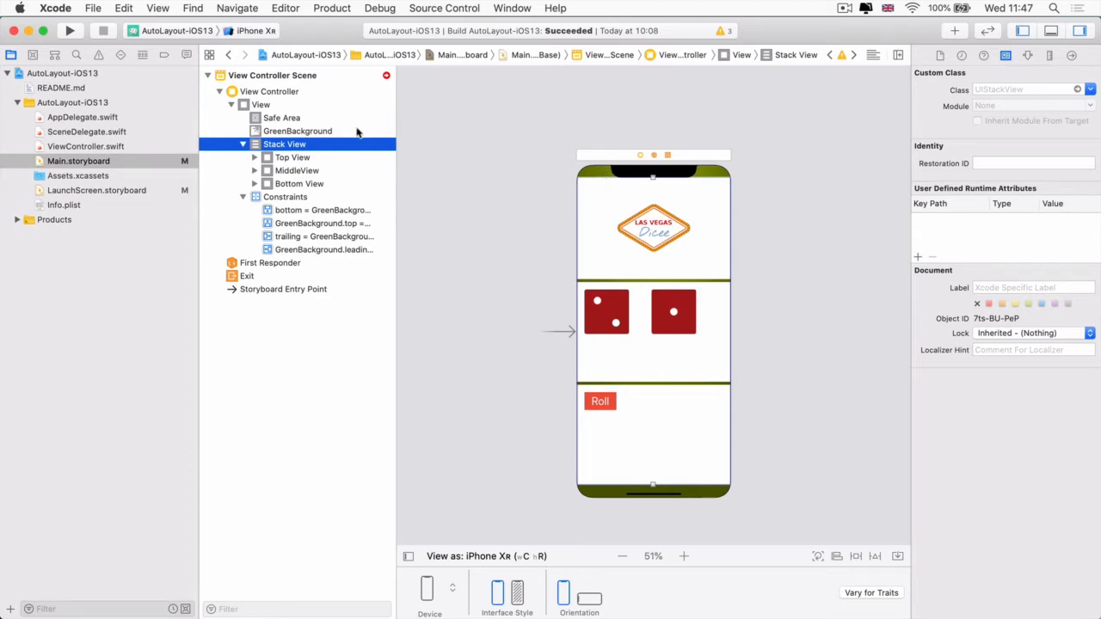
left_click(297, 131)
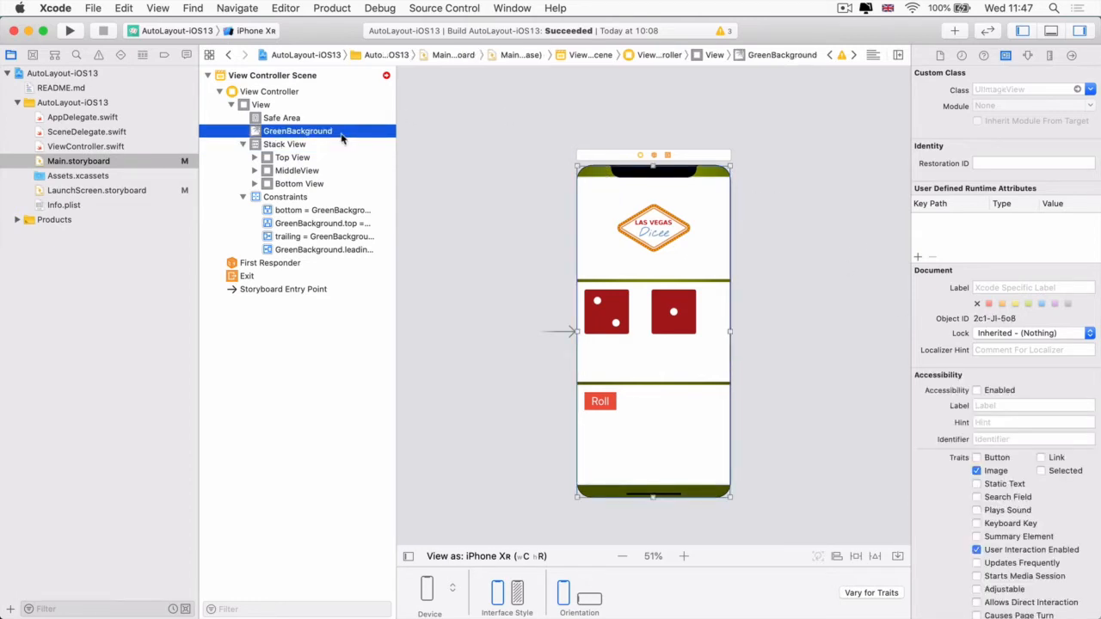
left_click(284, 143)
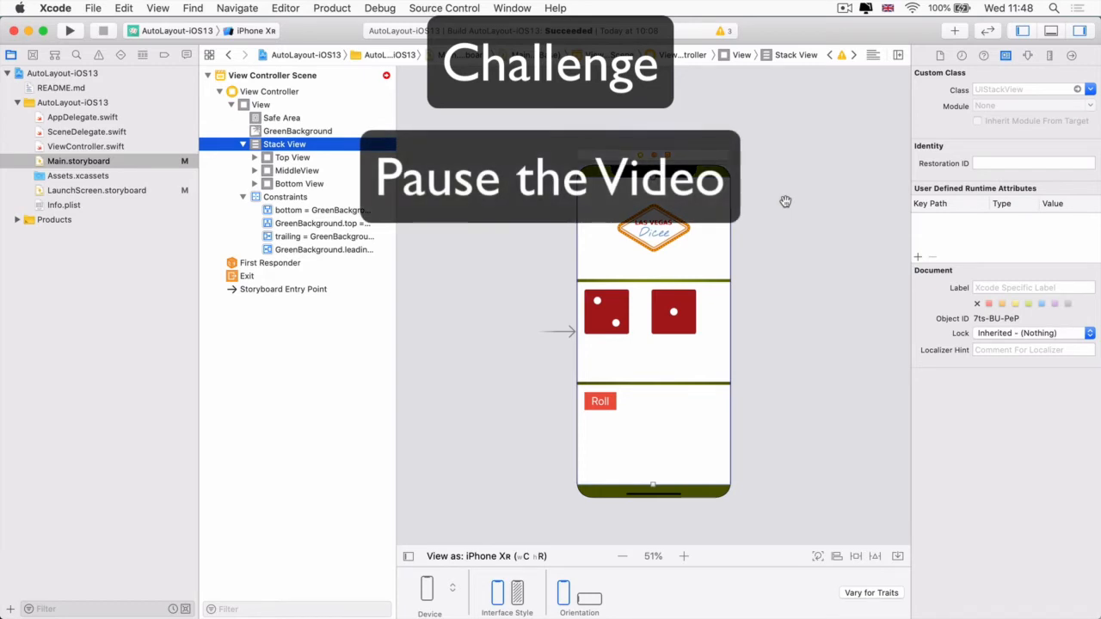
mouse_move(730, 118)
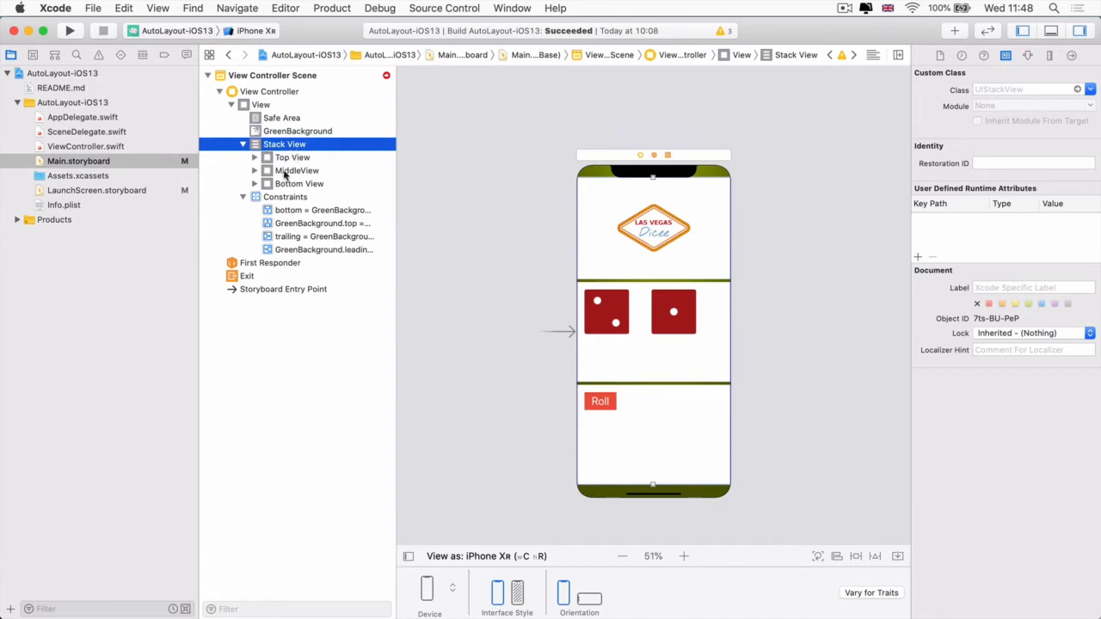
Try the top, trailing and leading spacing options in the Add New Constraints popover.
left_click(855, 556)
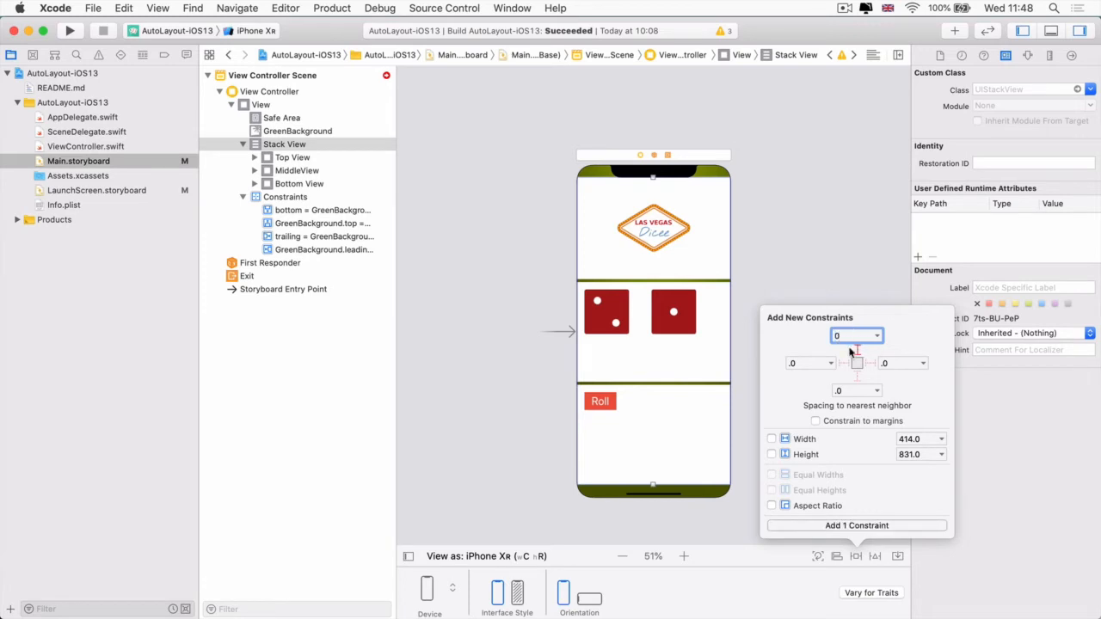
left_click(857, 362)
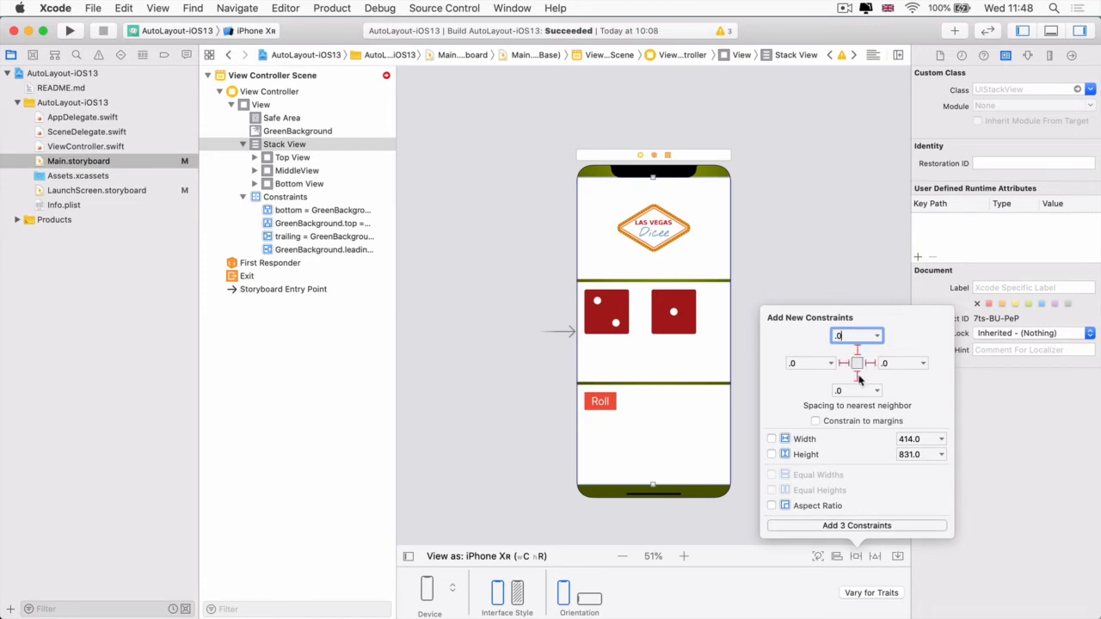
left_click(899, 362)
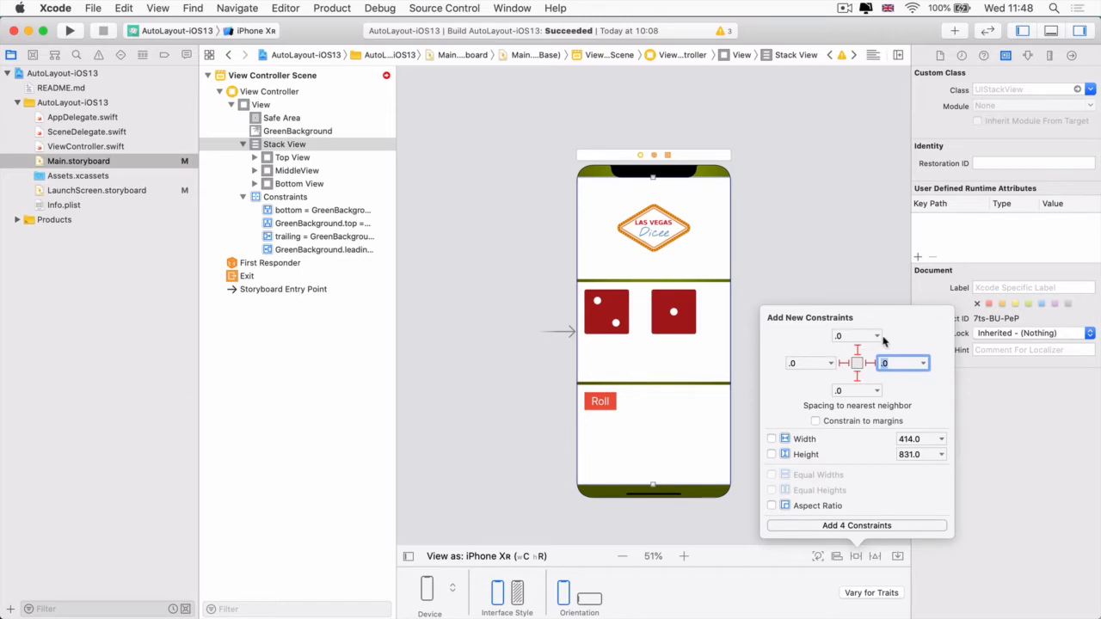
mouse_move(842, 368)
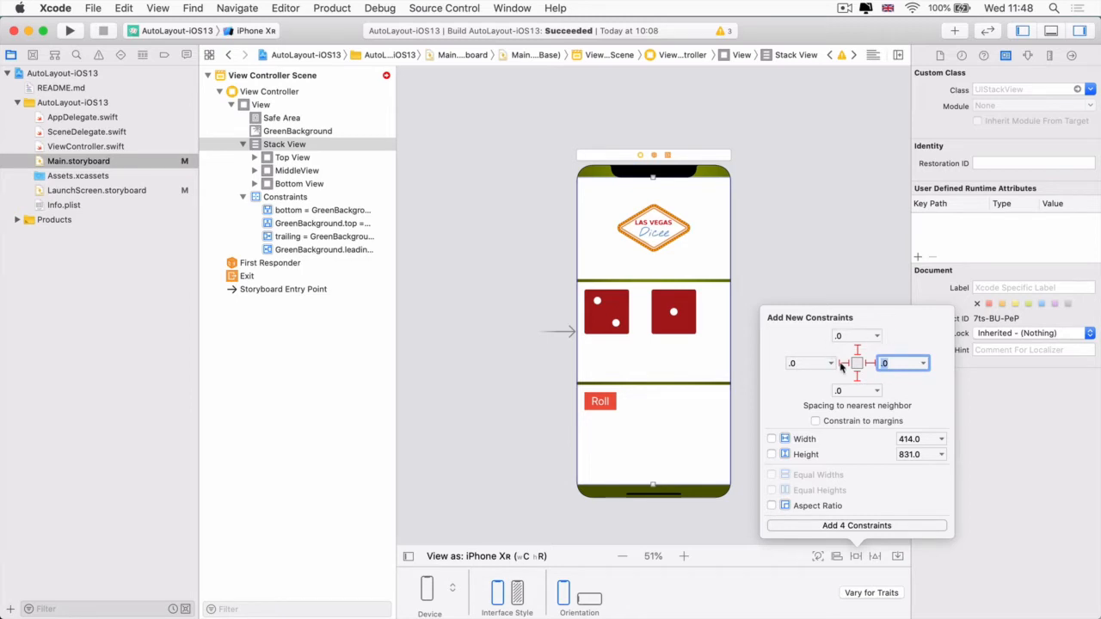
left_click(876, 389)
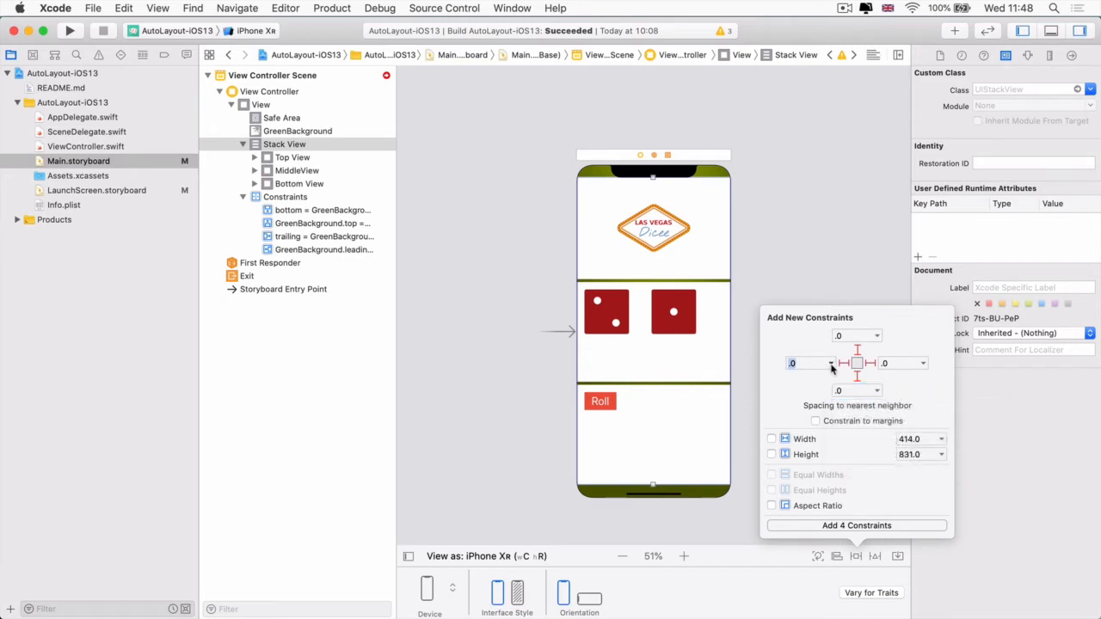
left_click(805, 363)
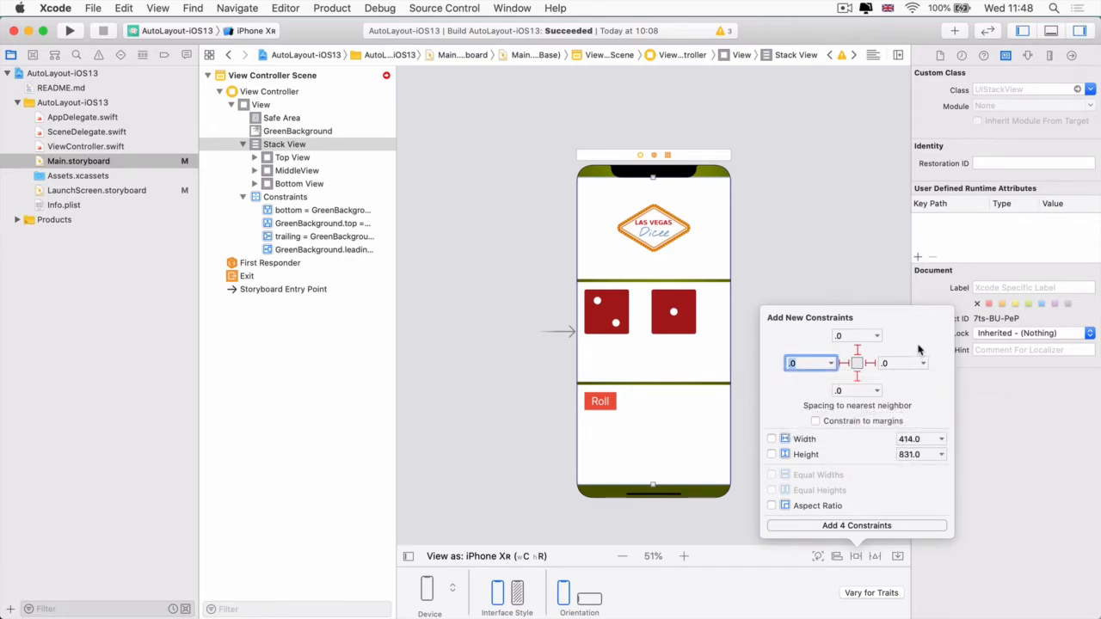
left_click(922, 362)
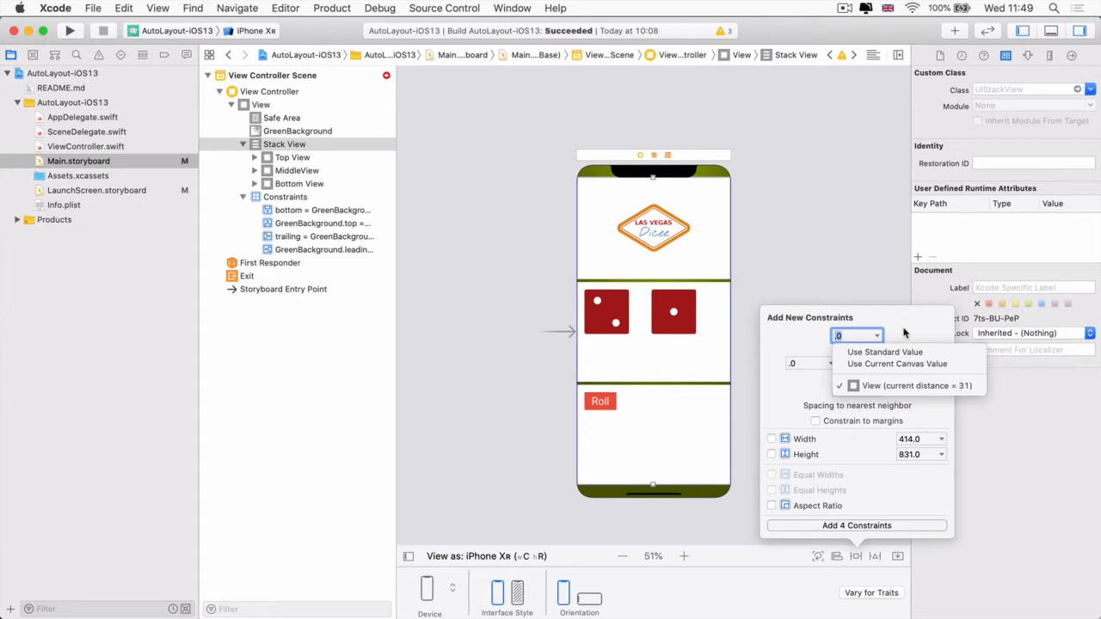
Inspect Top View and the Safe Area bounds, reselecting the stack view after each.
left_click(292, 157)
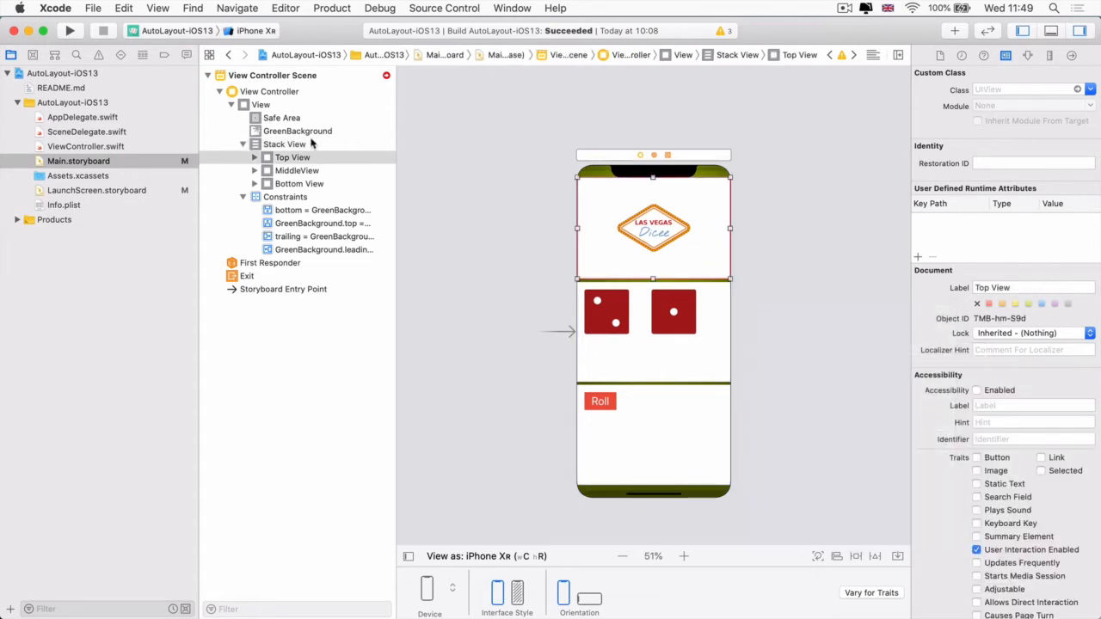
left_click(285, 144)
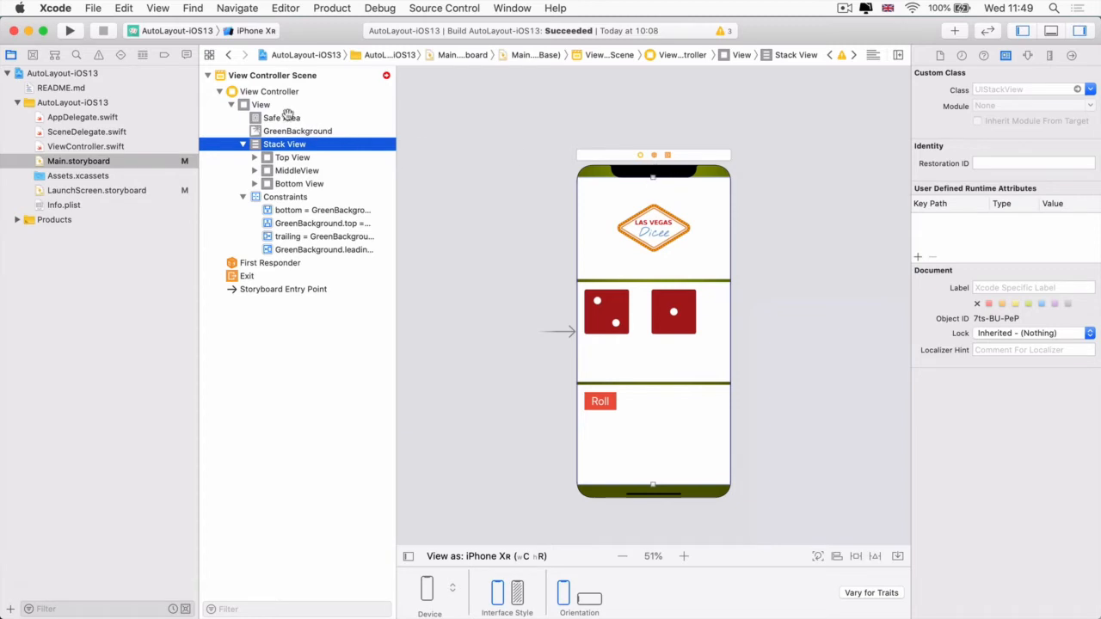
left_click(282, 117)
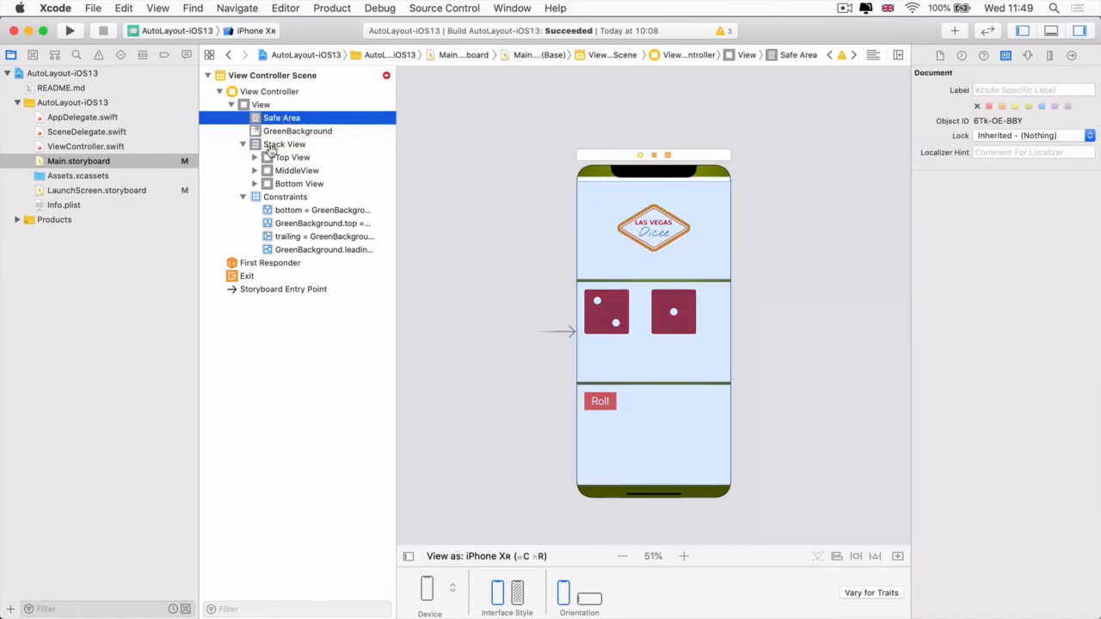
left_click(284, 144)
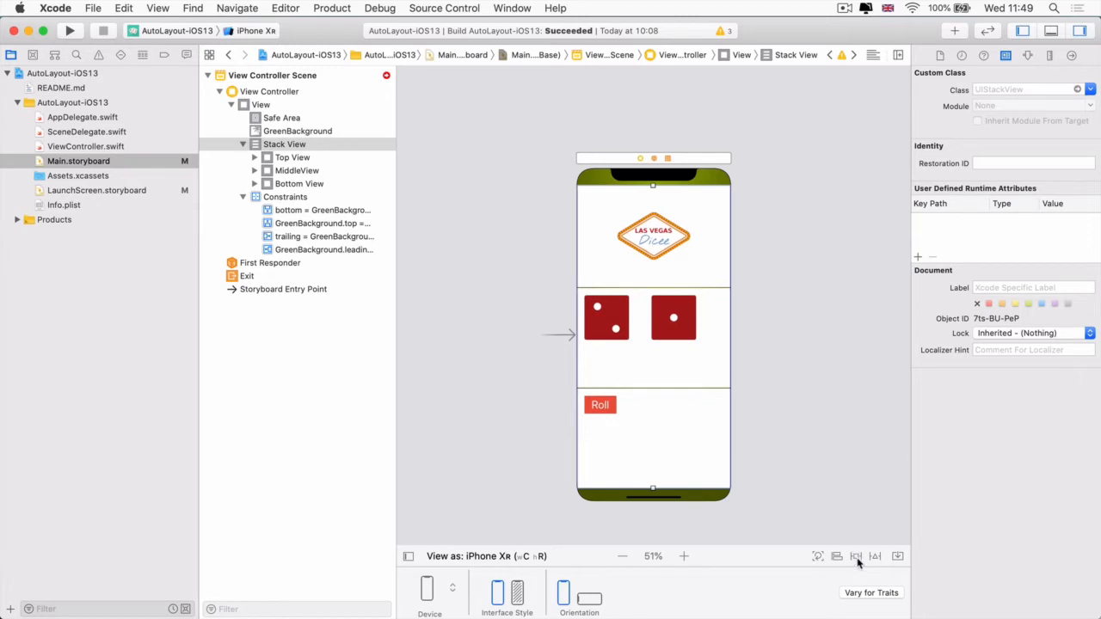
Set all four edge spacings to 0 against Safe Area and add the 4 constraints.
left_click(857, 556)
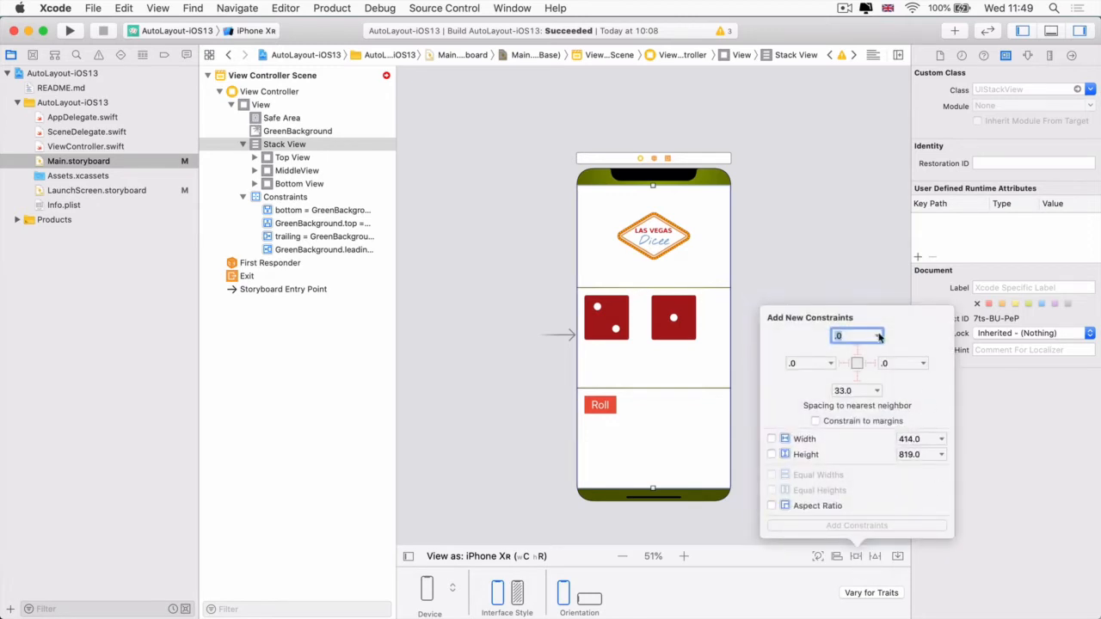
left_click(875, 336)
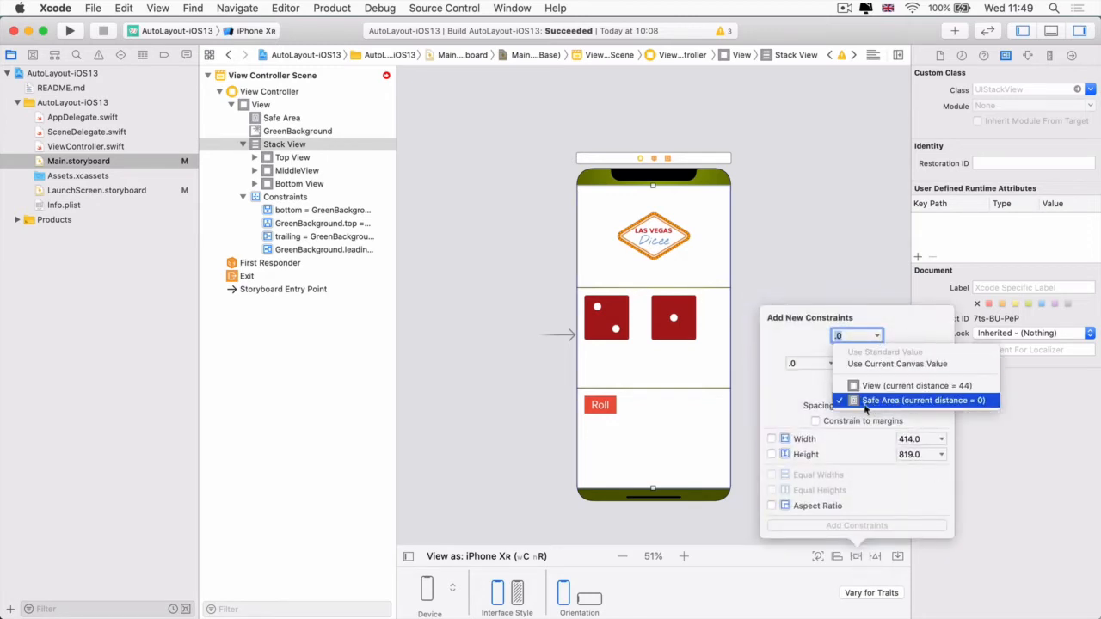
mouse_move(877, 405)
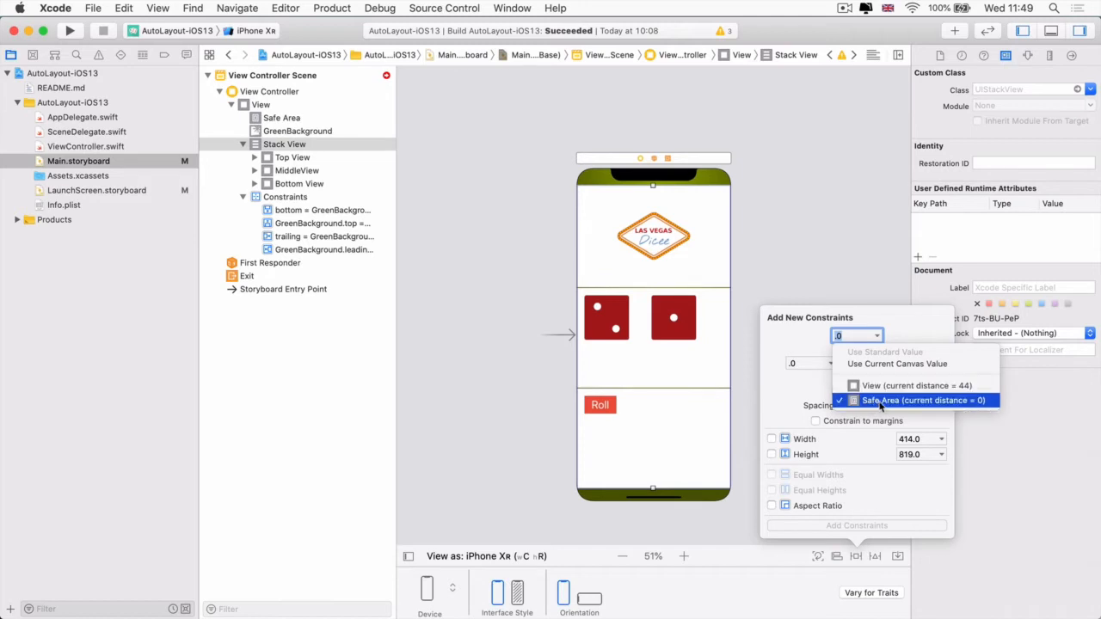
mouse_move(906, 328)
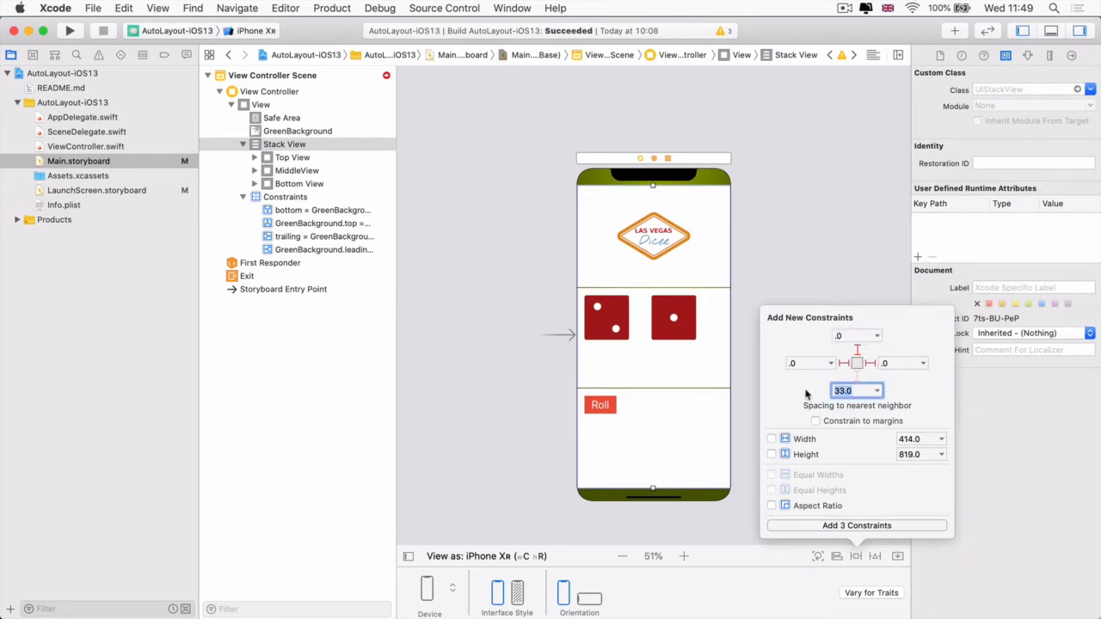
left_click(851, 336)
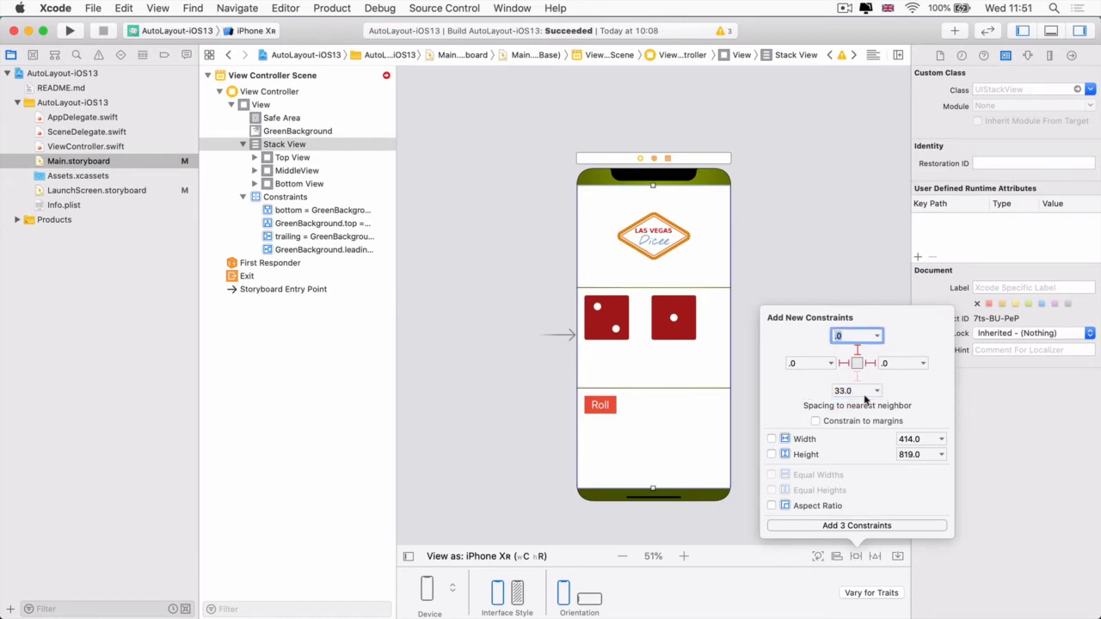
left_click(900, 391)
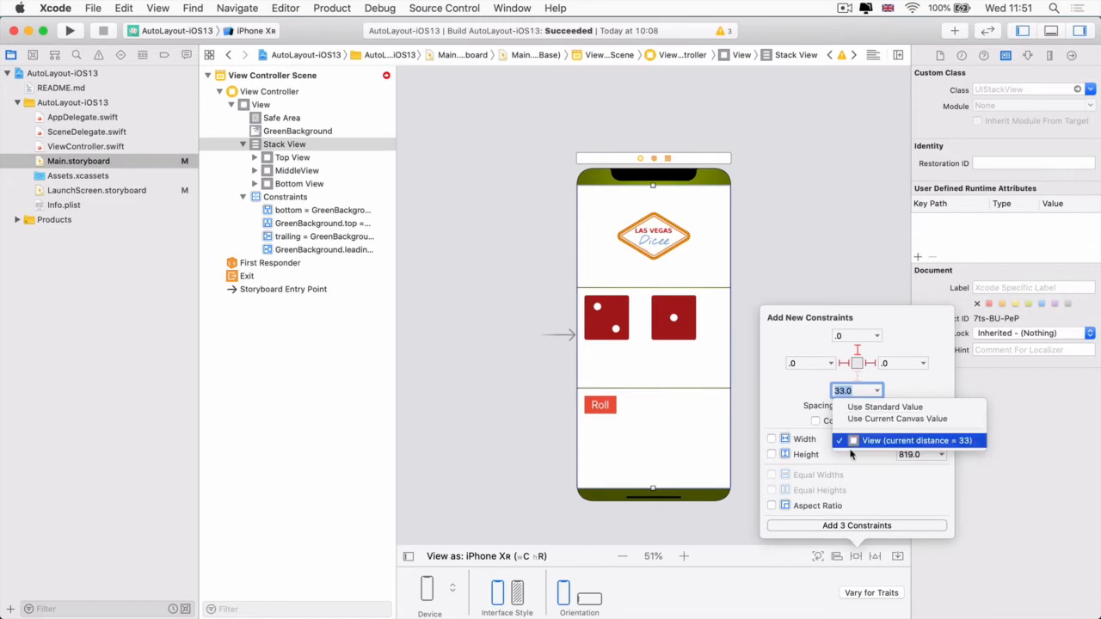
left_click(916, 440)
type("0")
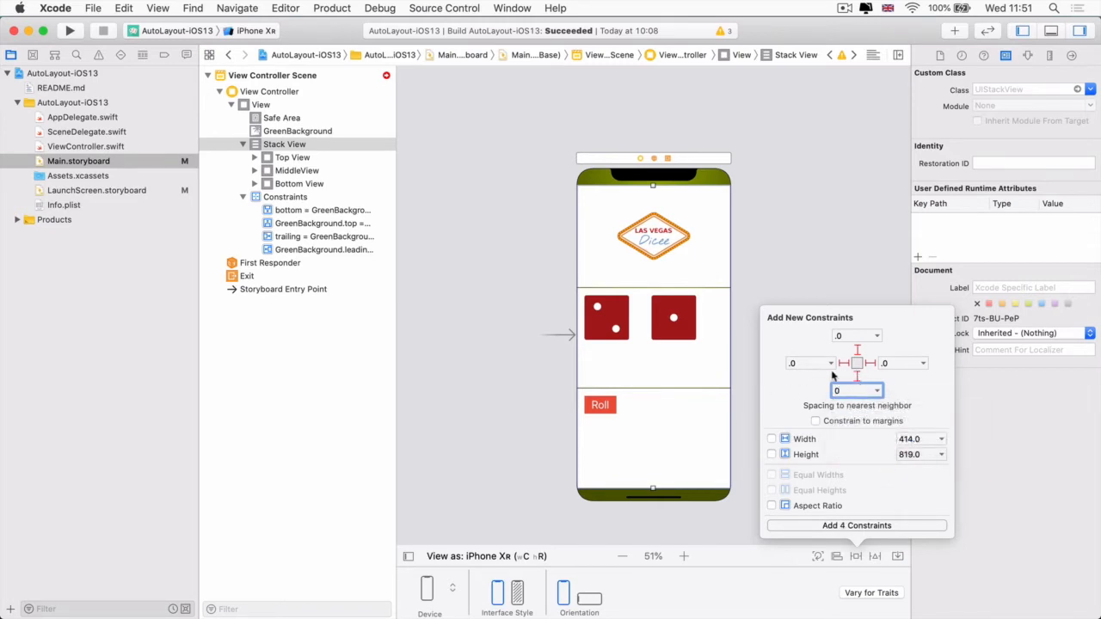
left_click(876, 390)
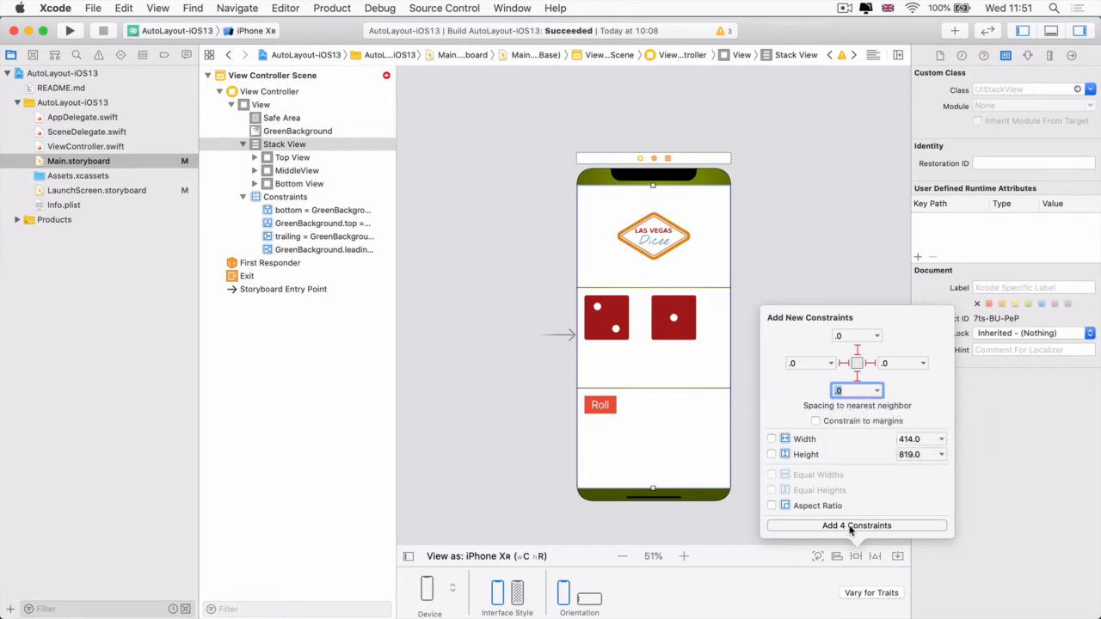
left_click(857, 526)
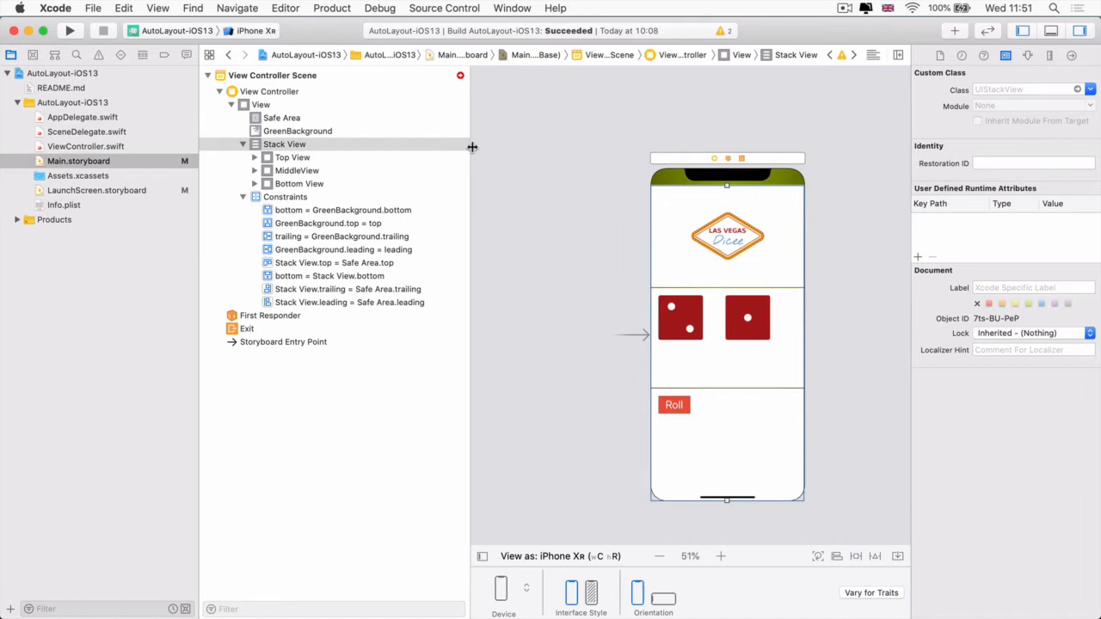
mouse_move(807, 362)
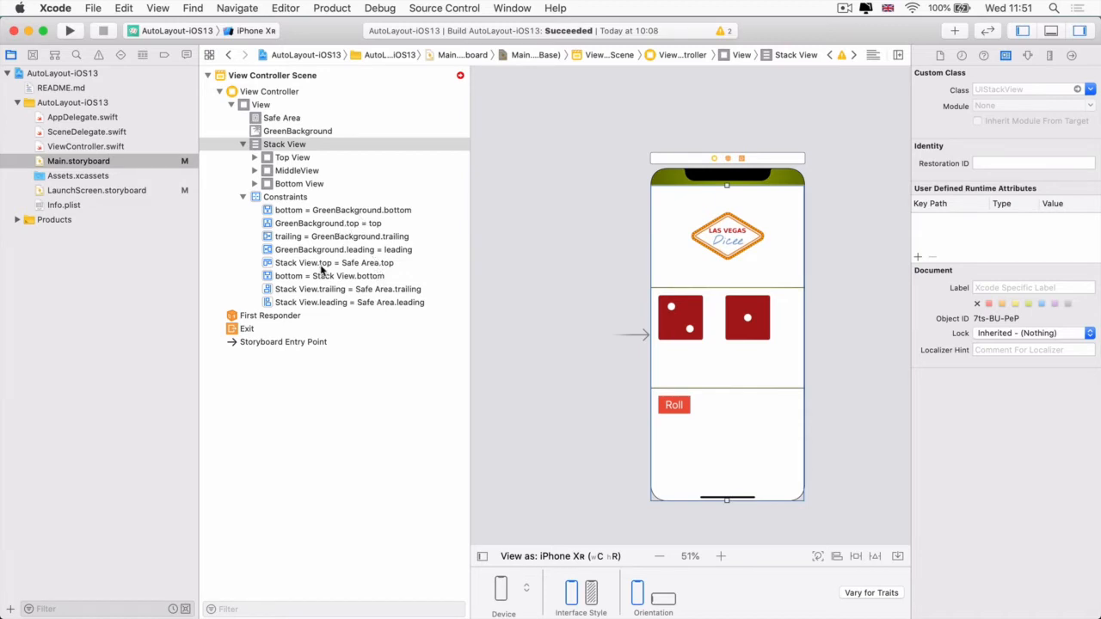
Change the stack view's bottom constraint First Item to Safe Area, then select View Controller.
left_click(329, 275)
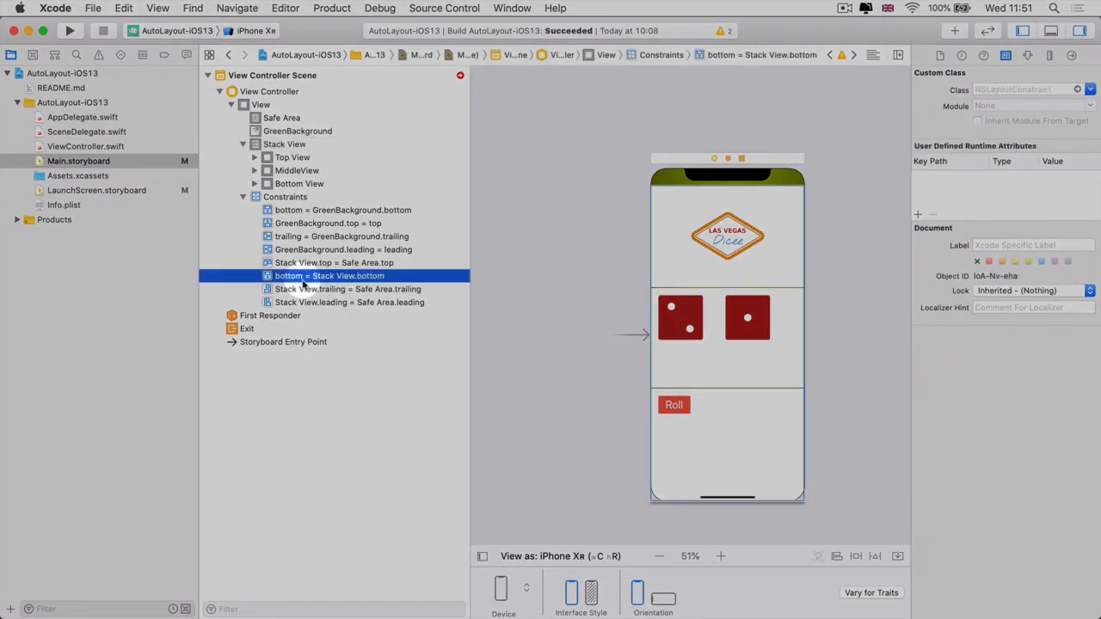
left_click(1026, 55)
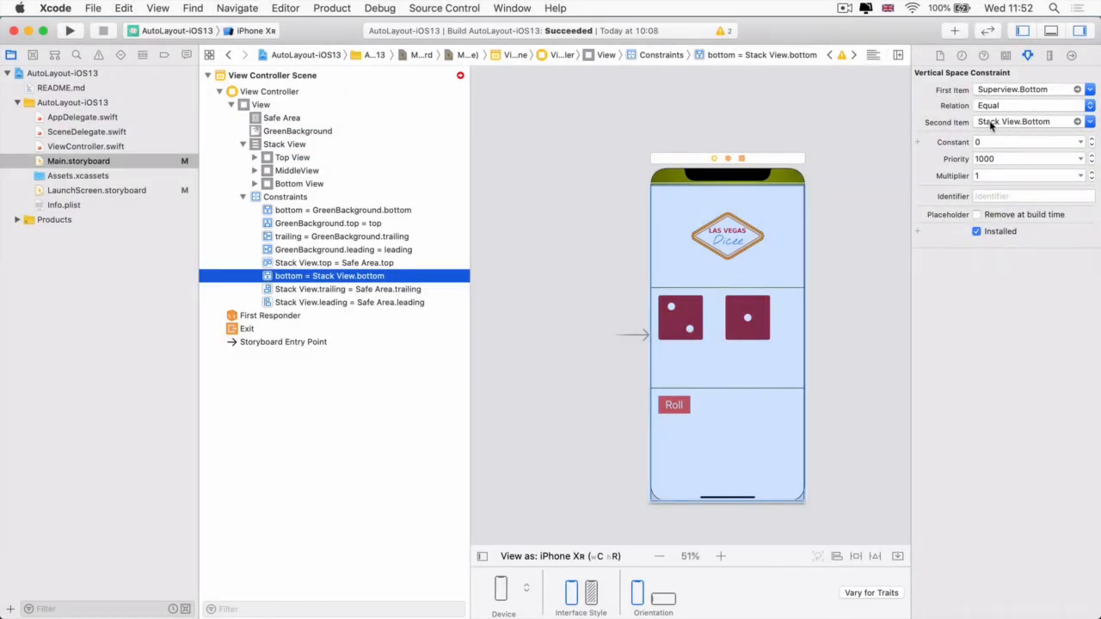
left_click(1089, 90)
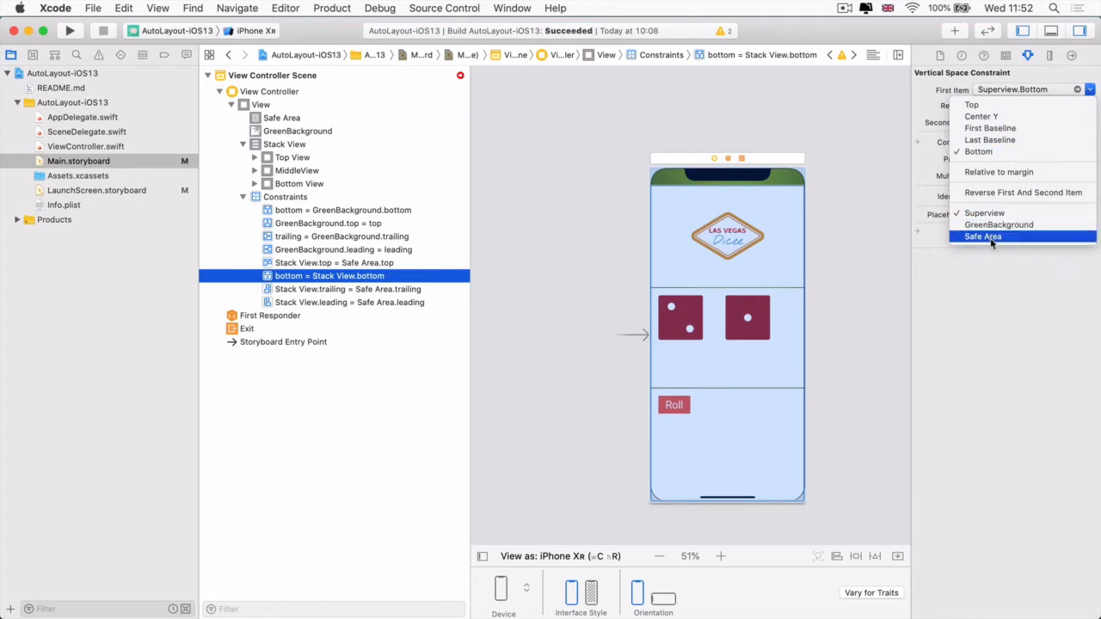
left_click(983, 236)
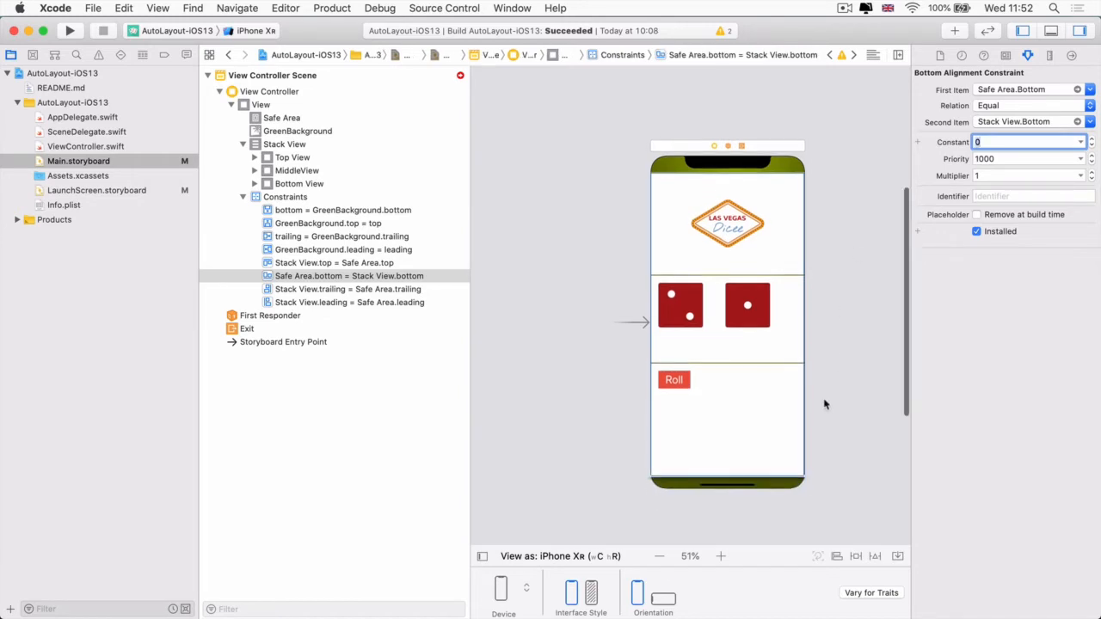
mouse_move(785, 479)
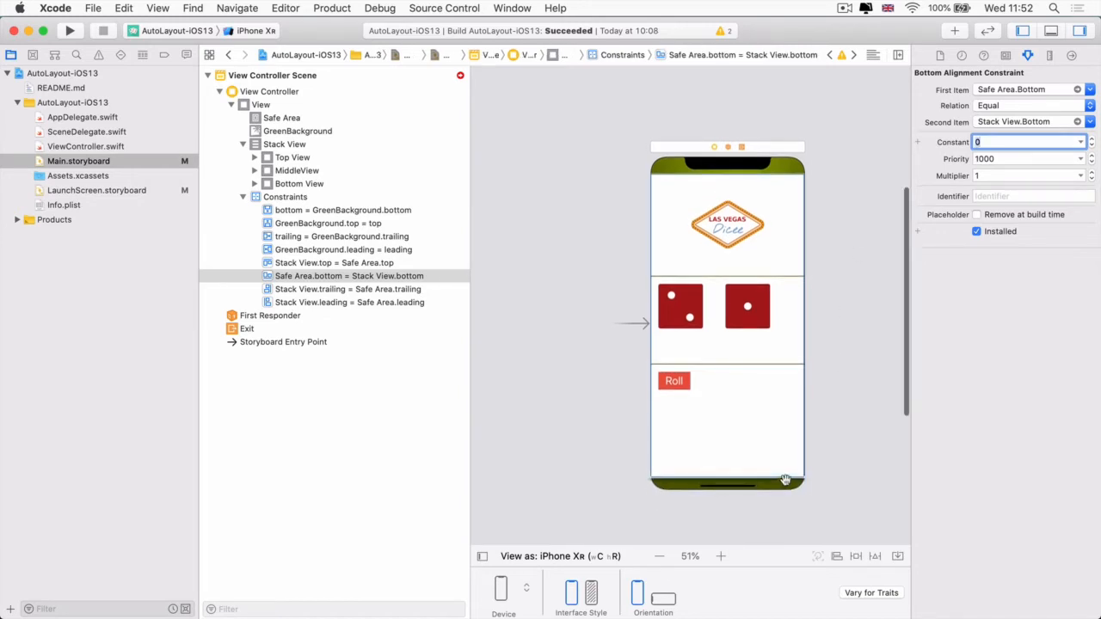
left_click(269, 91)
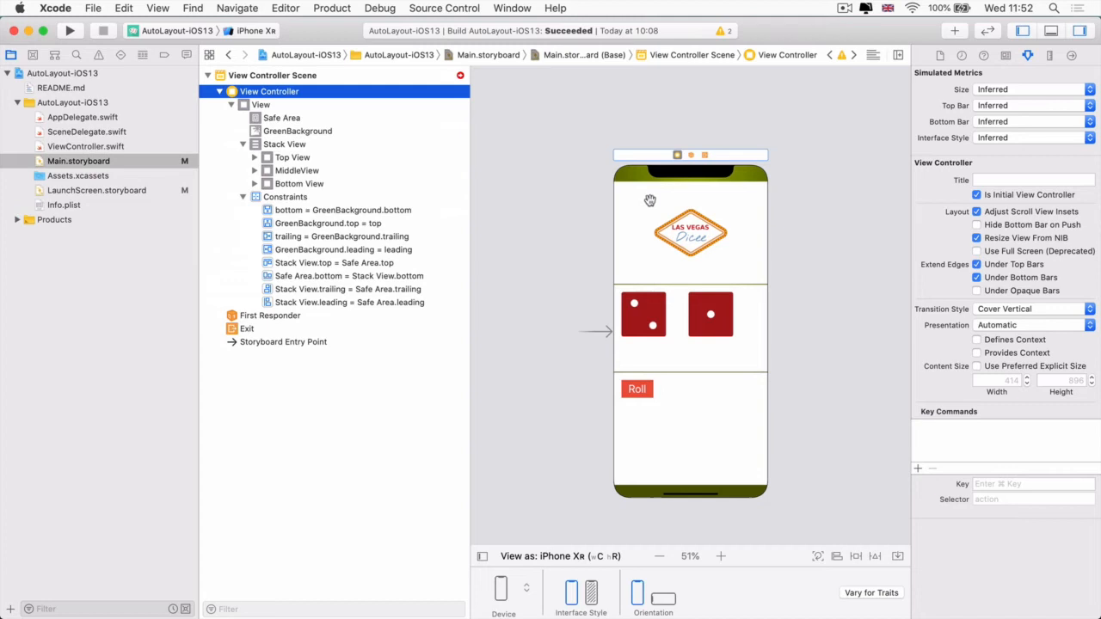
mouse_move(351, 118)
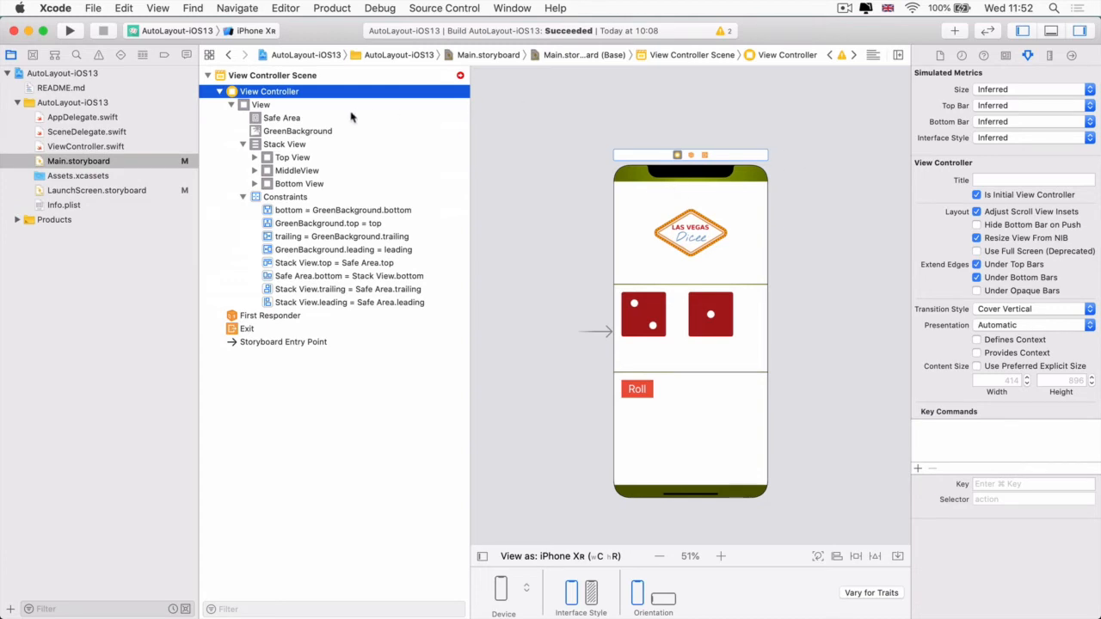
Set the stack view's Distribution to Fill Equally and select the bottom section.
left_click(284, 144)
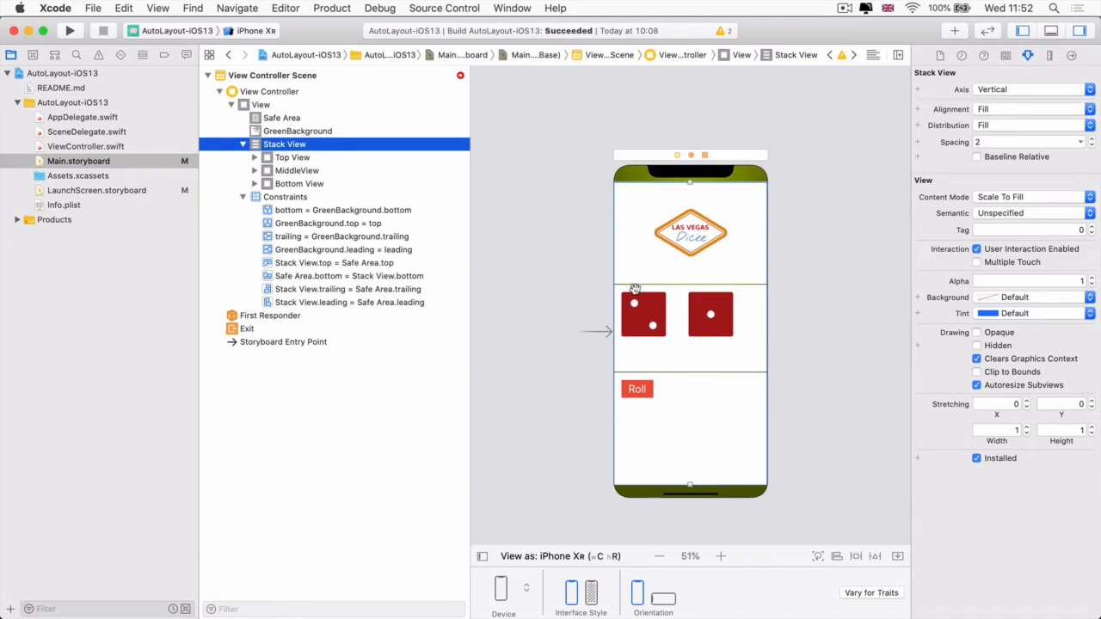
mouse_move(673, 434)
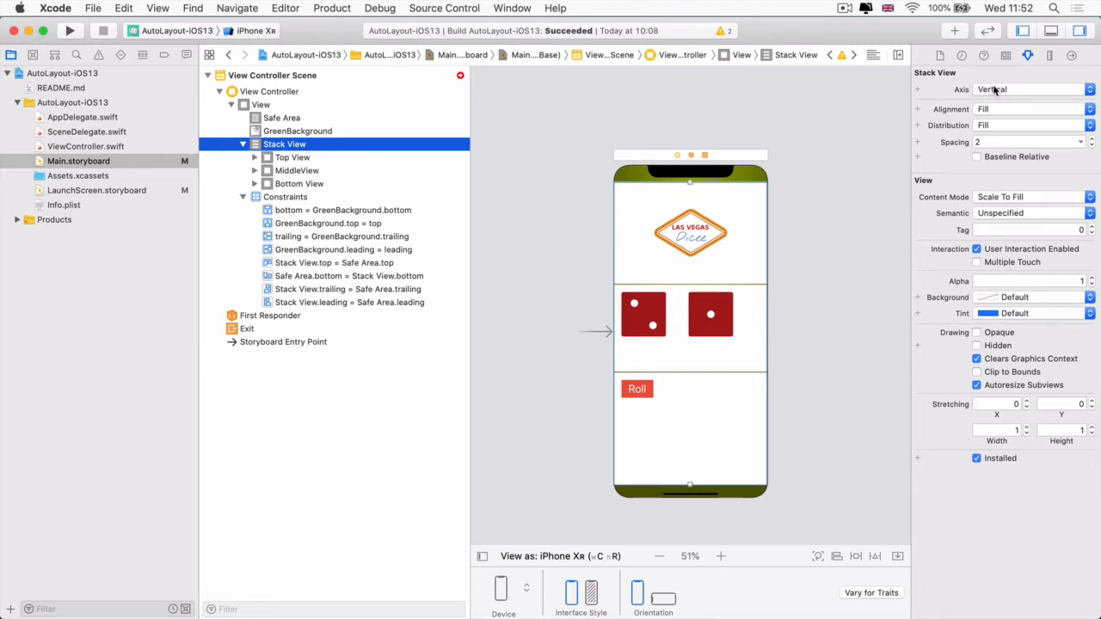
mouse_move(1008, 127)
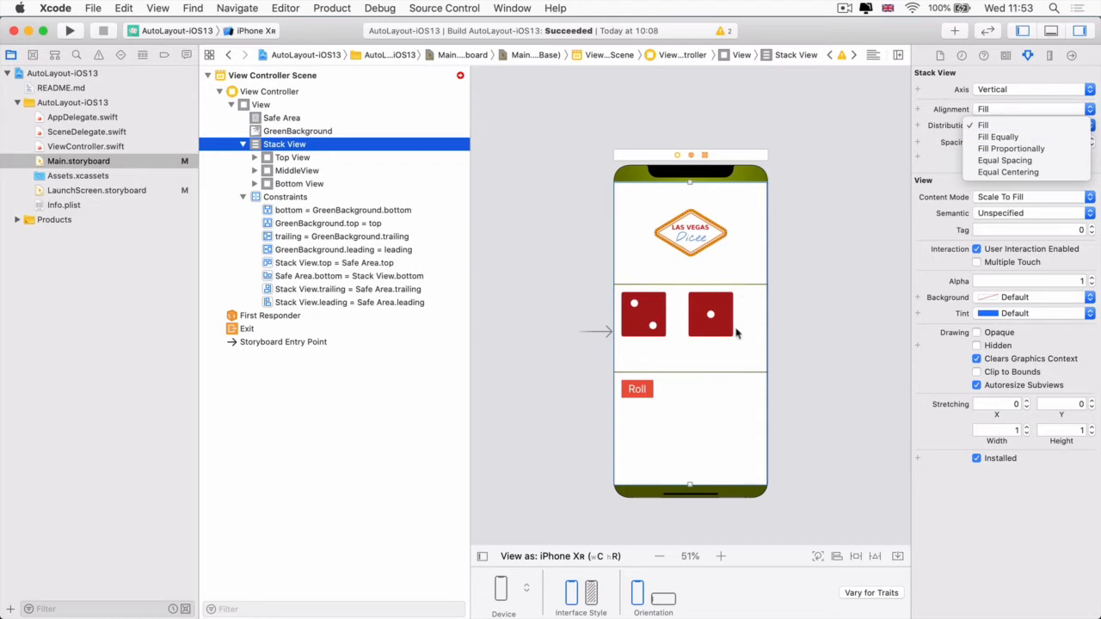
mouse_move(915, 89)
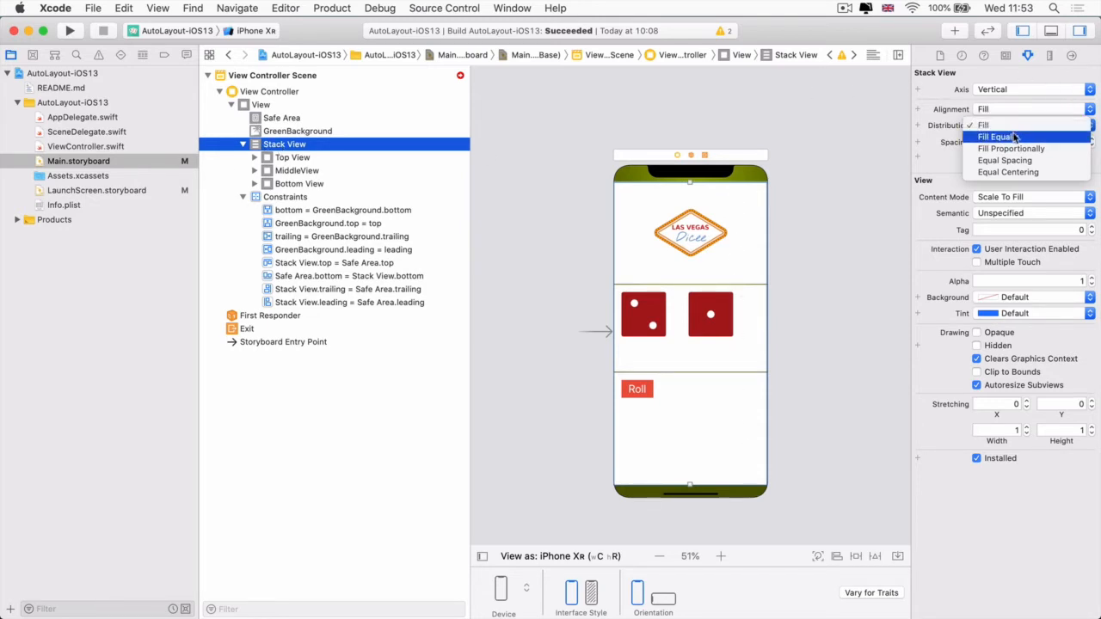
mouse_move(999, 136)
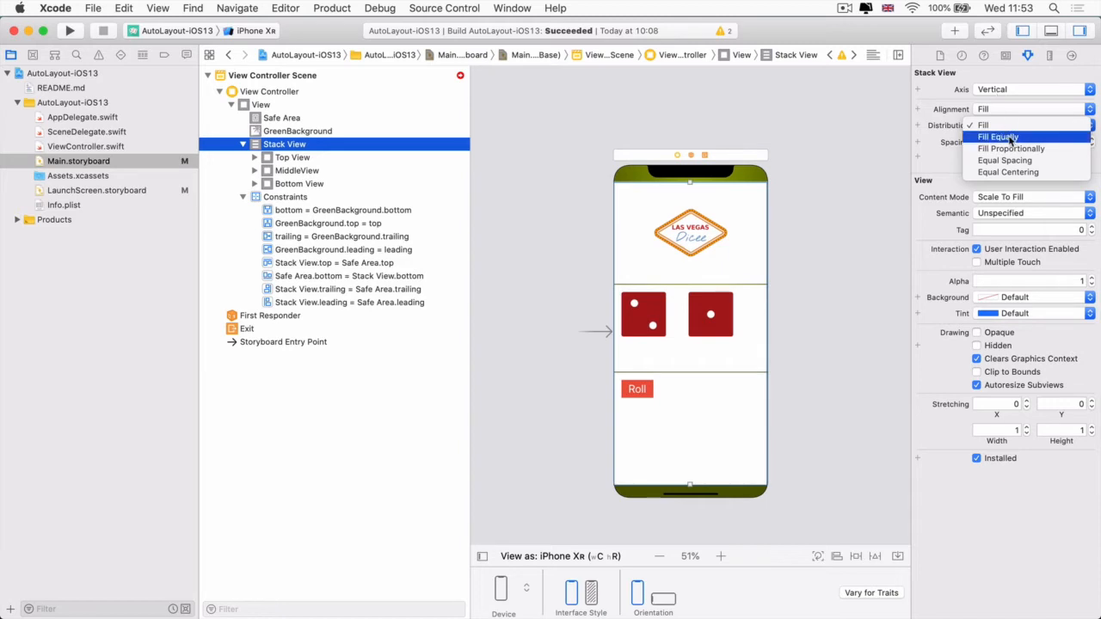
left_click(999, 136)
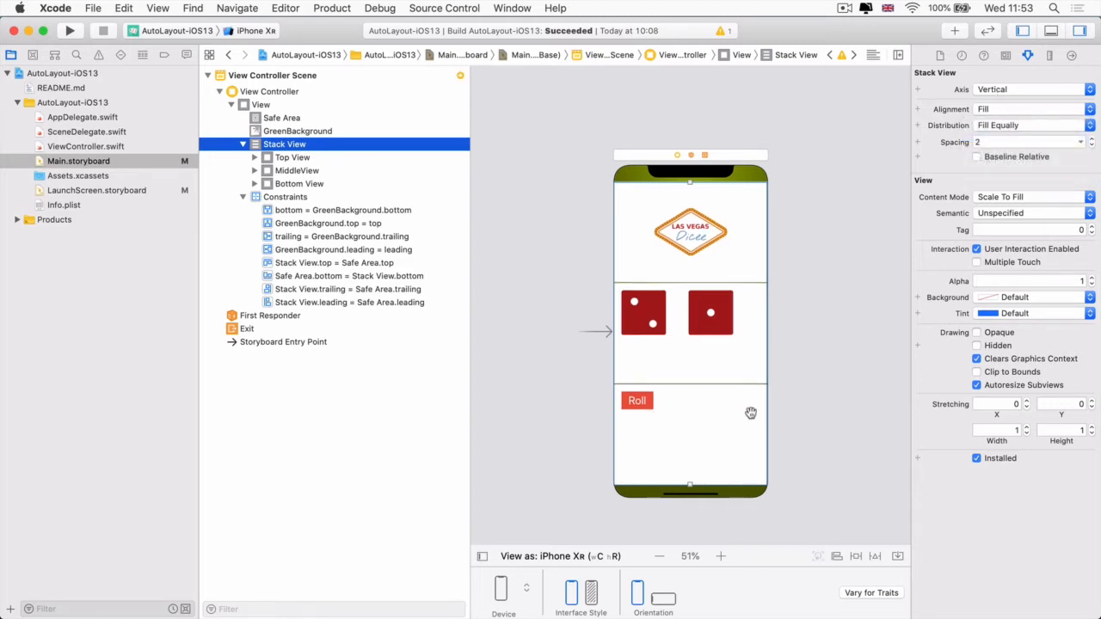
mouse_move(563, 85)
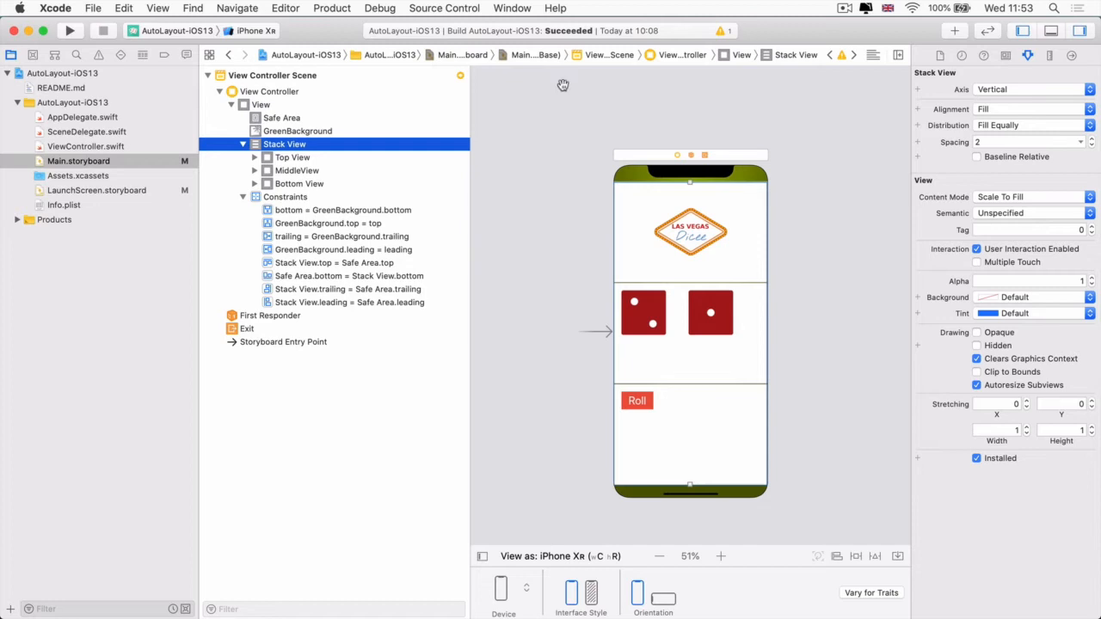
left_click(738, 254)
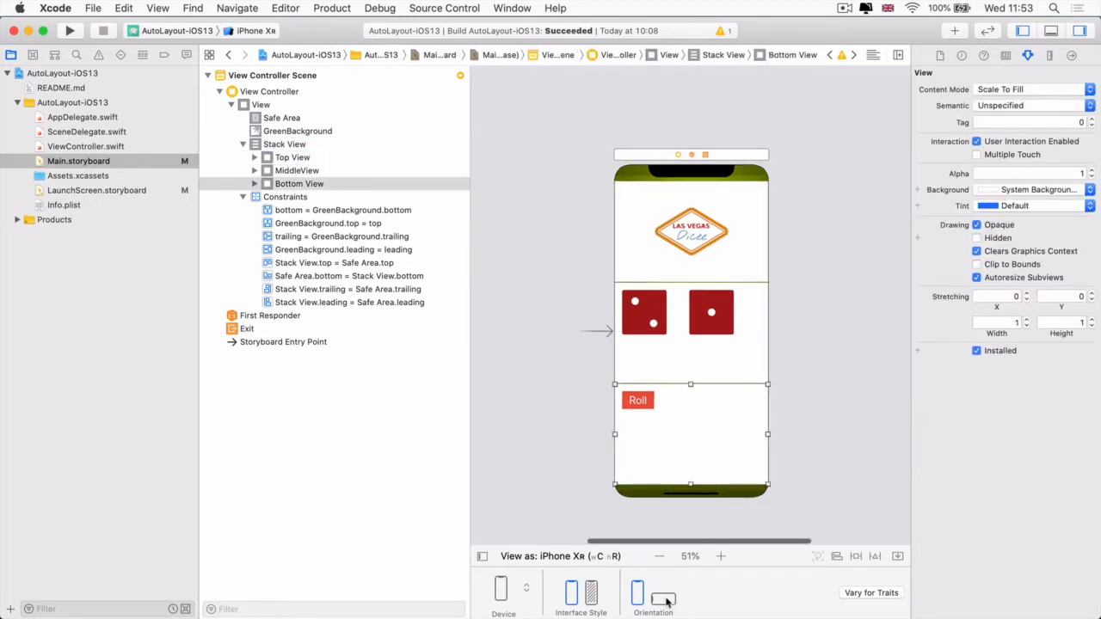
left_click(663, 594)
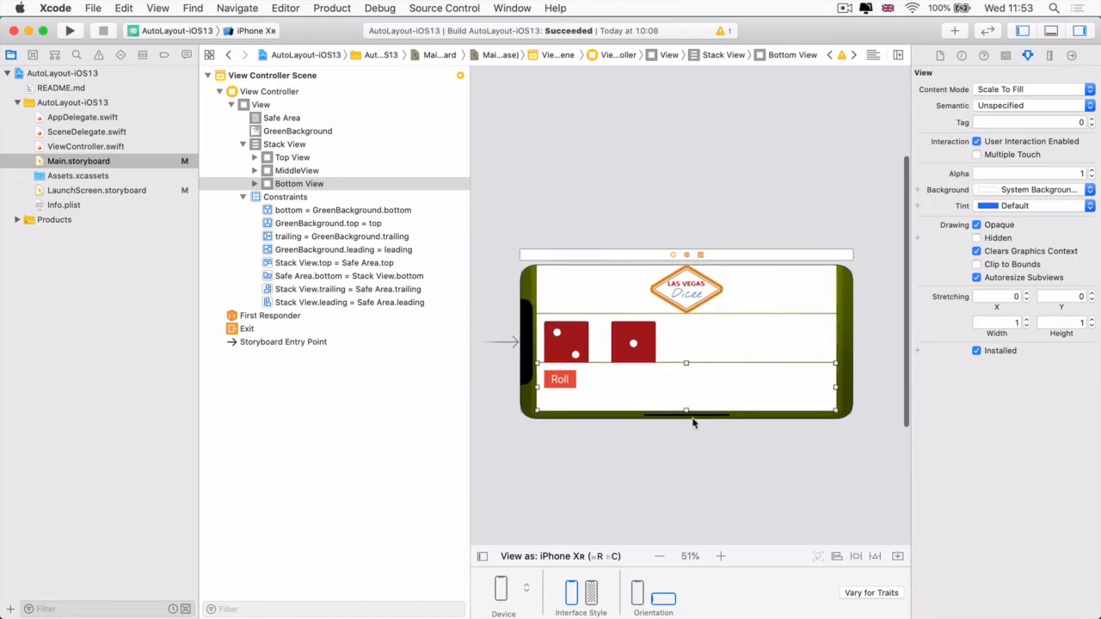
mouse_move(724, 344)
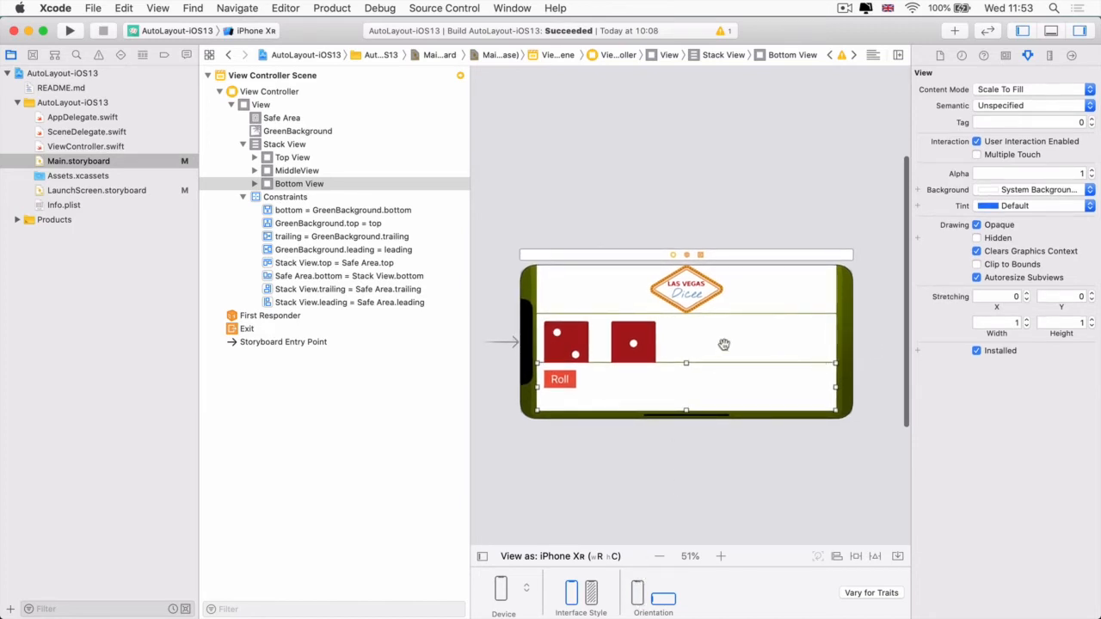
mouse_move(580, 304)
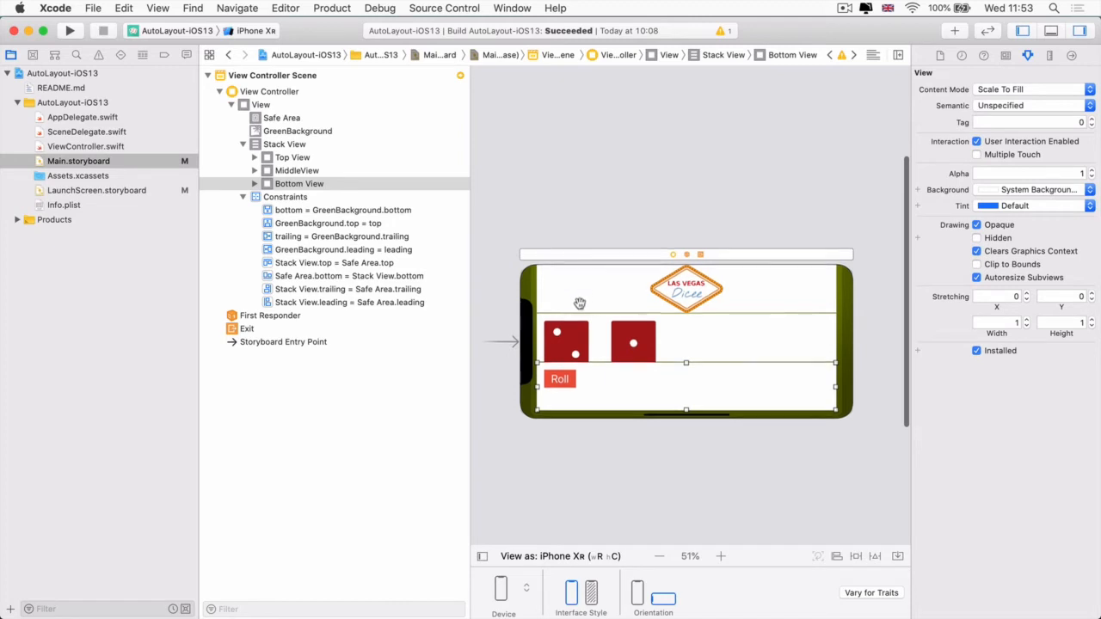
mouse_move(619, 325)
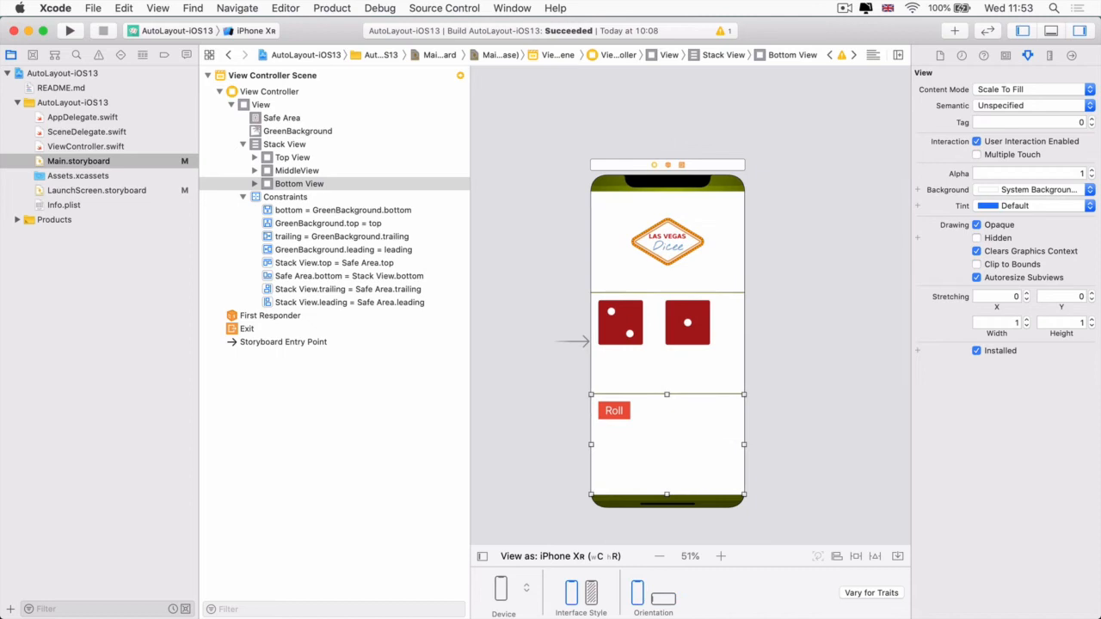
left_click(831, 176)
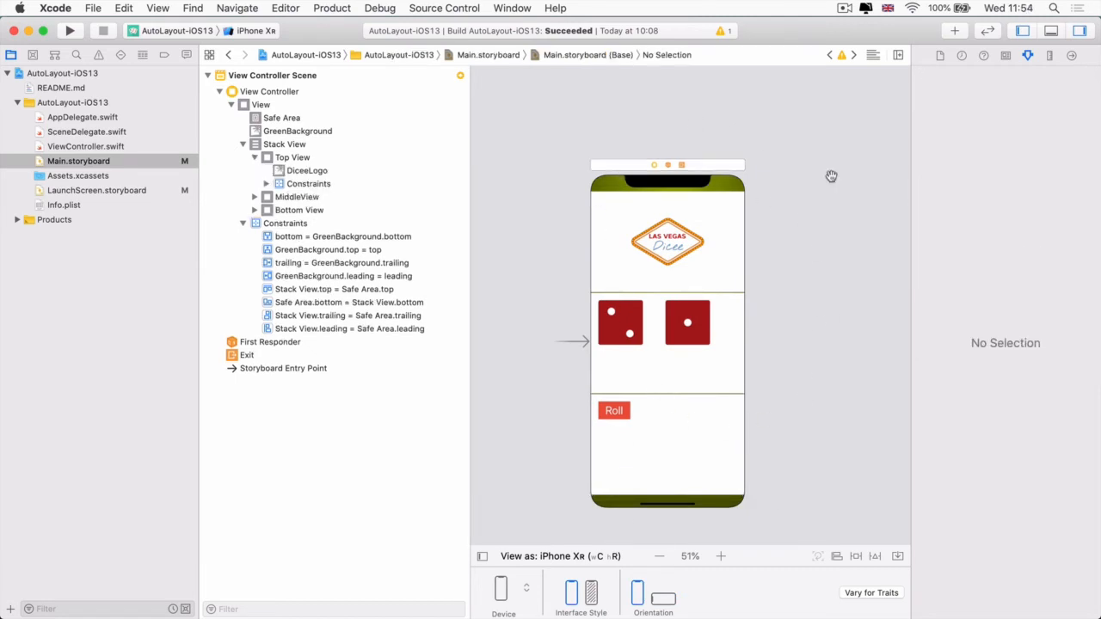
mouse_move(704, 371)
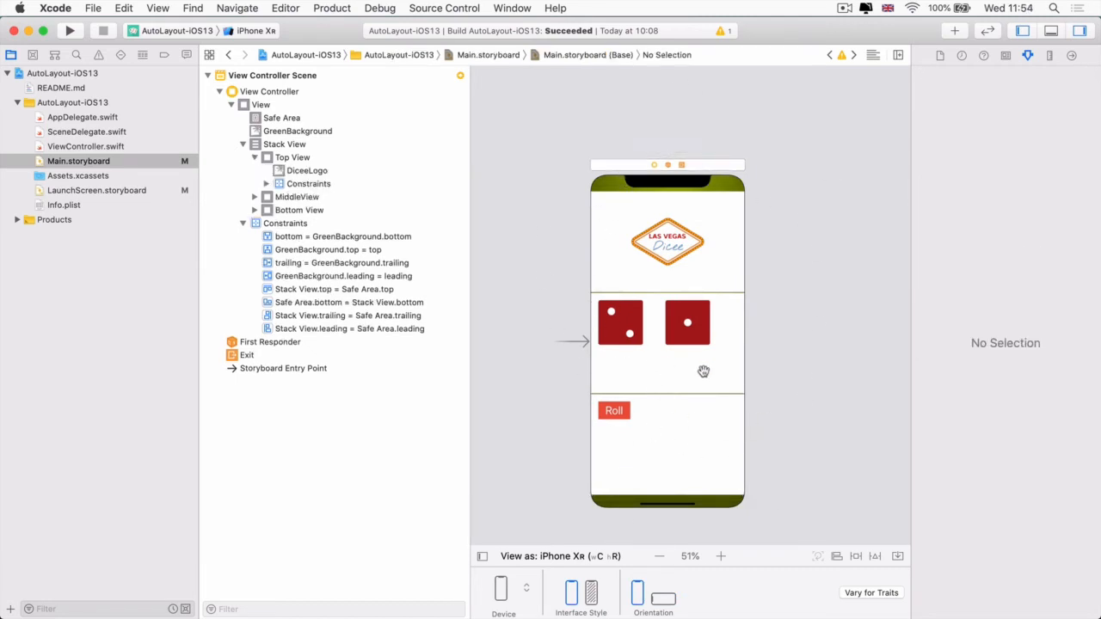
Add Horizontally and Vertically in Container constraints to the Roll button.
left_click(613, 410)
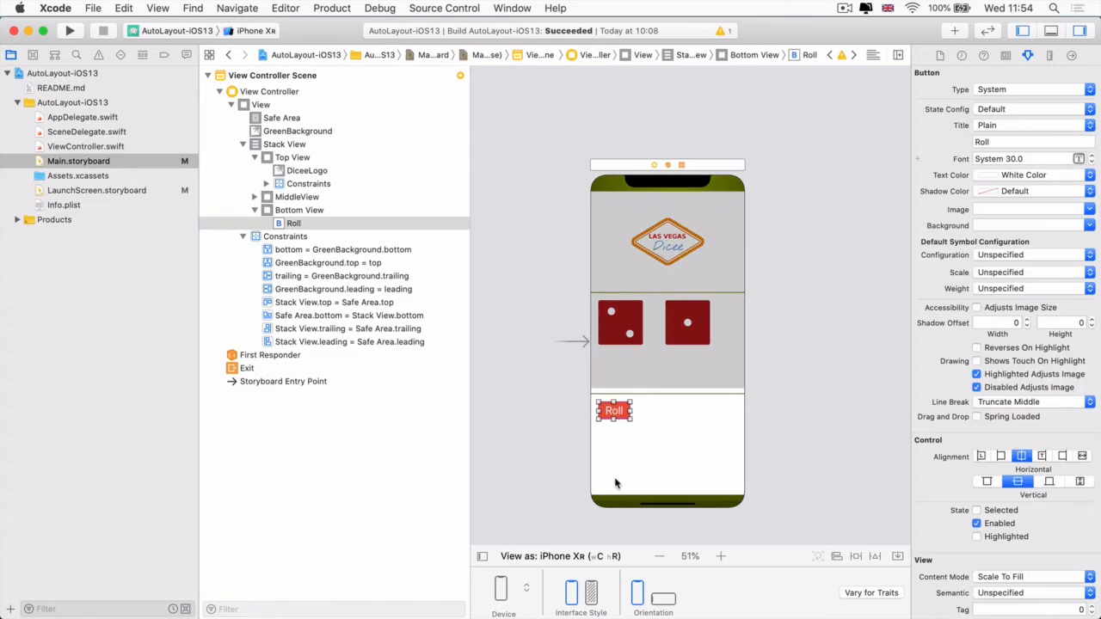
mouse_move(848, 564)
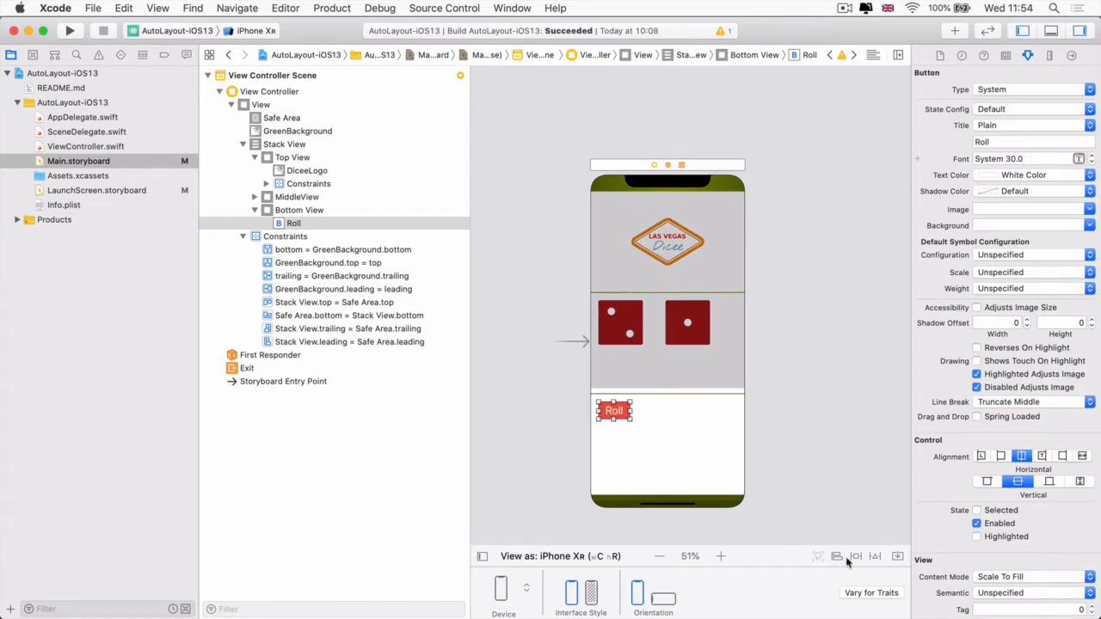
left_click(837, 556)
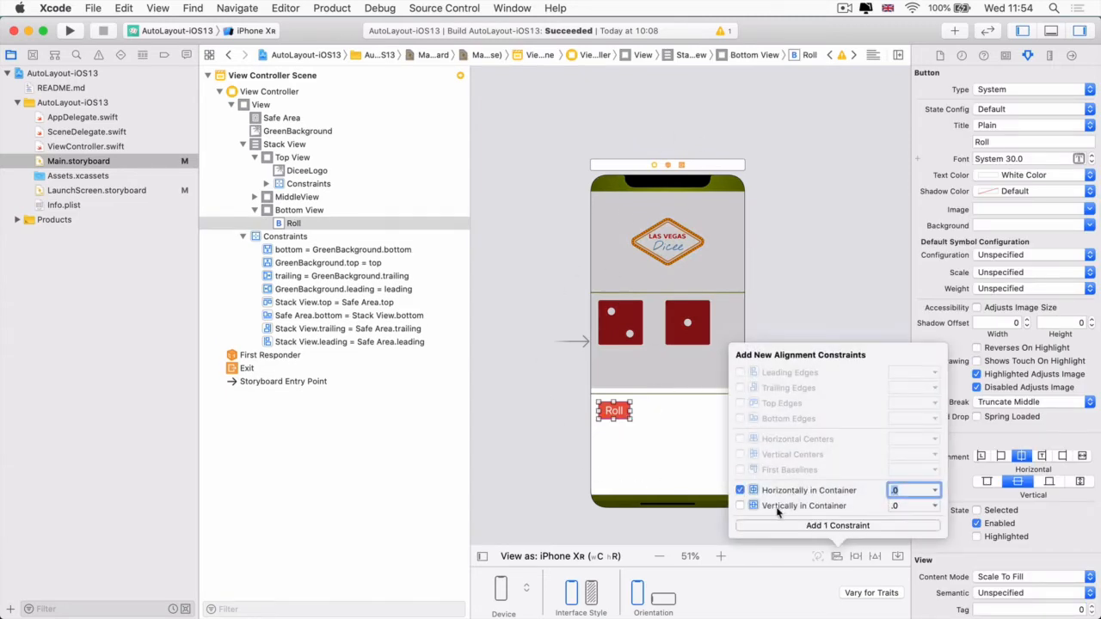
left_click(740, 506)
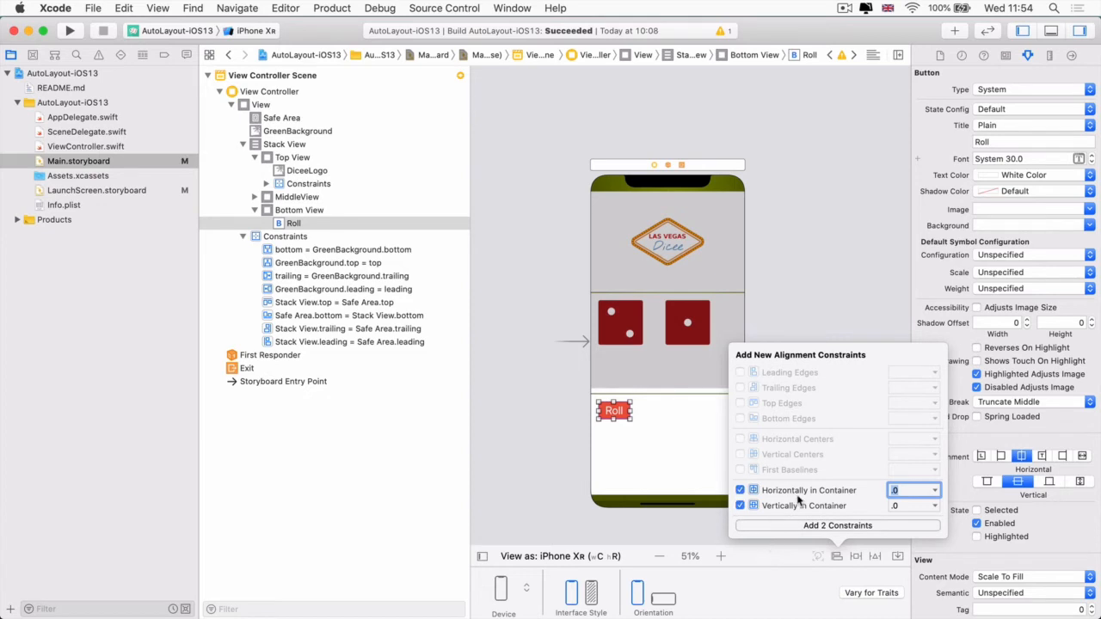
mouse_move(544, 325)
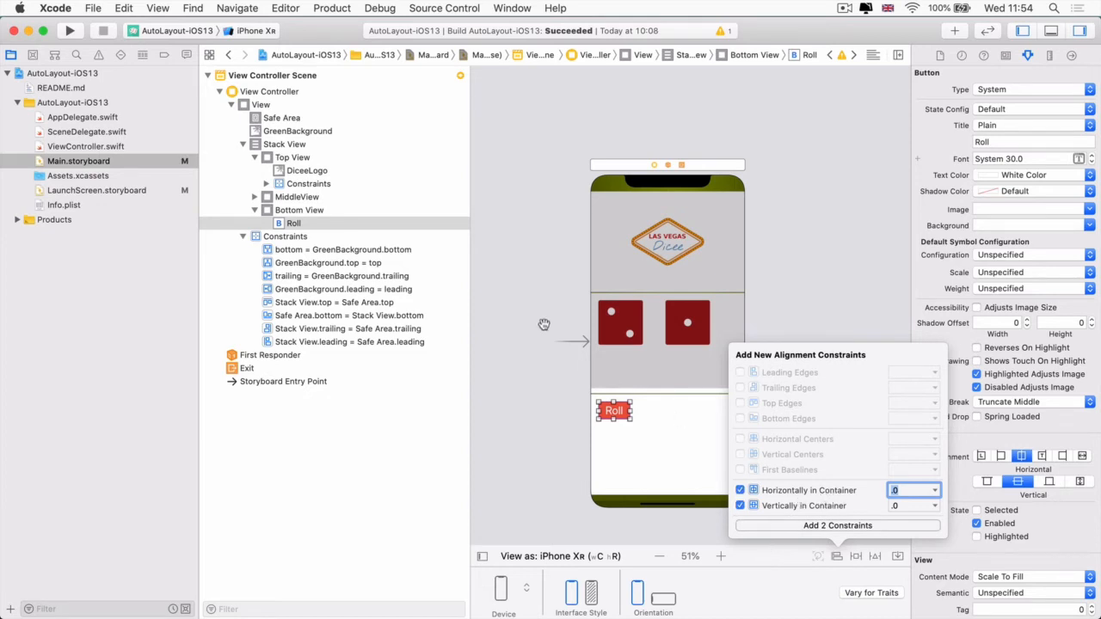
mouse_move(277, 119)
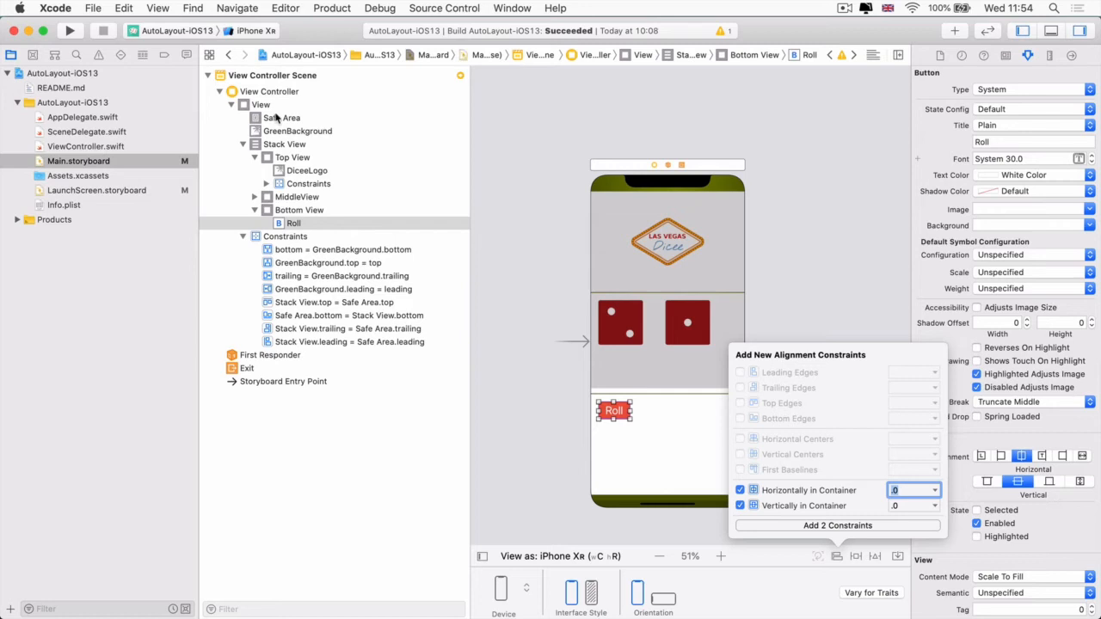
mouse_move(867, 530)
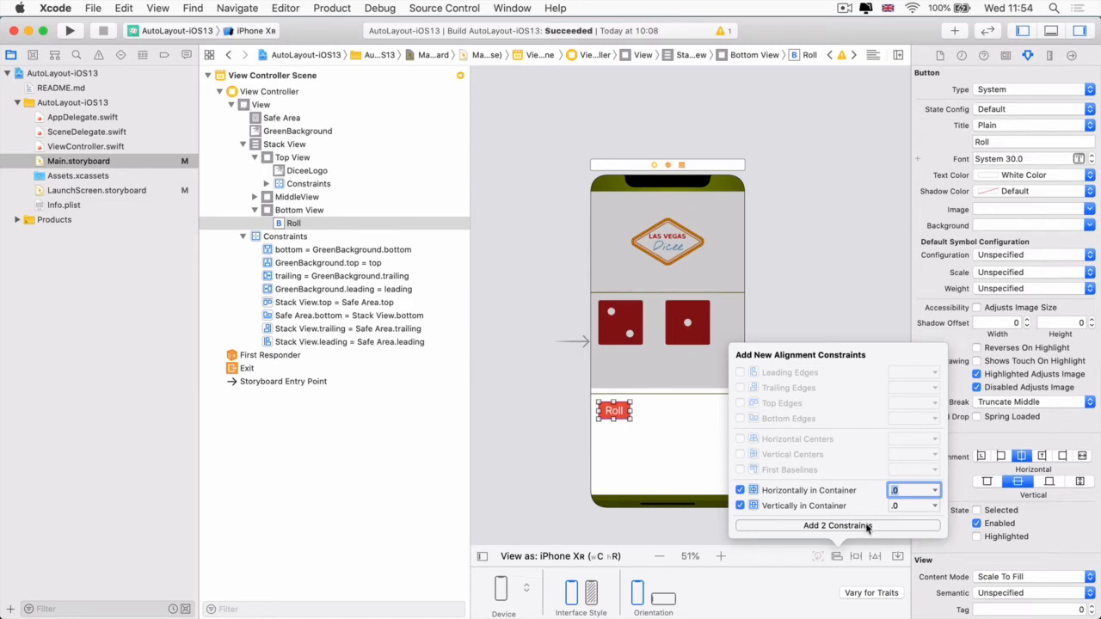
left_click(837, 525)
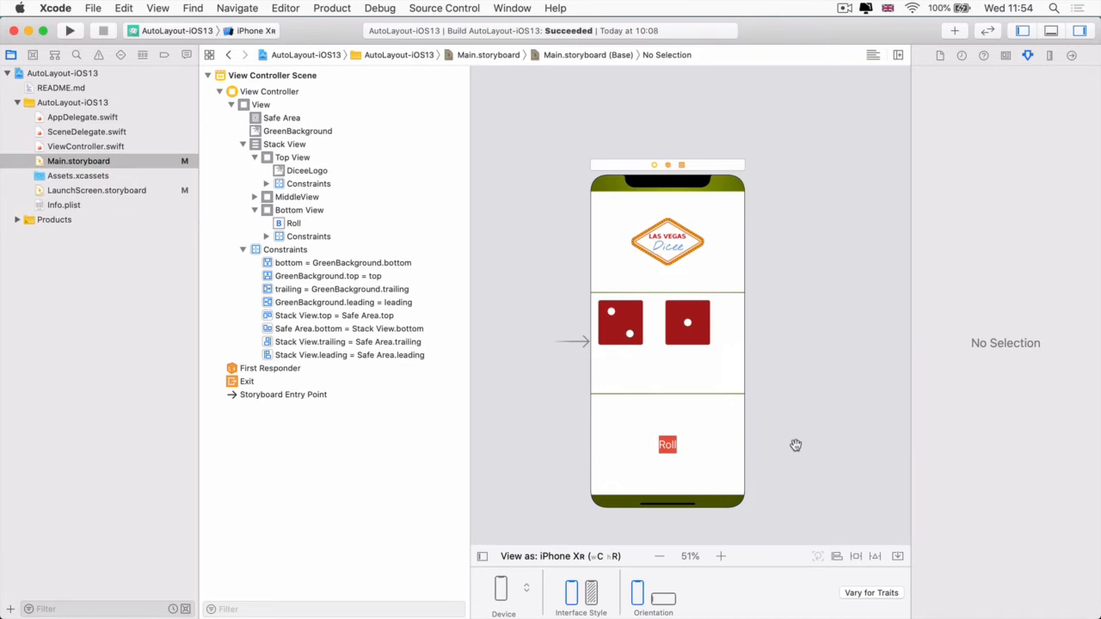
left_click(619, 321)
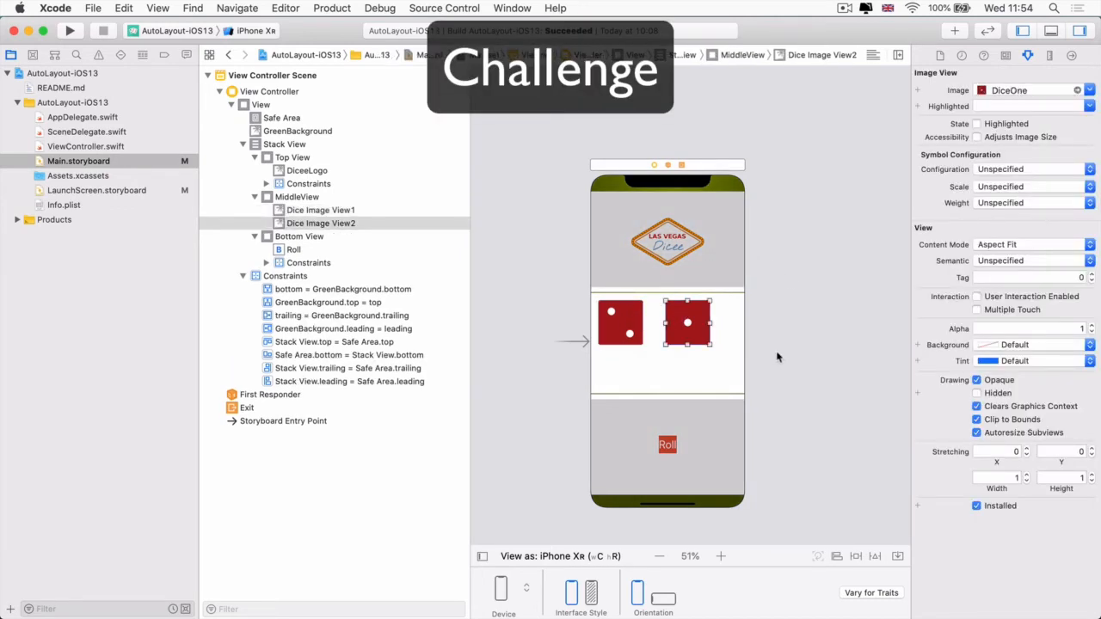
mouse_move(759, 325)
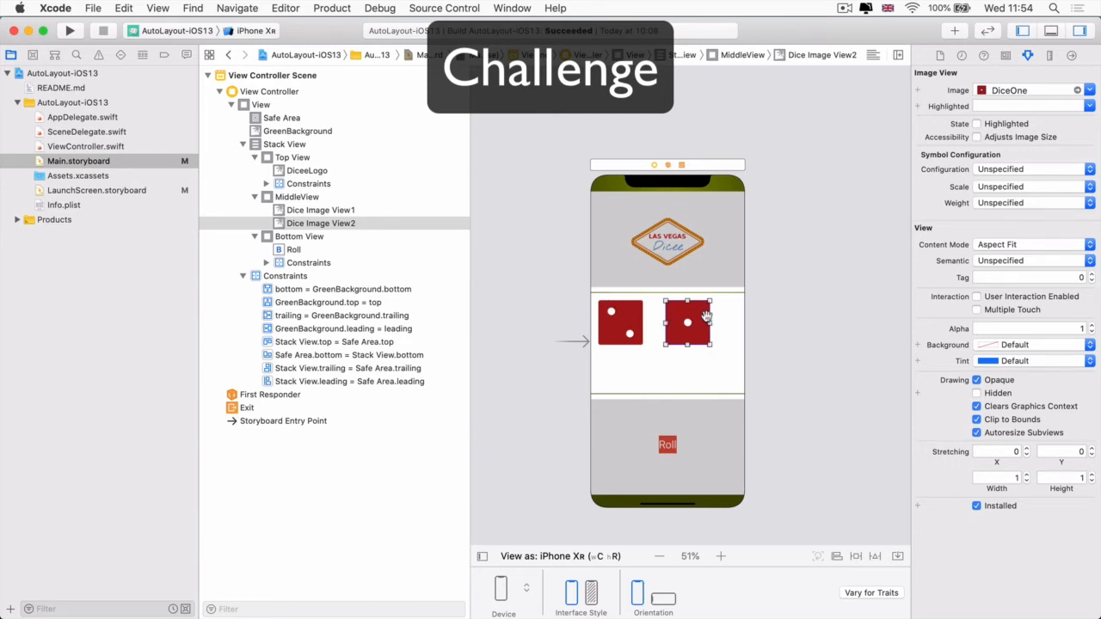
mouse_move(751, 321)
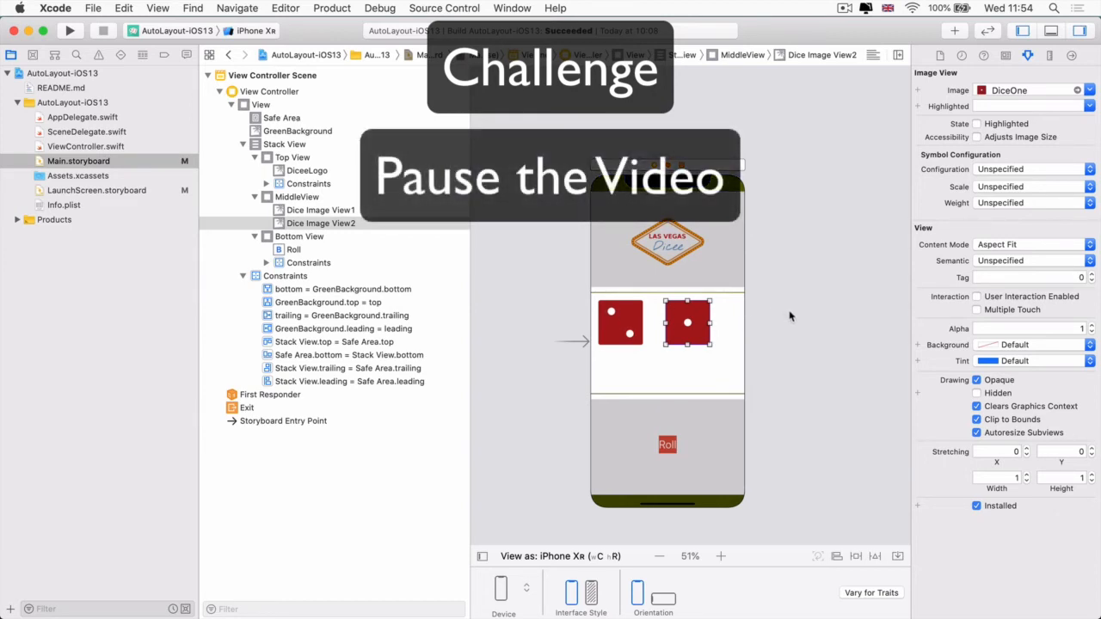
left_click(791, 318)
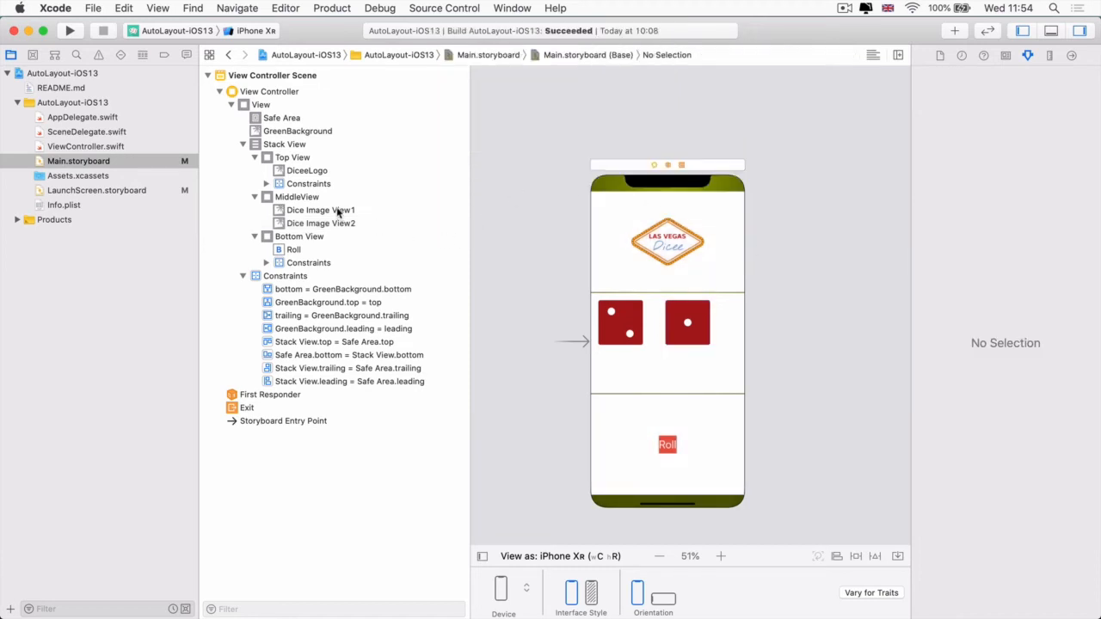
Embed both dice images in a new stack view and select that stack.
left_click(320, 210)
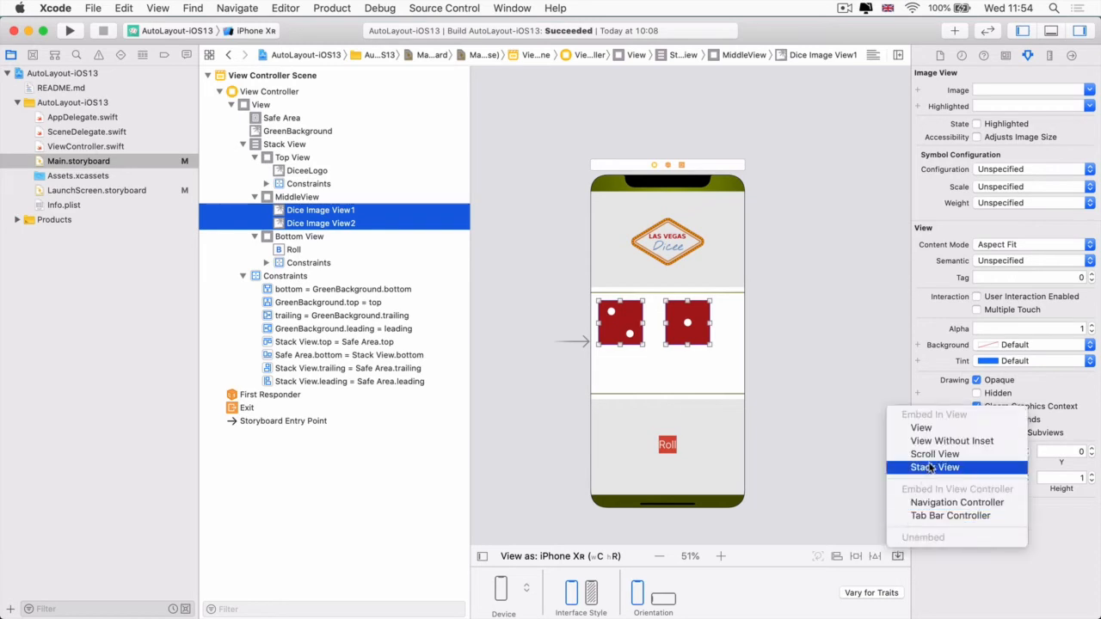
left_click(935, 468)
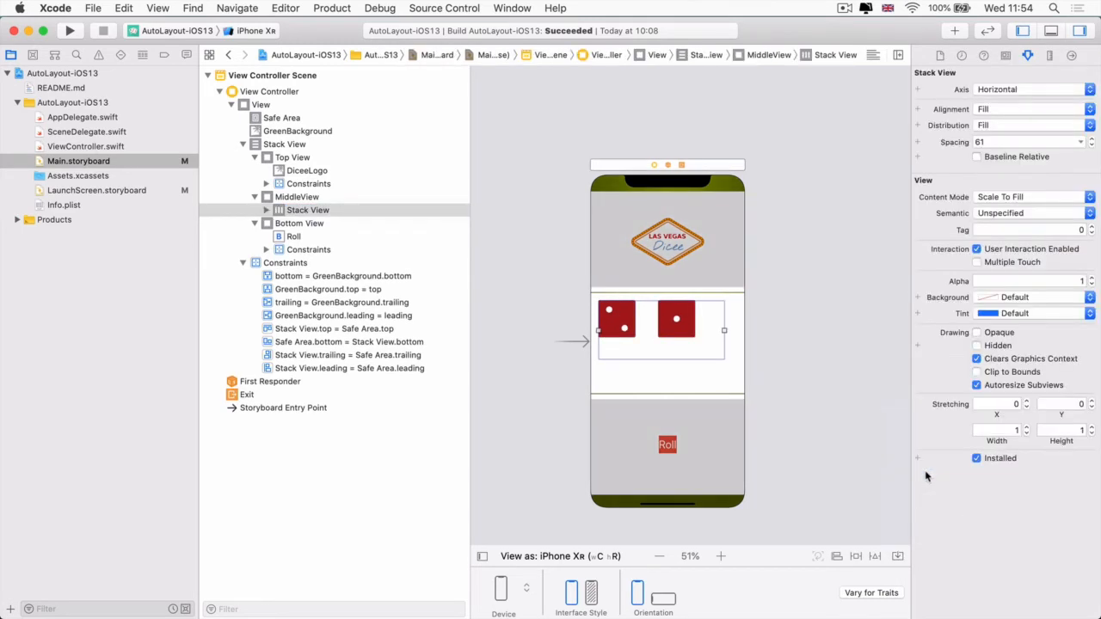
mouse_move(664, 319)
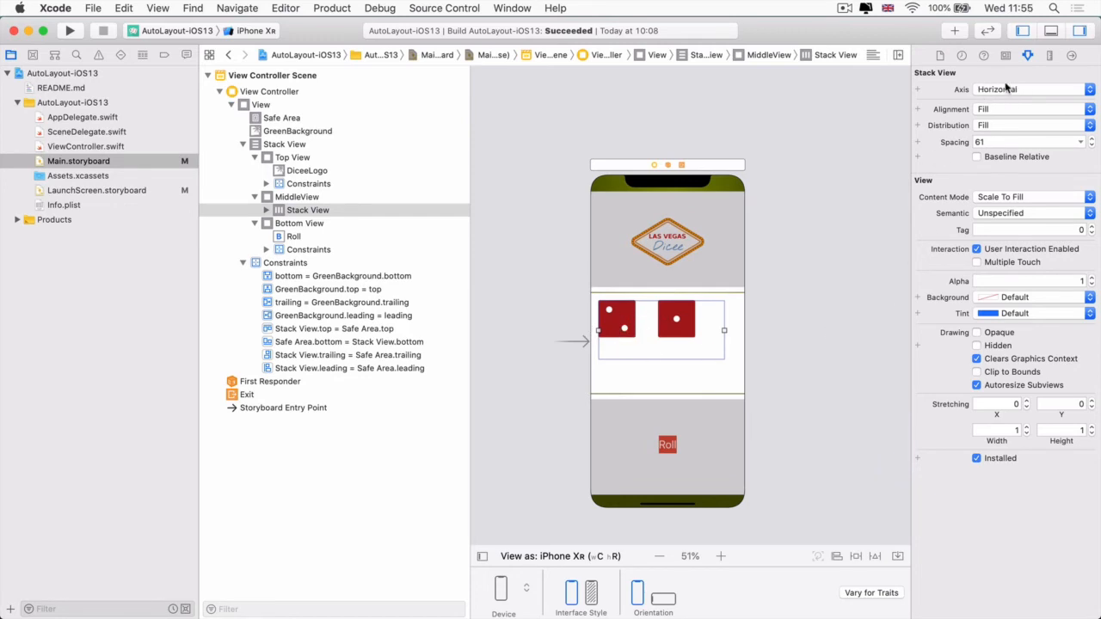
mouse_move(650, 285)
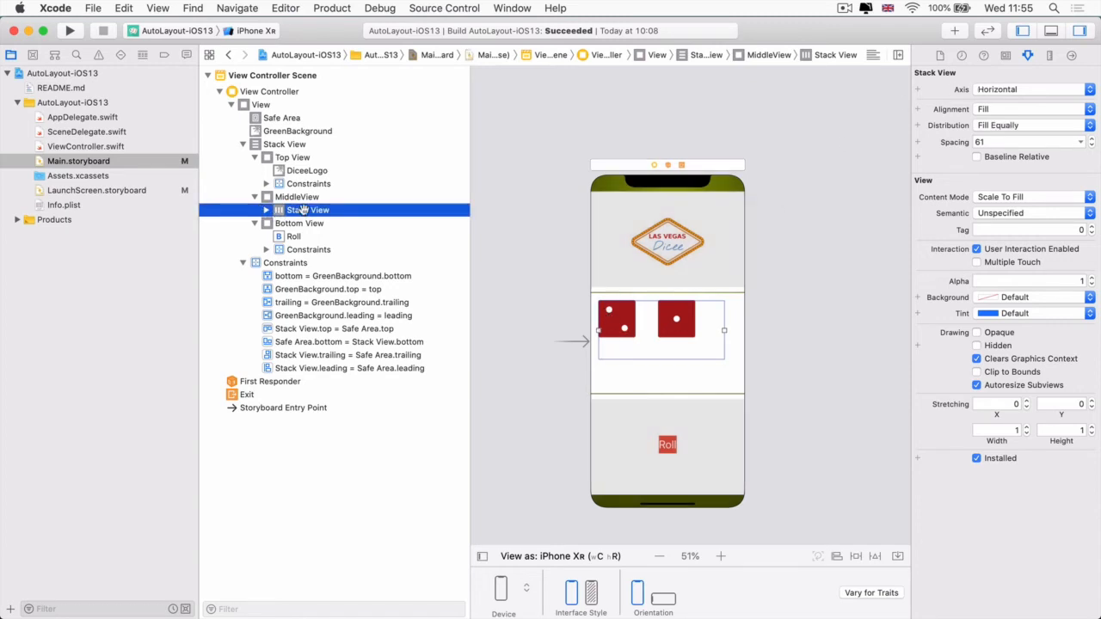
left_click(837, 555)
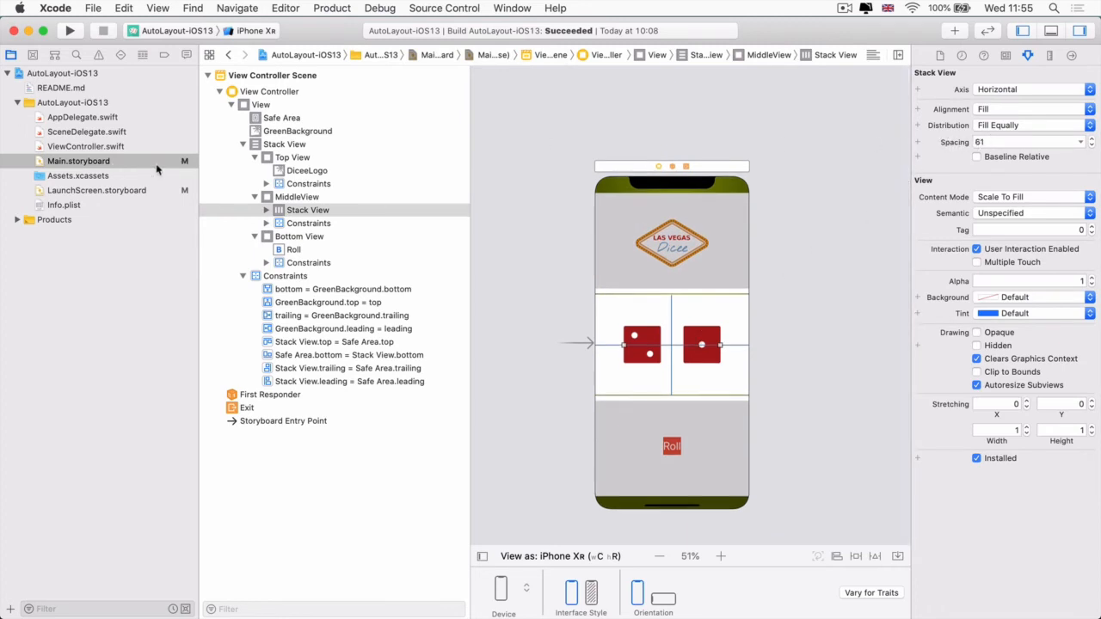
Set the outer stack view's spacing to 1 and preview the layout in landscape and back.
left_click(285, 143)
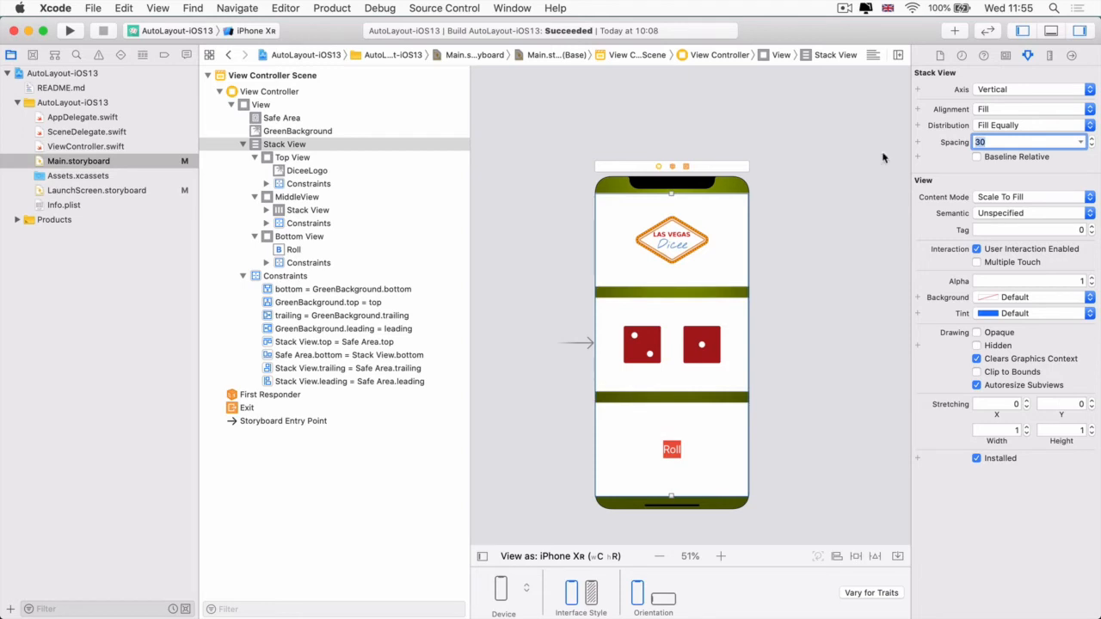
mouse_move(774, 209)
type("1")
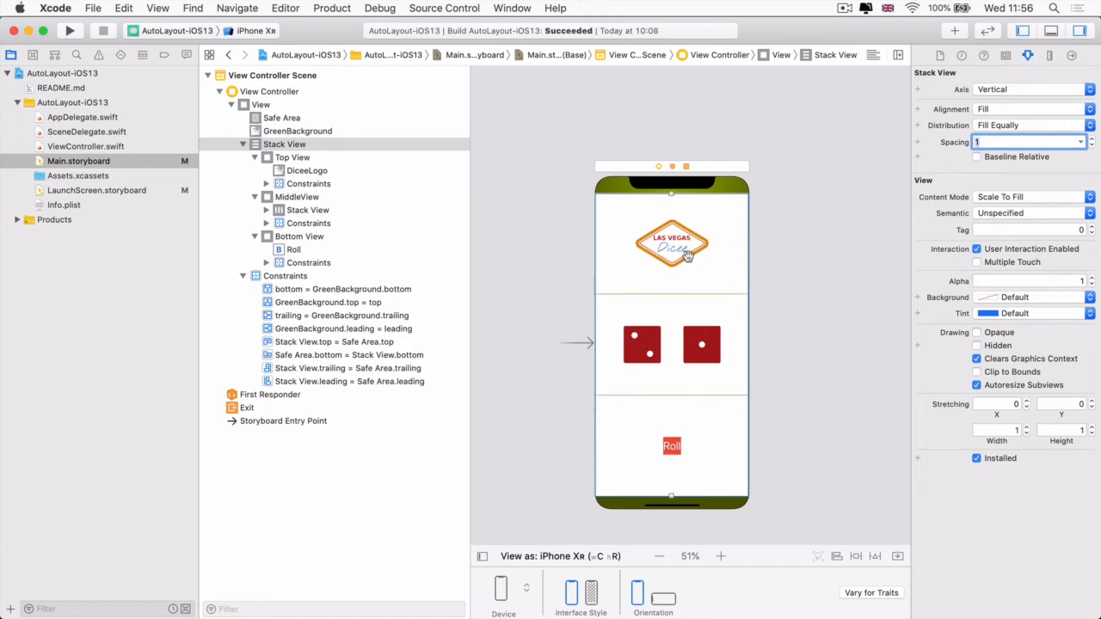
mouse_move(648, 428)
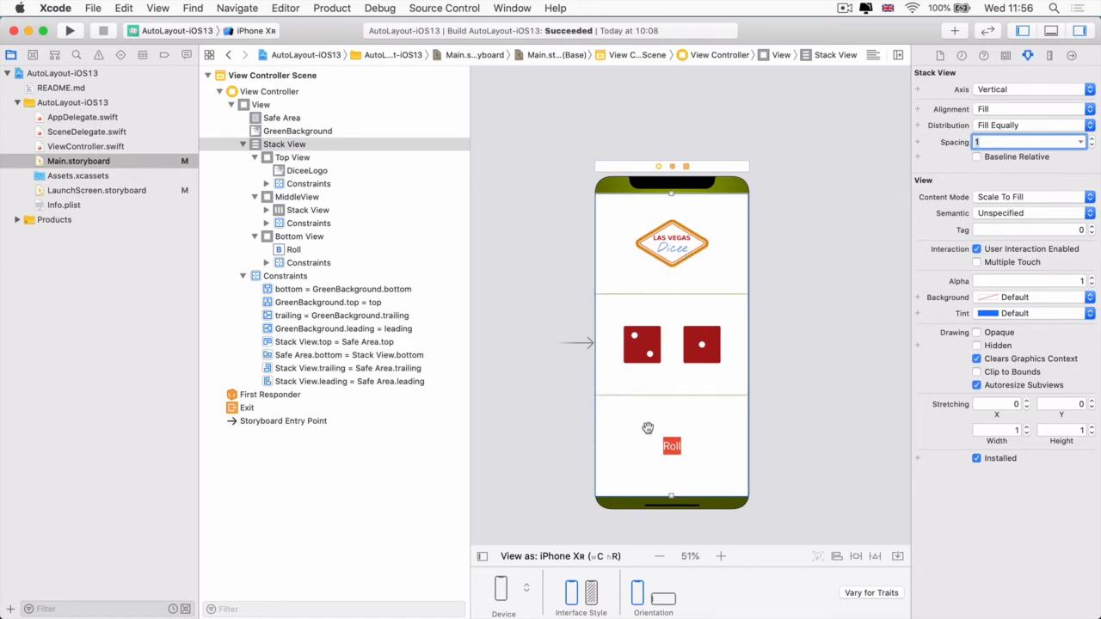
mouse_move(628, 415)
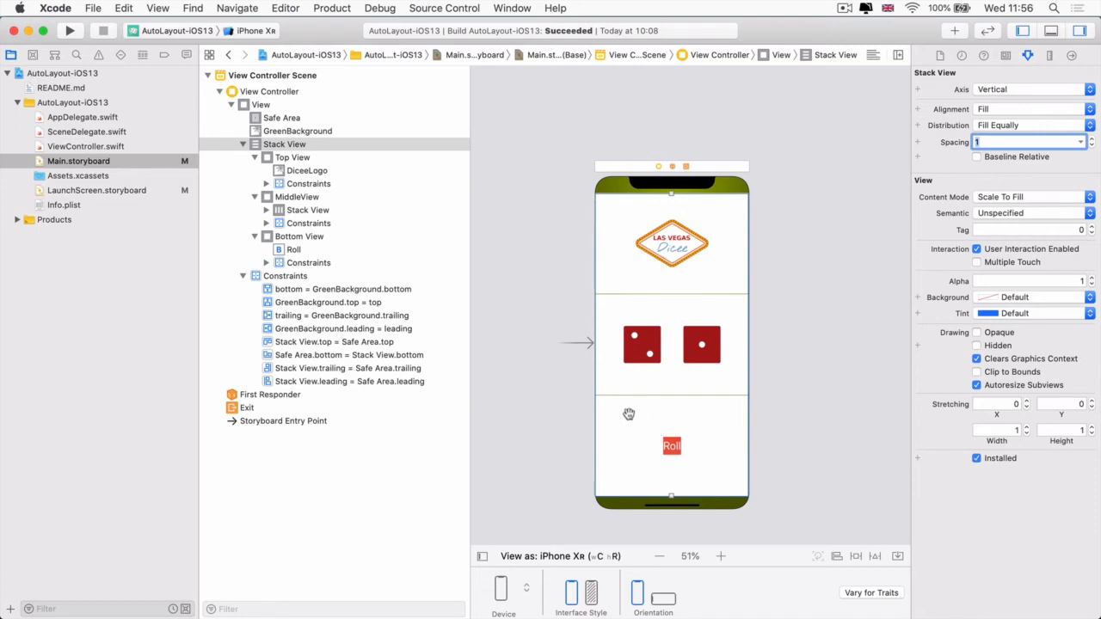
mouse_move(646, 473)
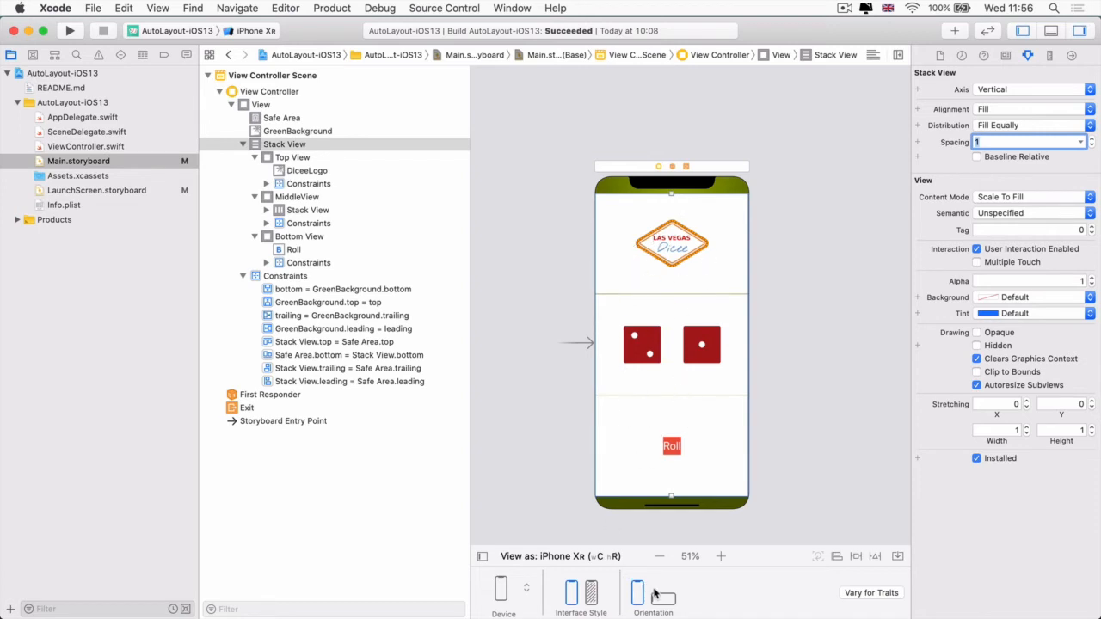
left_click(664, 597)
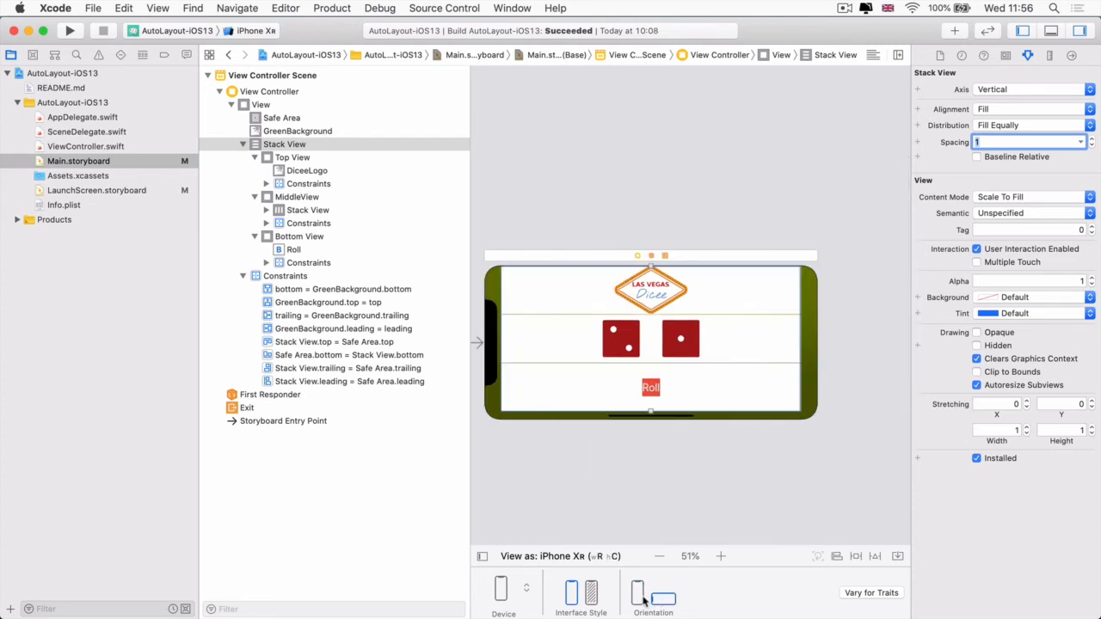
left_click(636, 594)
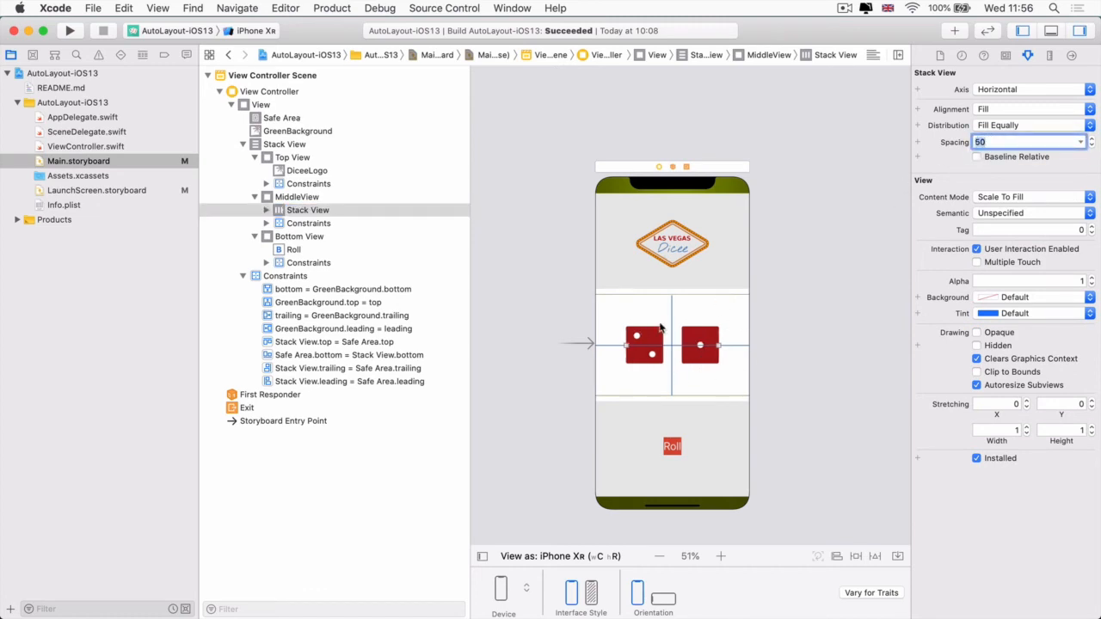
Deselect the dice stack and expand it in the outline to show Dice Image View1 and View2.
left_click(812, 344)
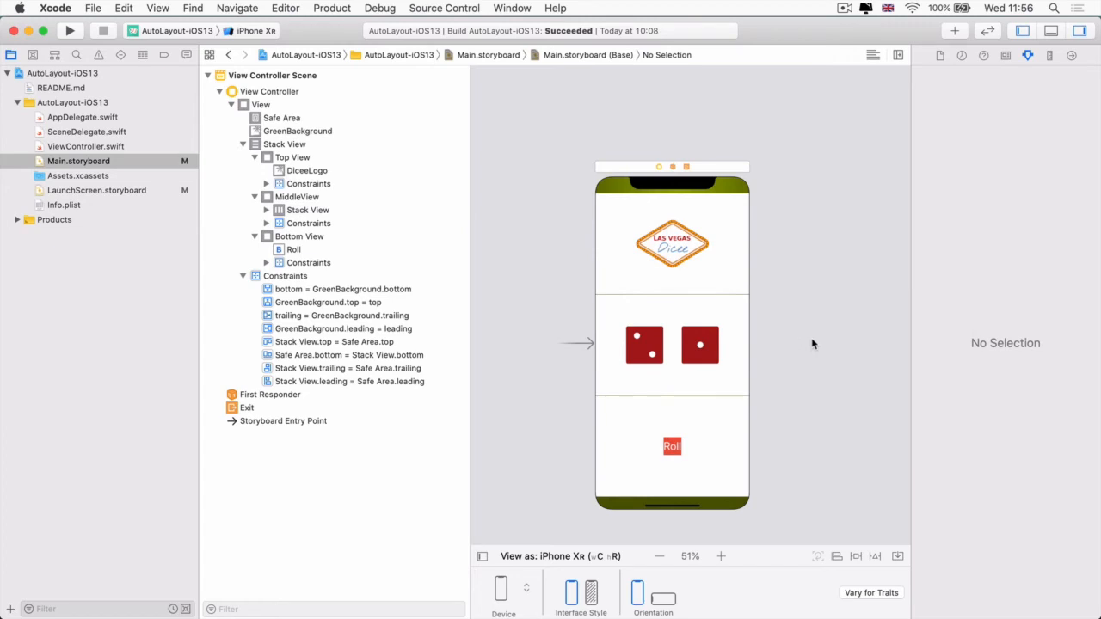
left_click(266, 210)
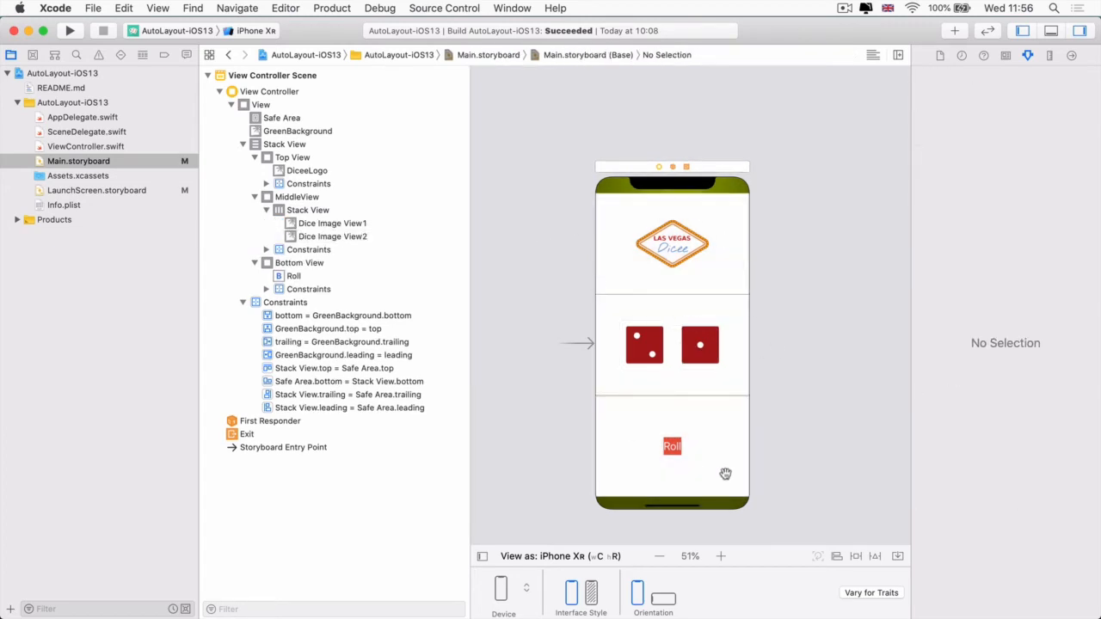
mouse_move(618, 206)
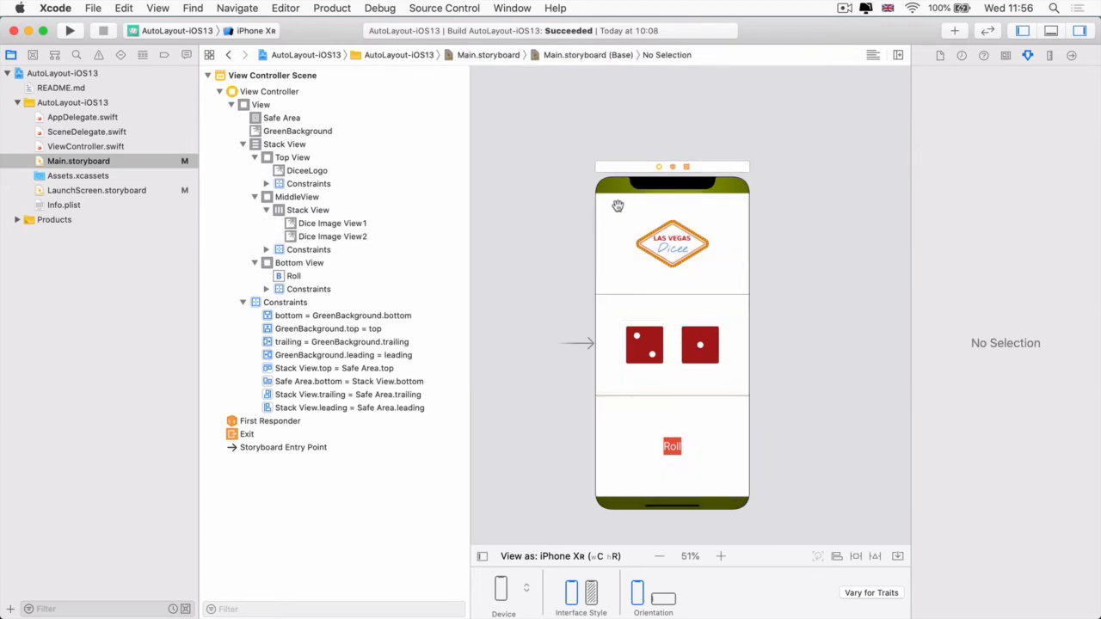
mouse_move(653, 228)
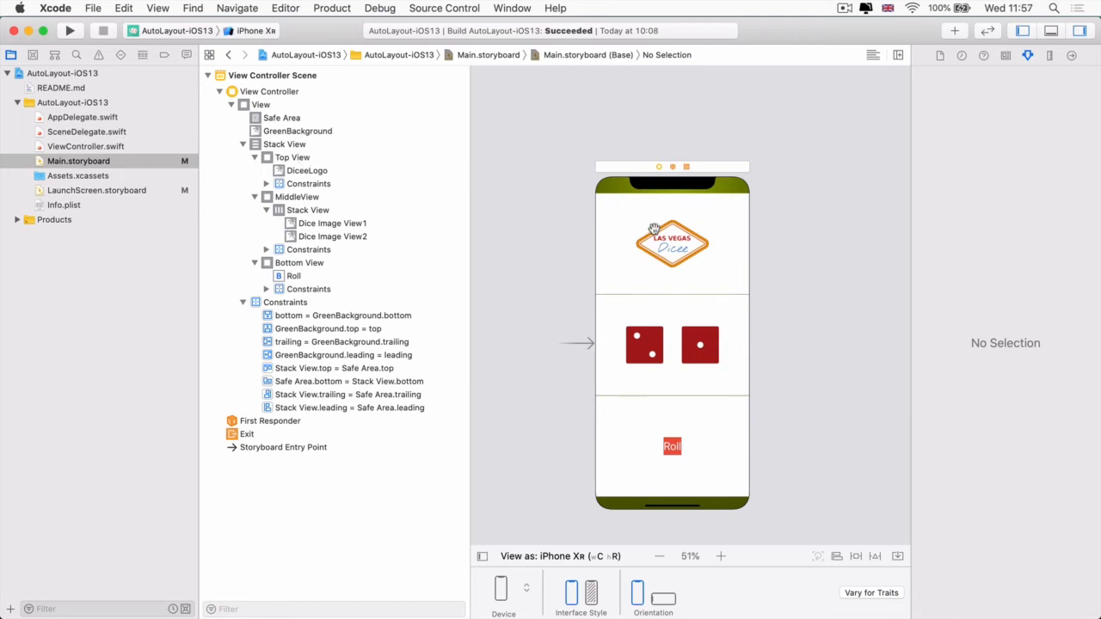
mouse_move(691, 327)
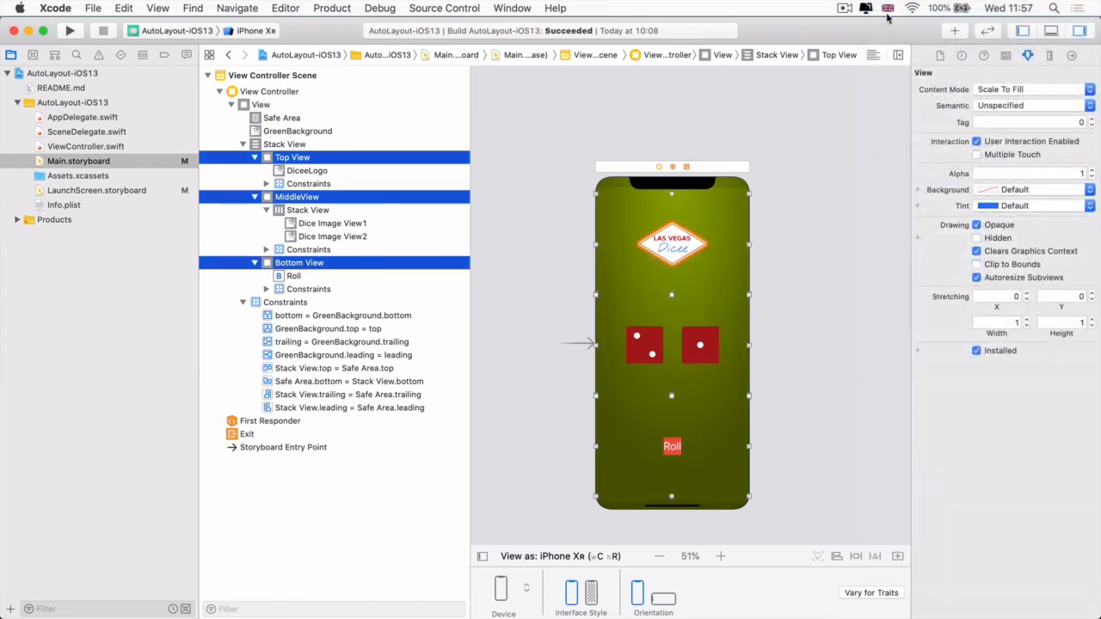
mouse_move(847, 415)
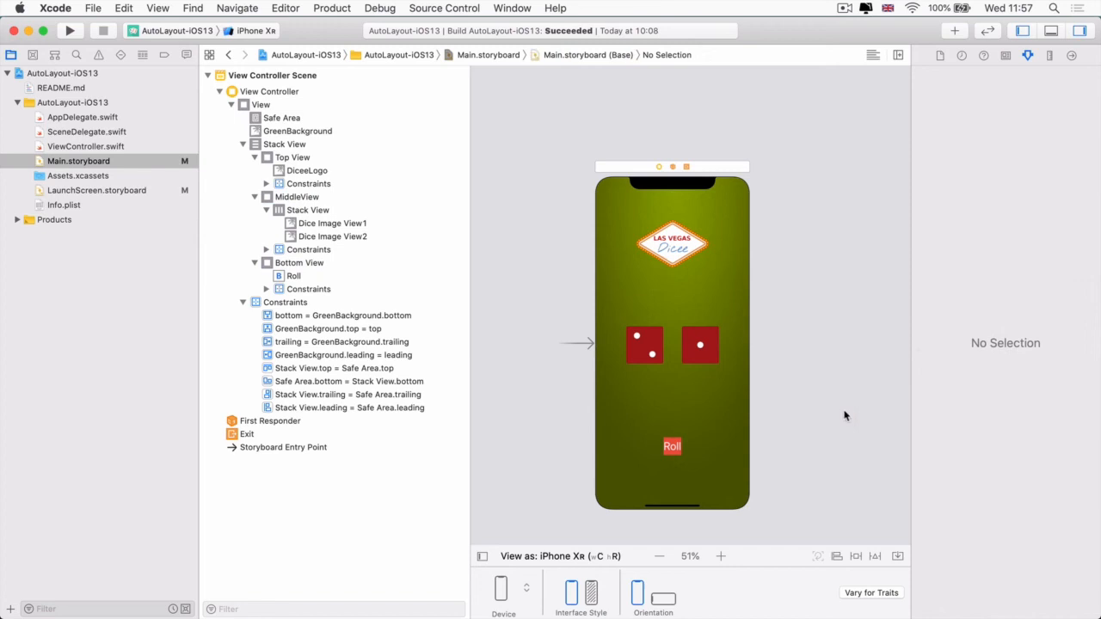
mouse_move(721, 448)
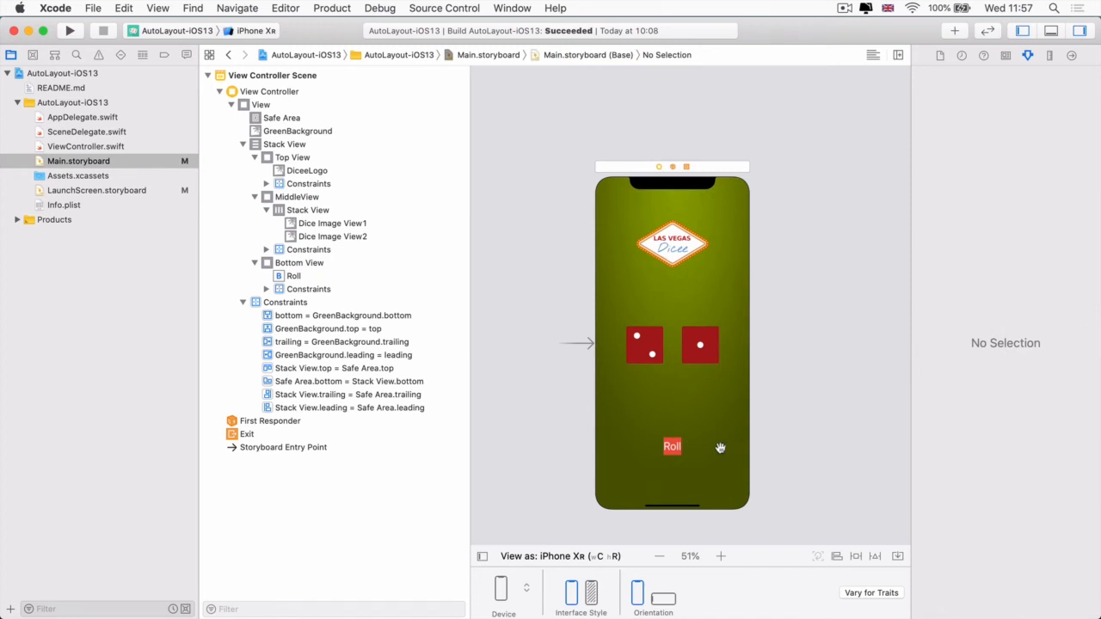
left_click(672, 447)
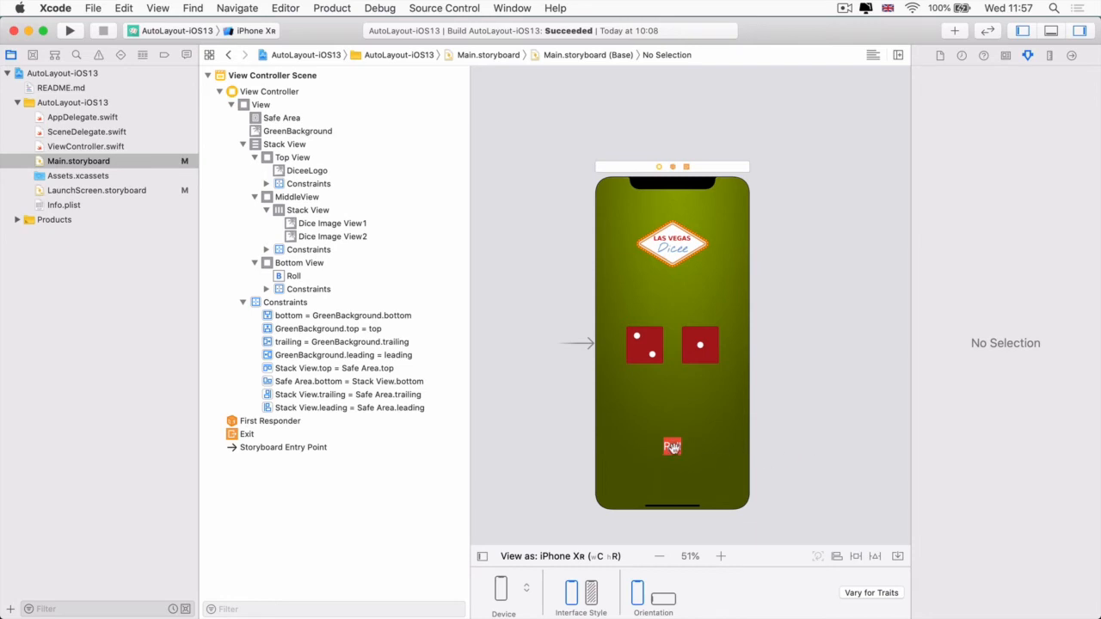
left_click(672, 446)
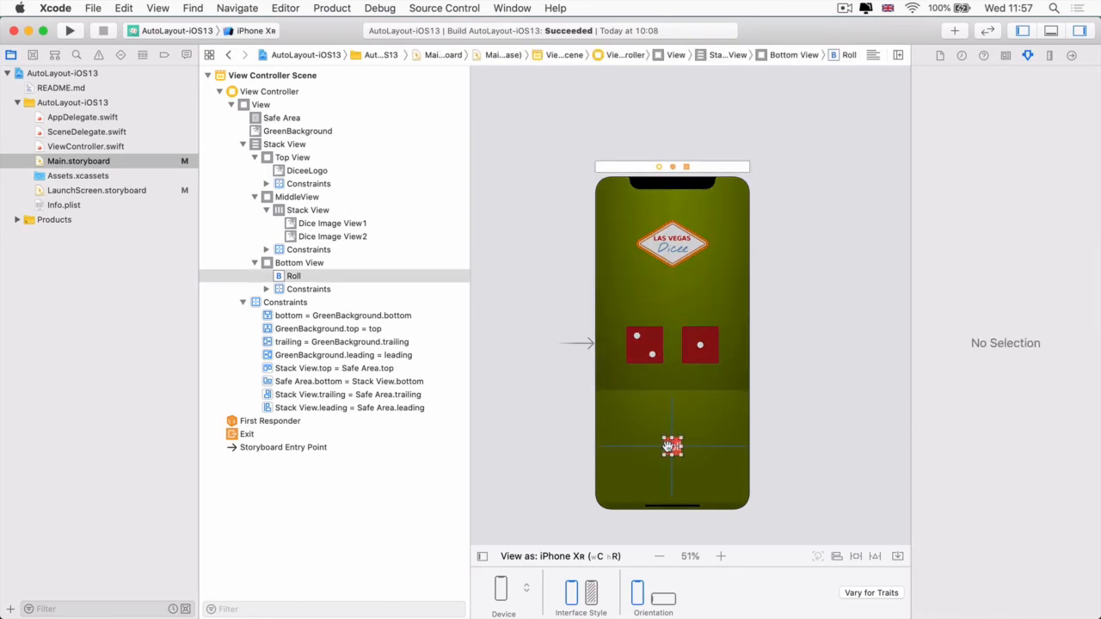
left_click(672, 446)
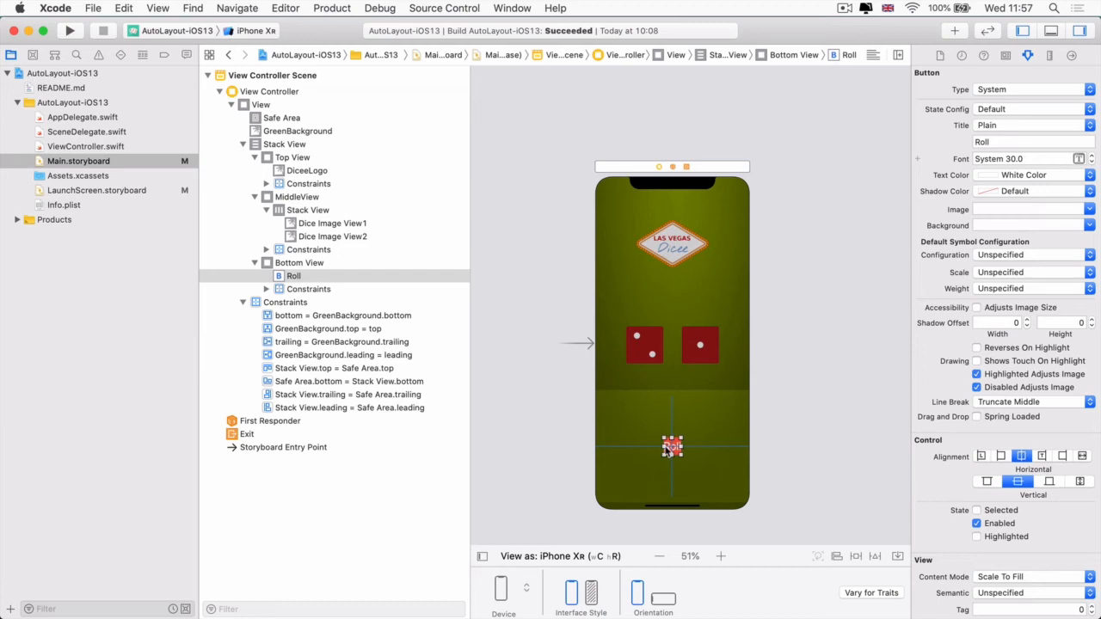
mouse_move(714, 474)
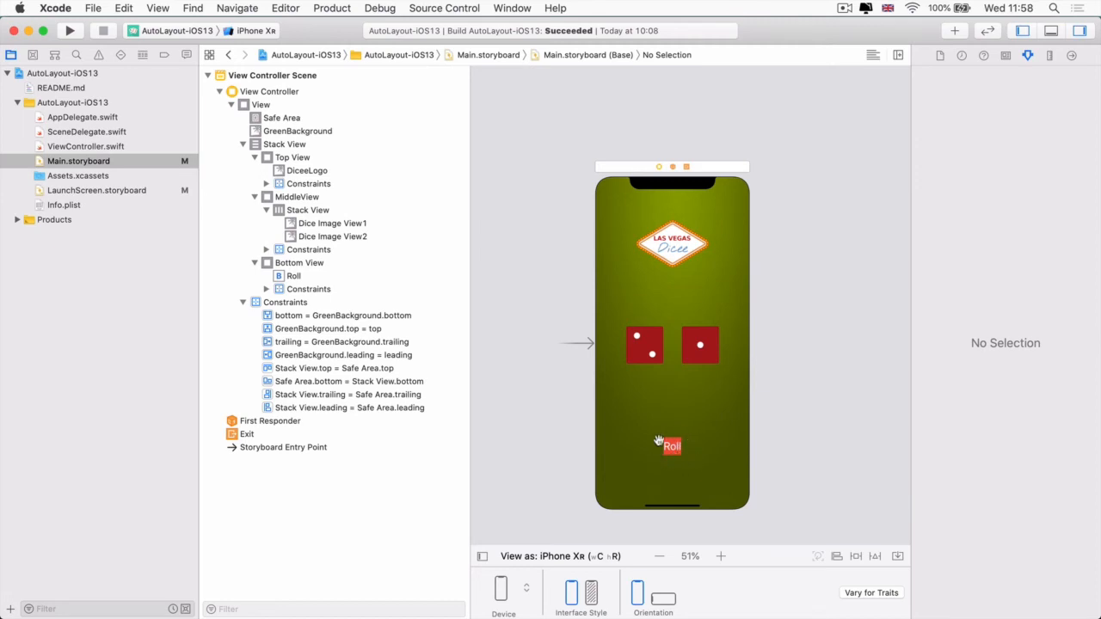
left_click(672, 445)
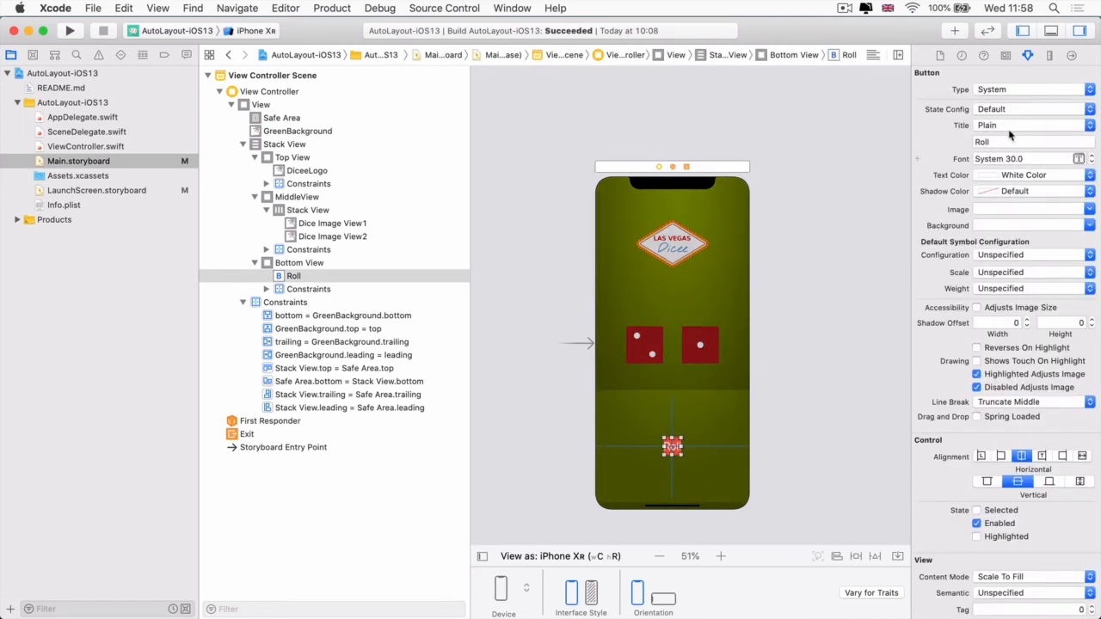
type("Rollerterte r")
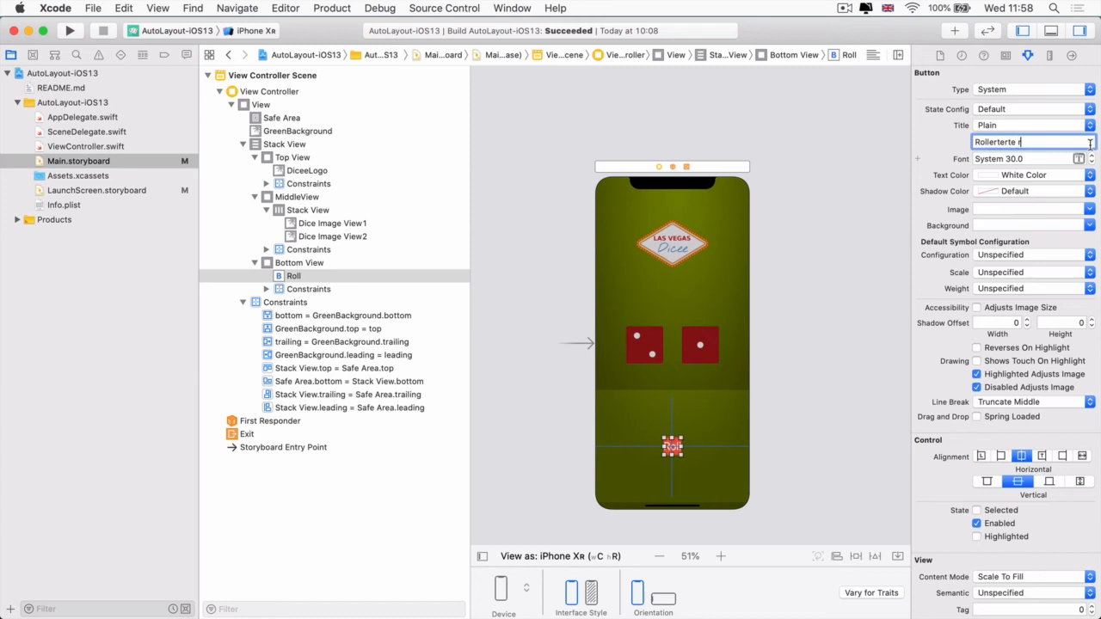
type("Rollerterte r")
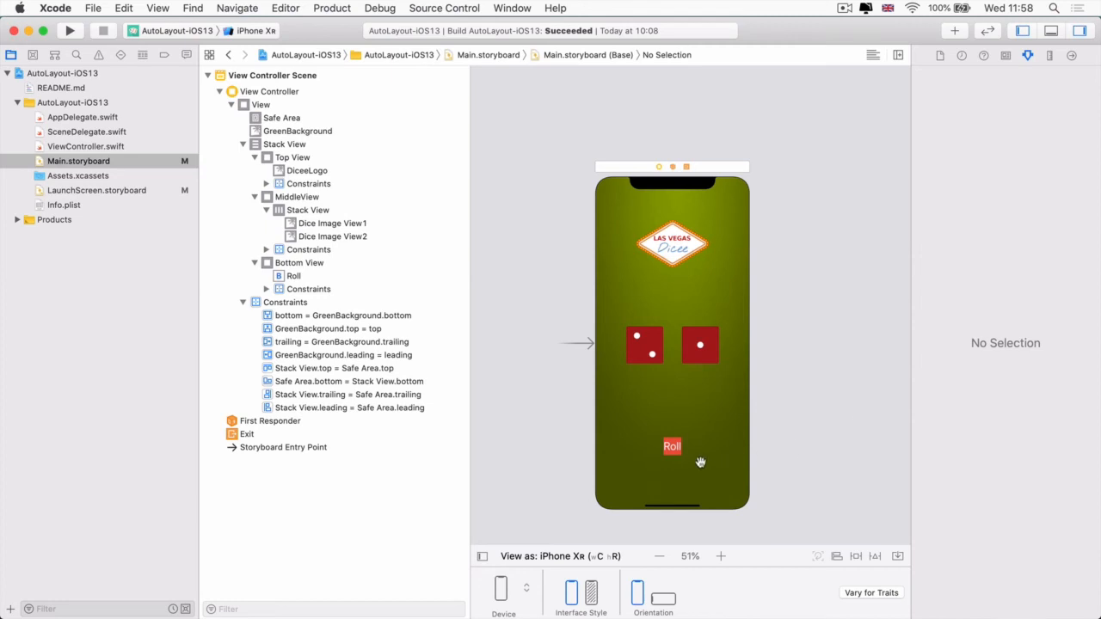
Add width 100 and height 50 constraints to the Roll button via the pin menu.
left_click(672, 447)
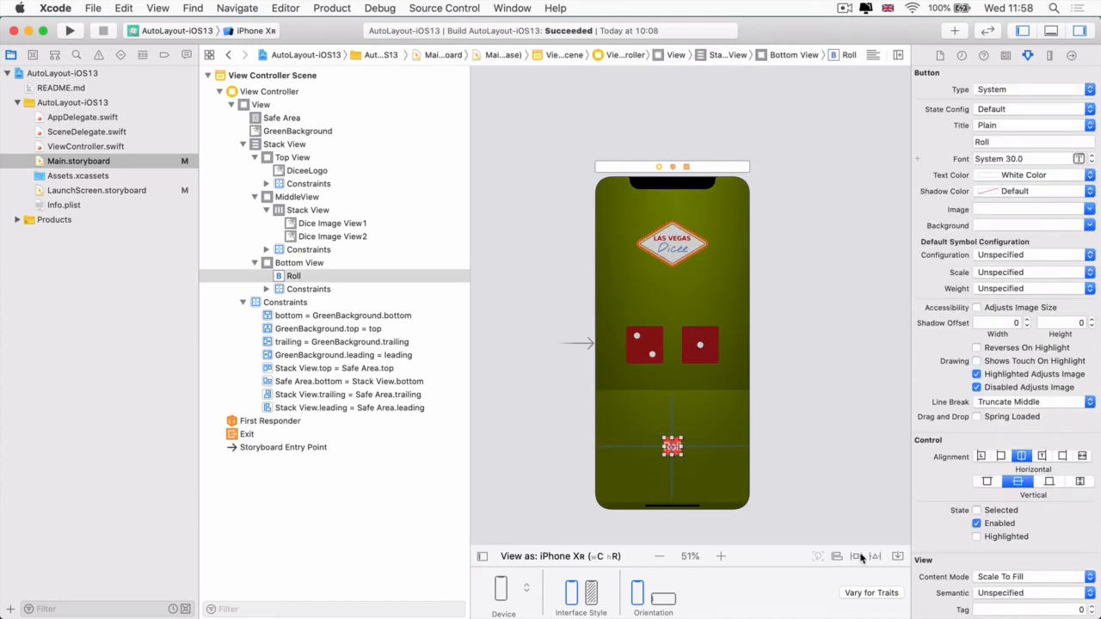
left_click(856, 556)
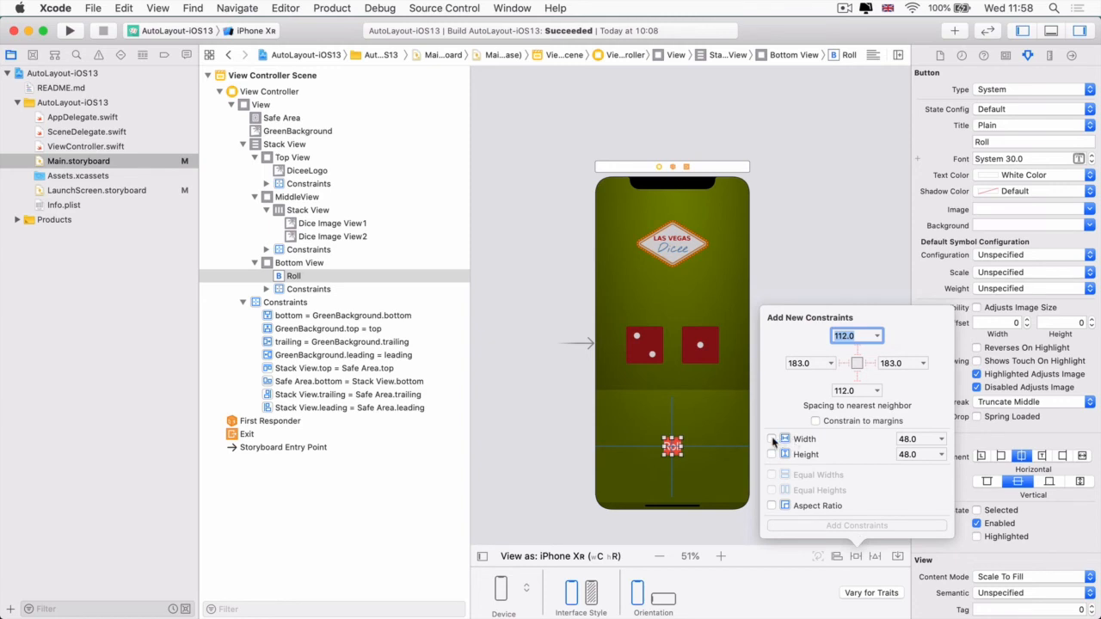
left_click(772, 439)
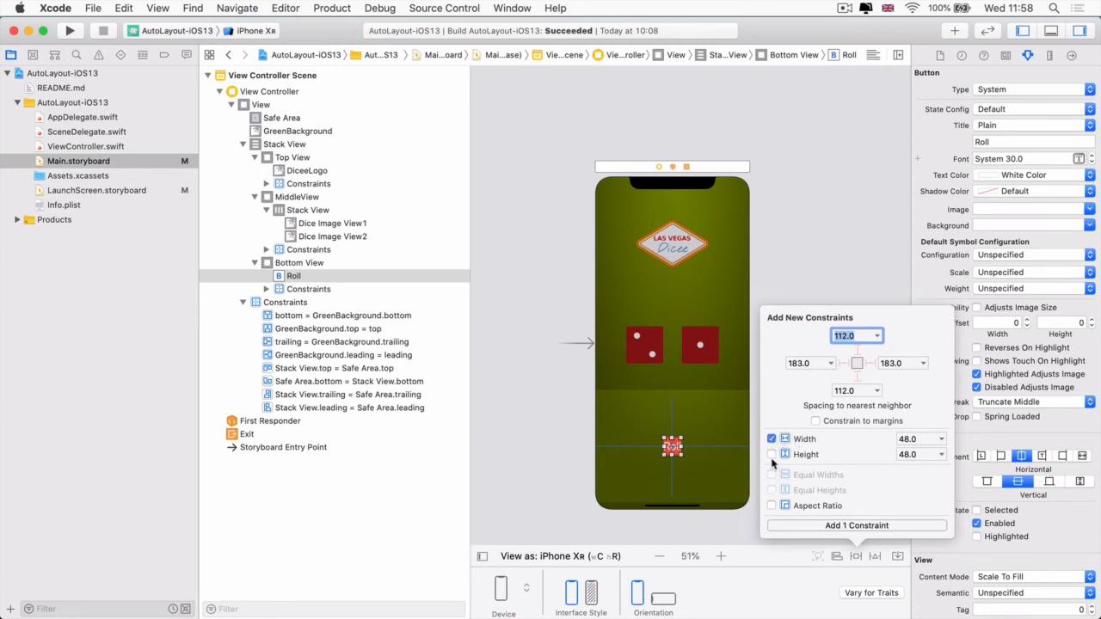
left_click(771, 454)
type("50")
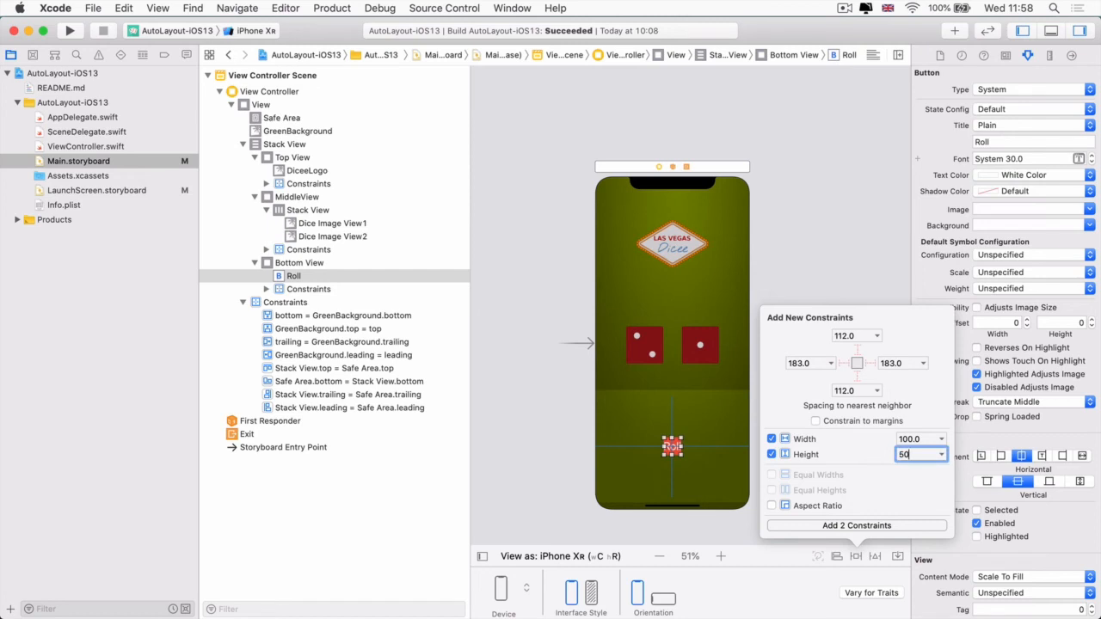
left_click(856, 526)
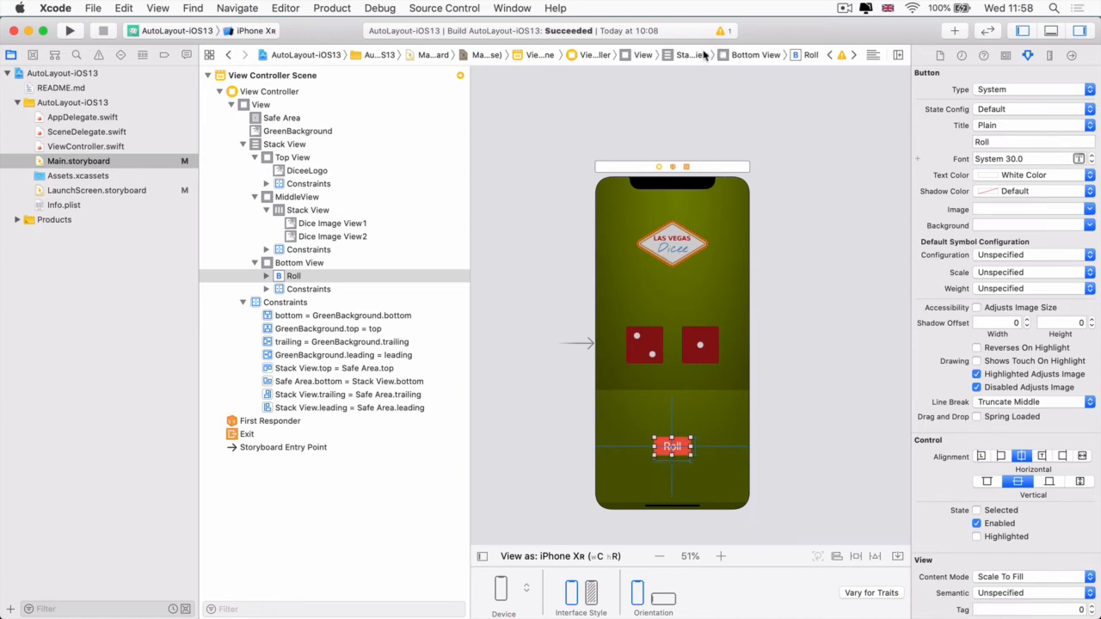
Inspect the 'Fixed width constraints may cause clipping' warning and open its fix options.
left_click(98, 55)
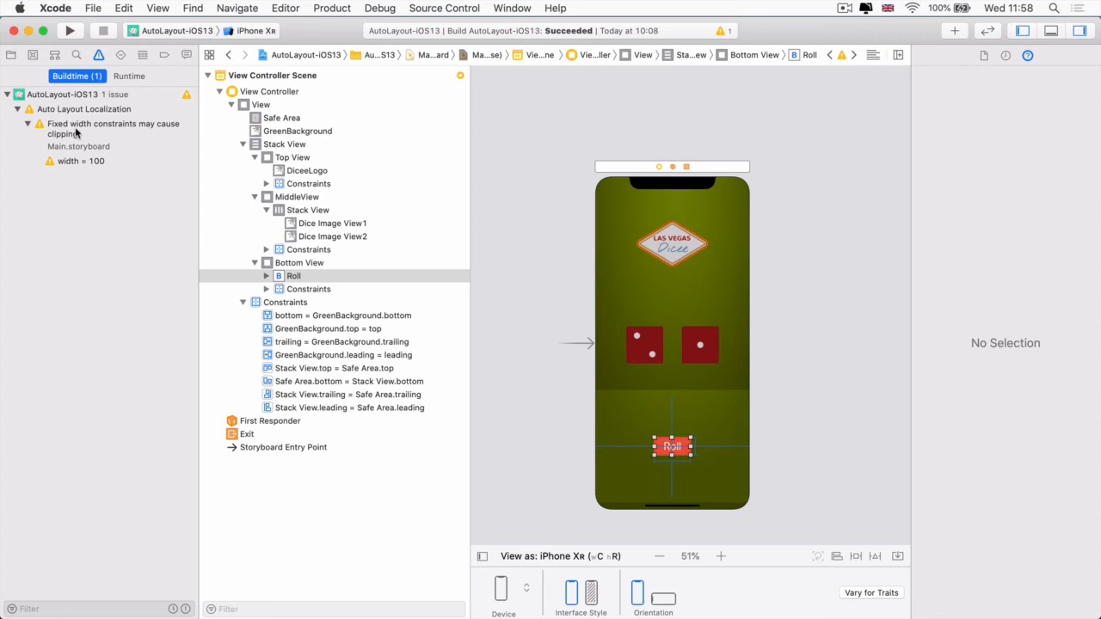
mouse_move(89, 134)
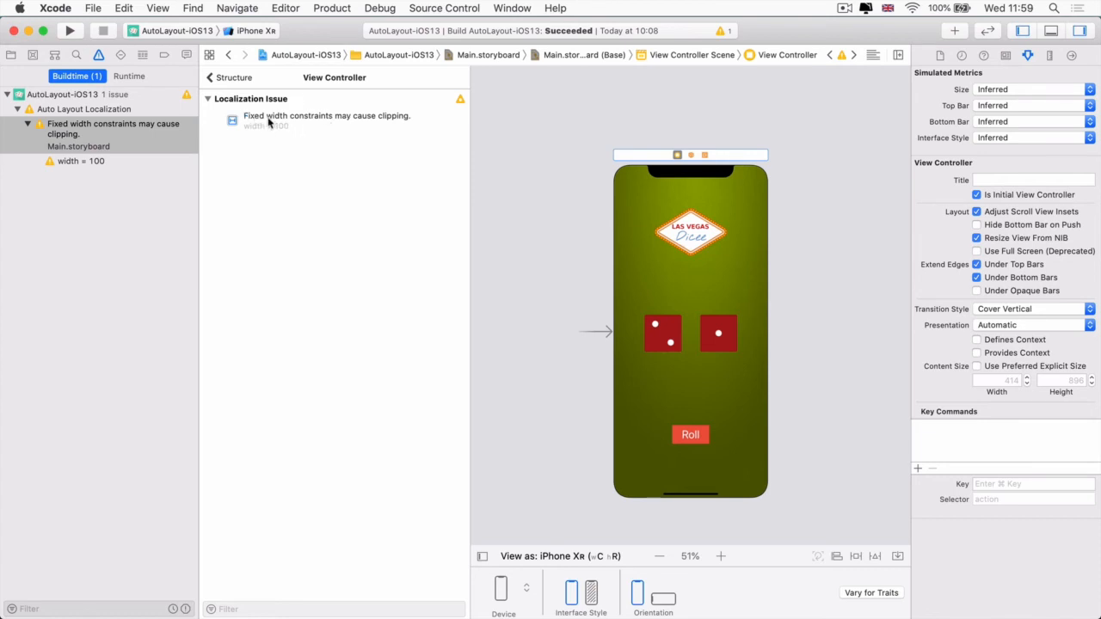
left_click(690, 434)
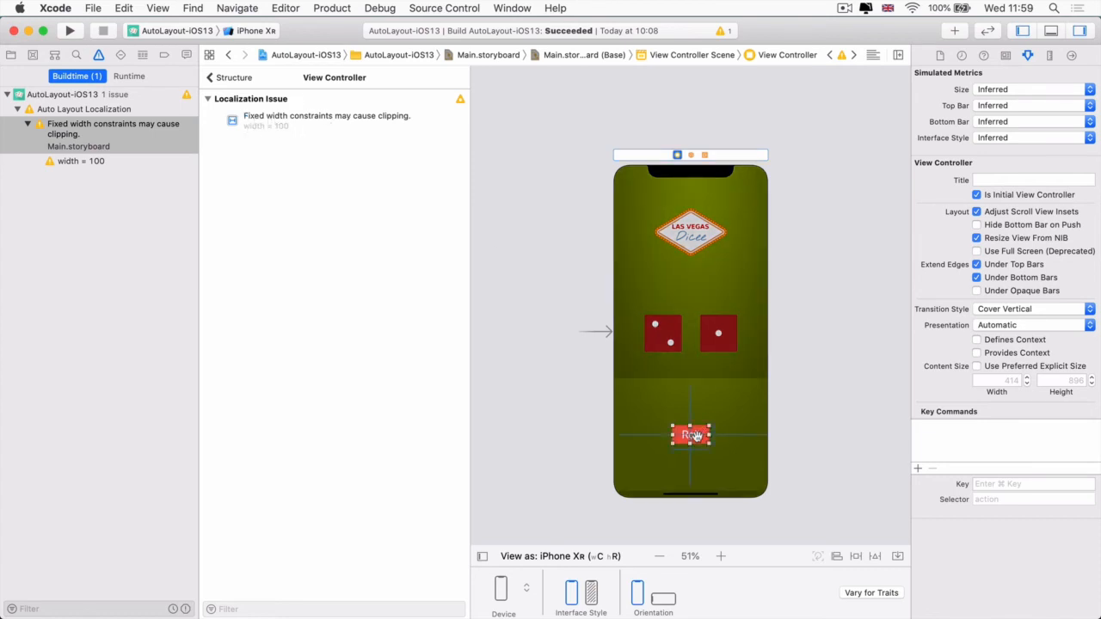
left_click(691, 434)
type("dfgdfgdfgdfgdf gdf gdf g")
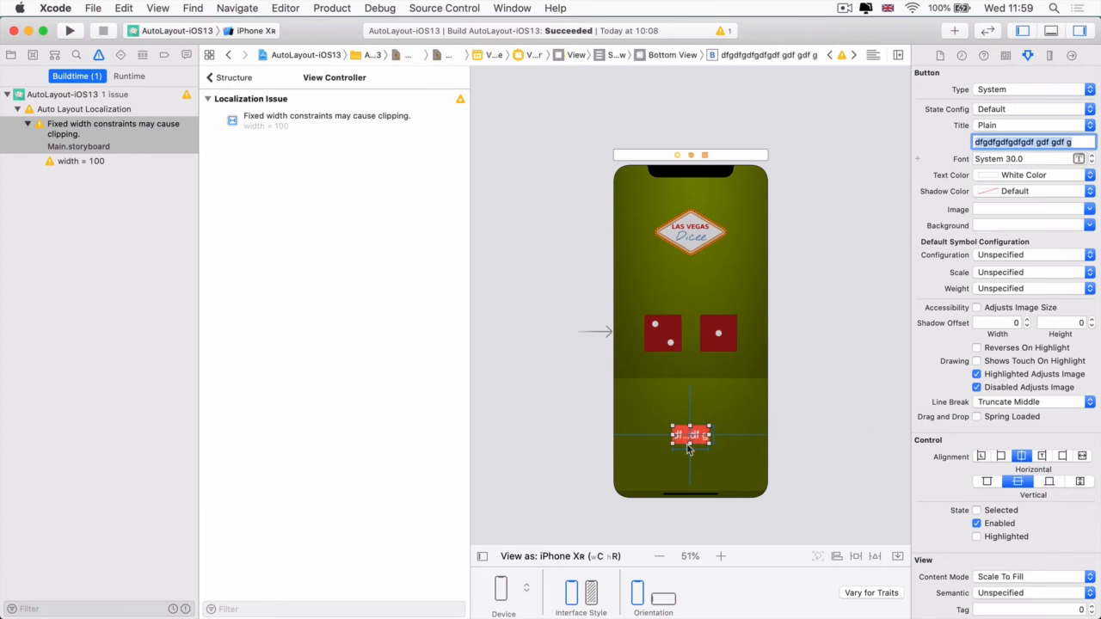
mouse_move(705, 459)
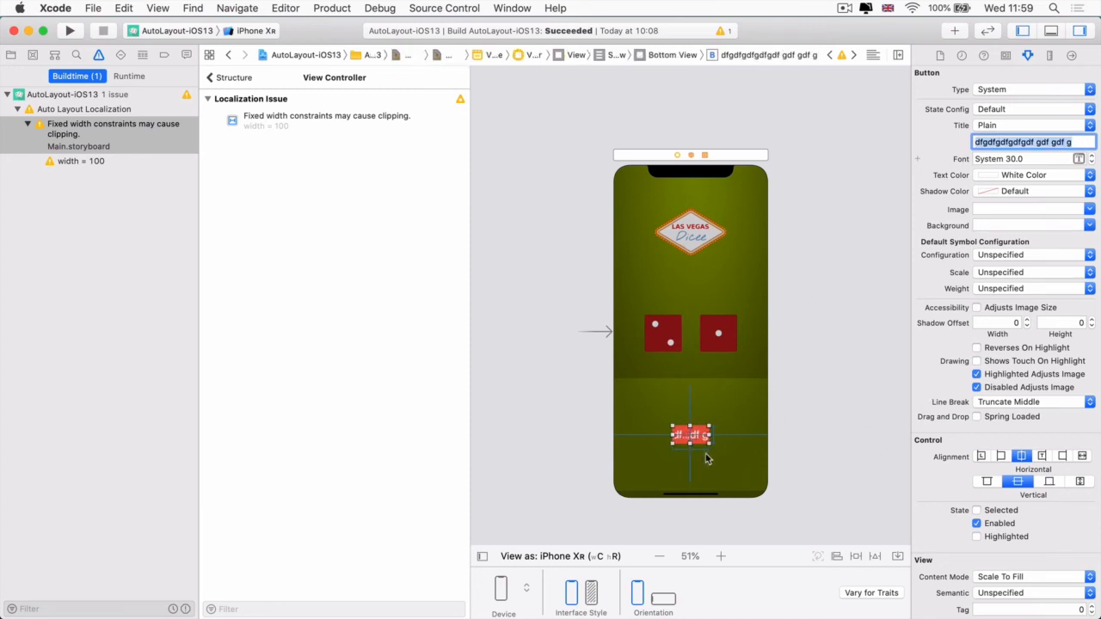
mouse_move(738, 444)
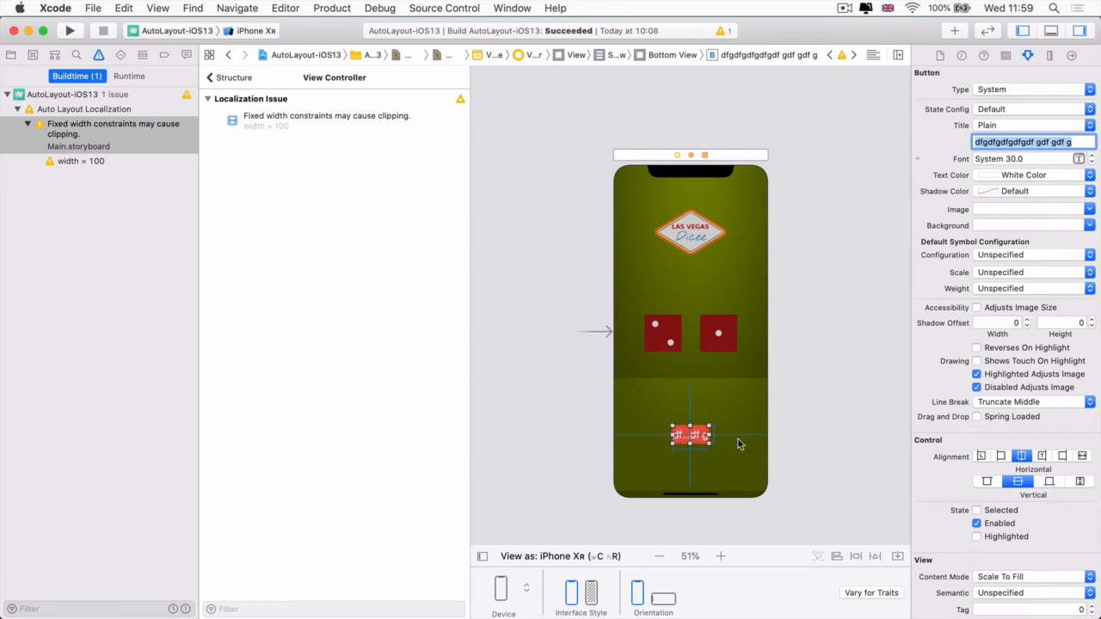
mouse_move(428, 116)
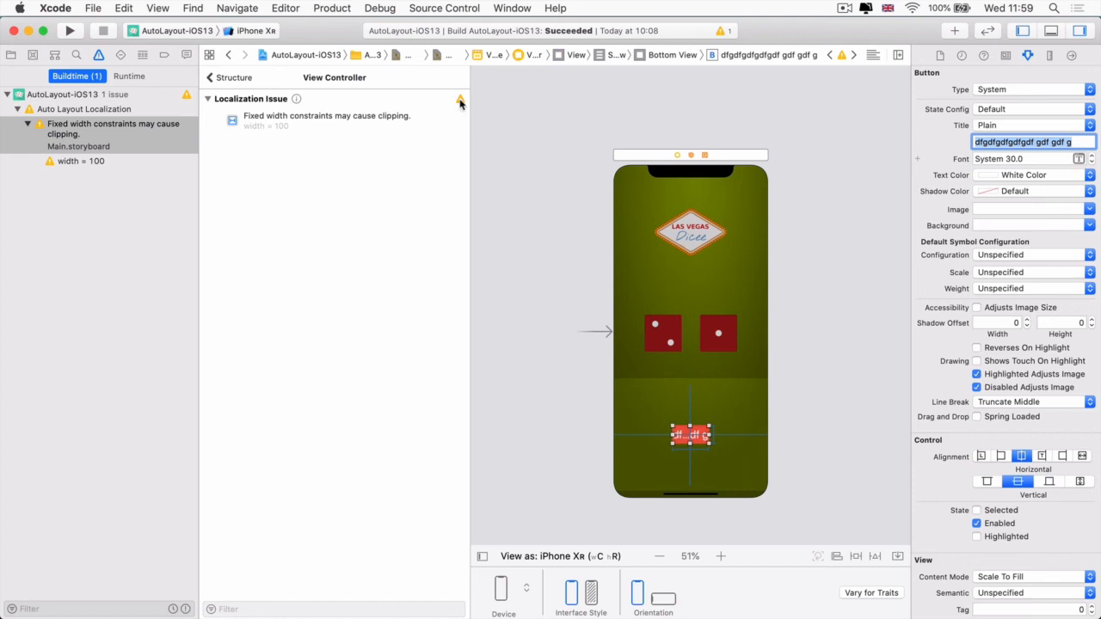
left_click(460, 100)
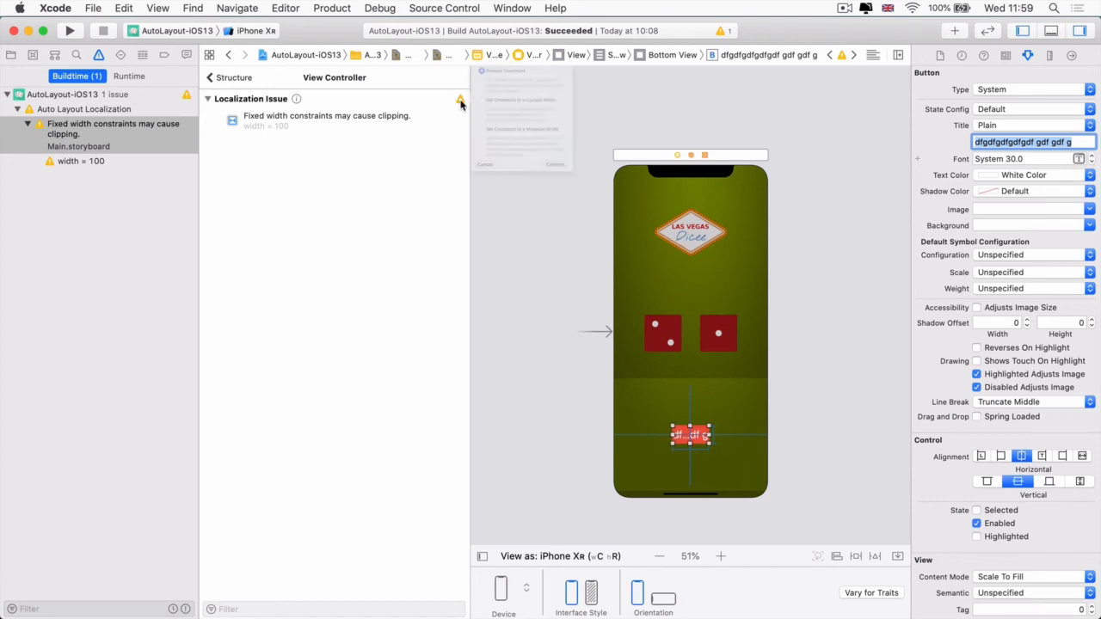
Apply 'Set Constraint to ≥ Current Width' to the Roll button's width constraint.
left_click(461, 101)
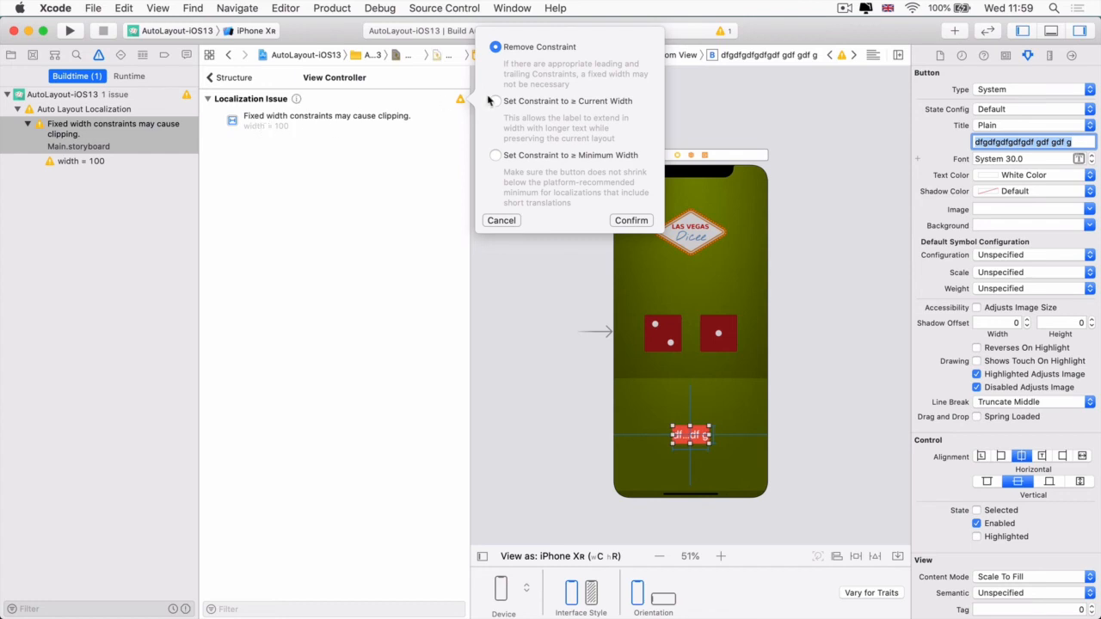
mouse_move(632, 110)
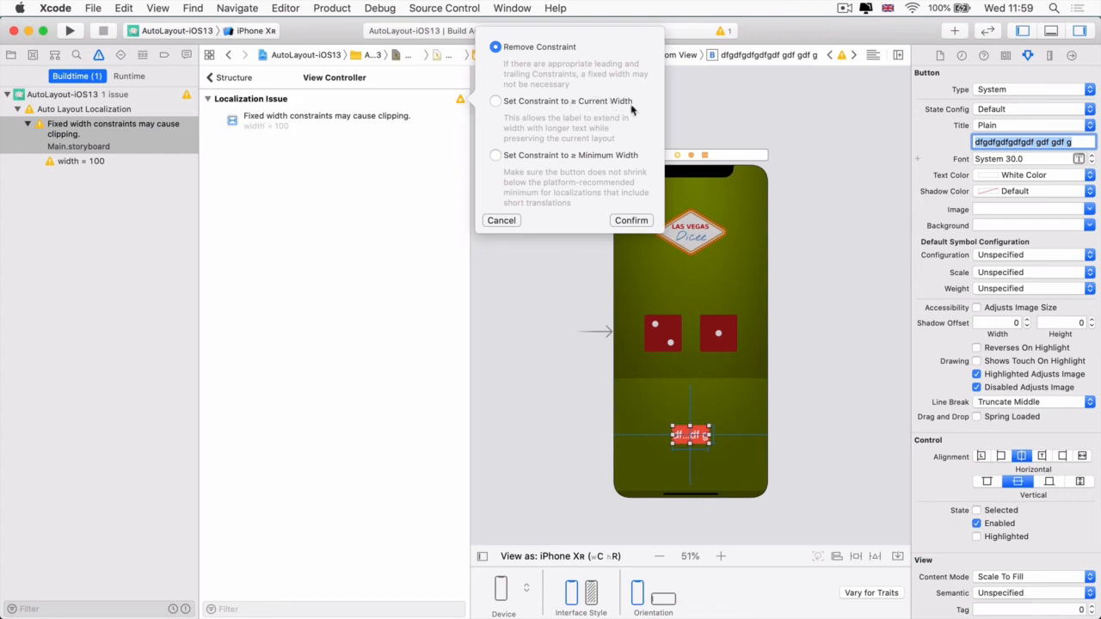
mouse_move(634, 142)
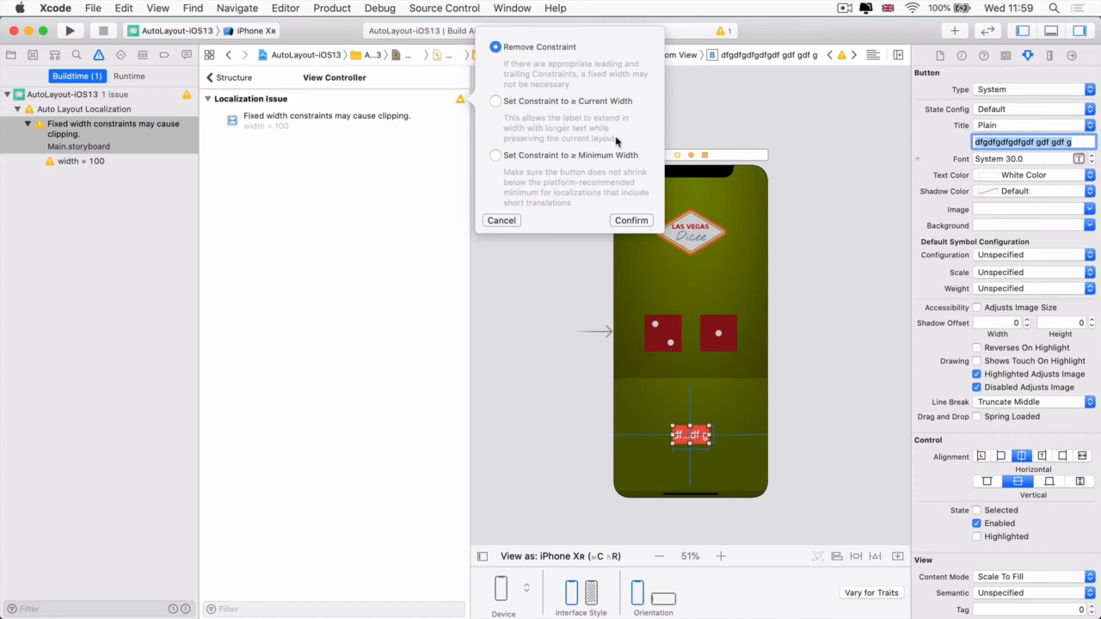
mouse_move(608, 147)
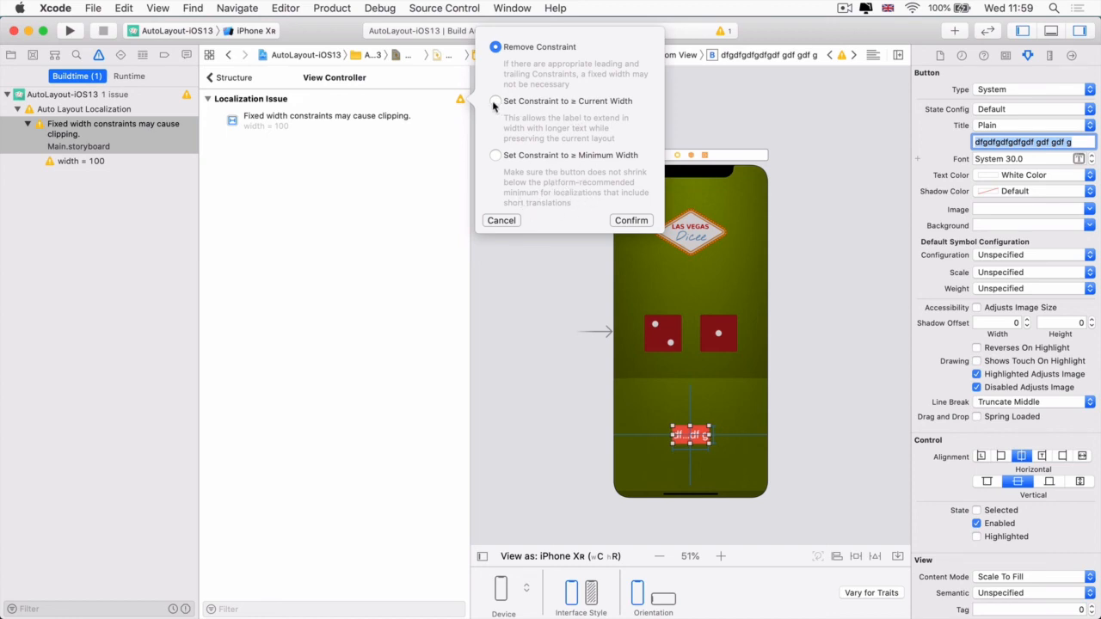
left_click(495, 101)
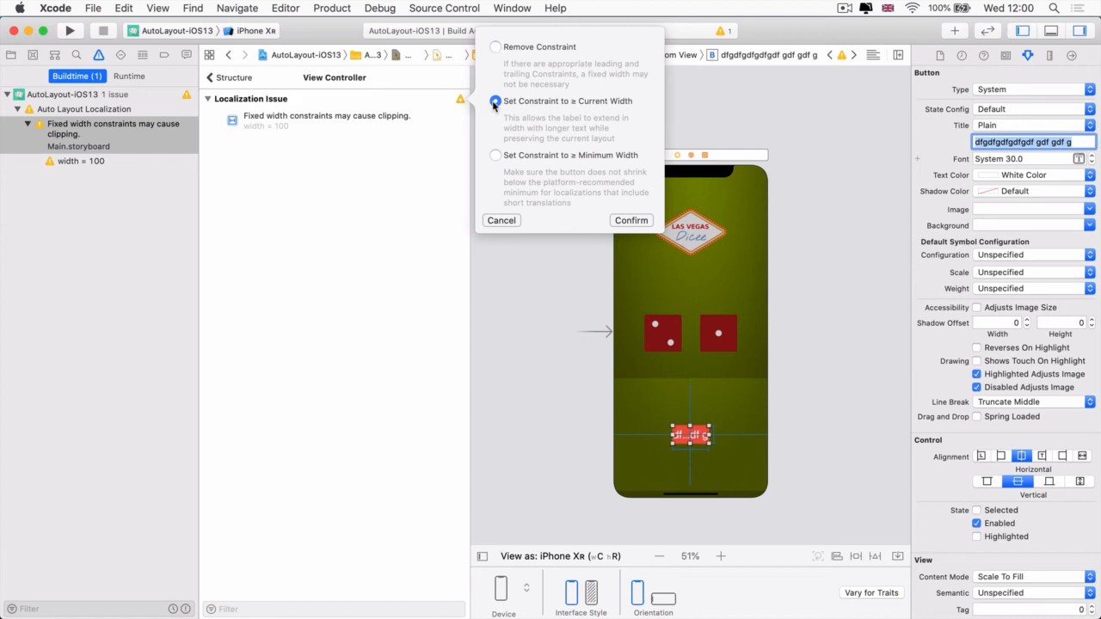
left_click(630, 220)
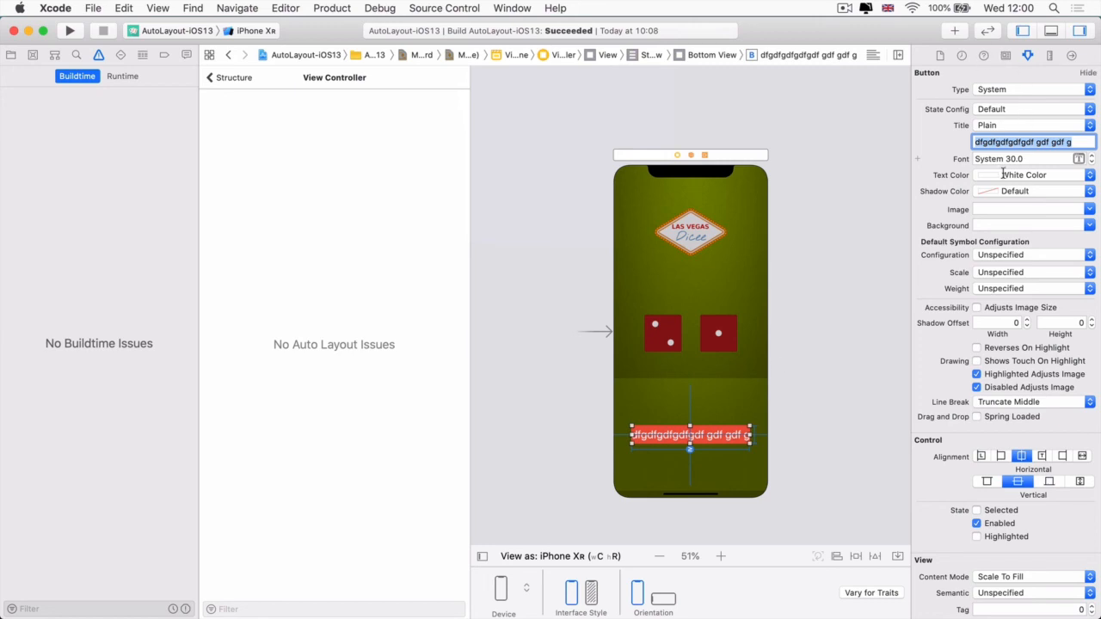
Rename the button title to 'Roll' and show its width ≥ 100 and height 50 constraints in the outline.
left_click(234, 77)
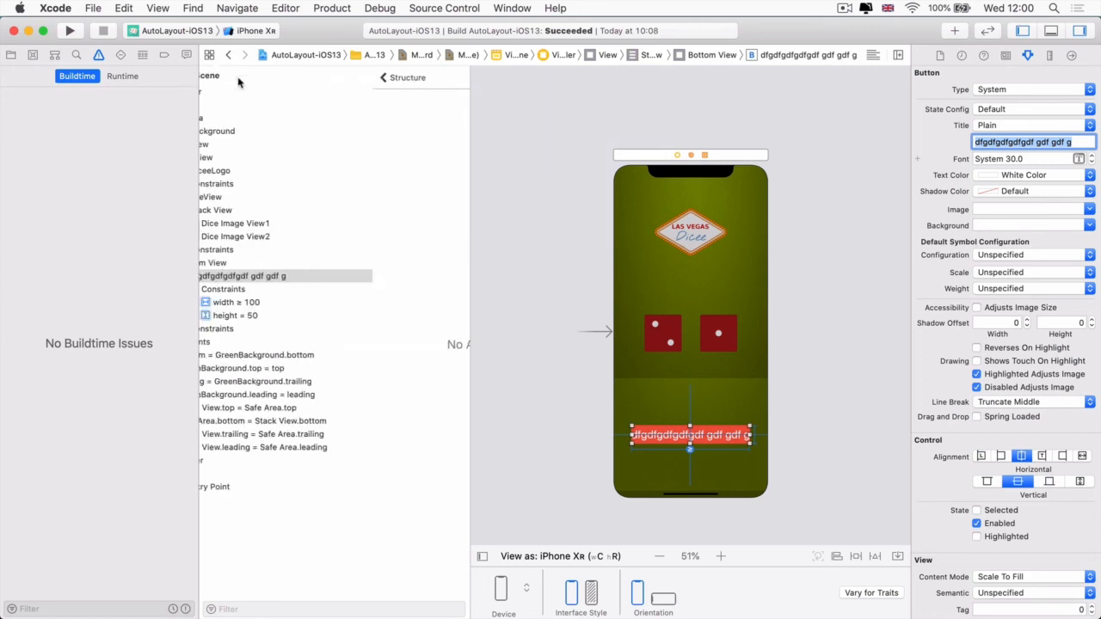
left_click(331, 302)
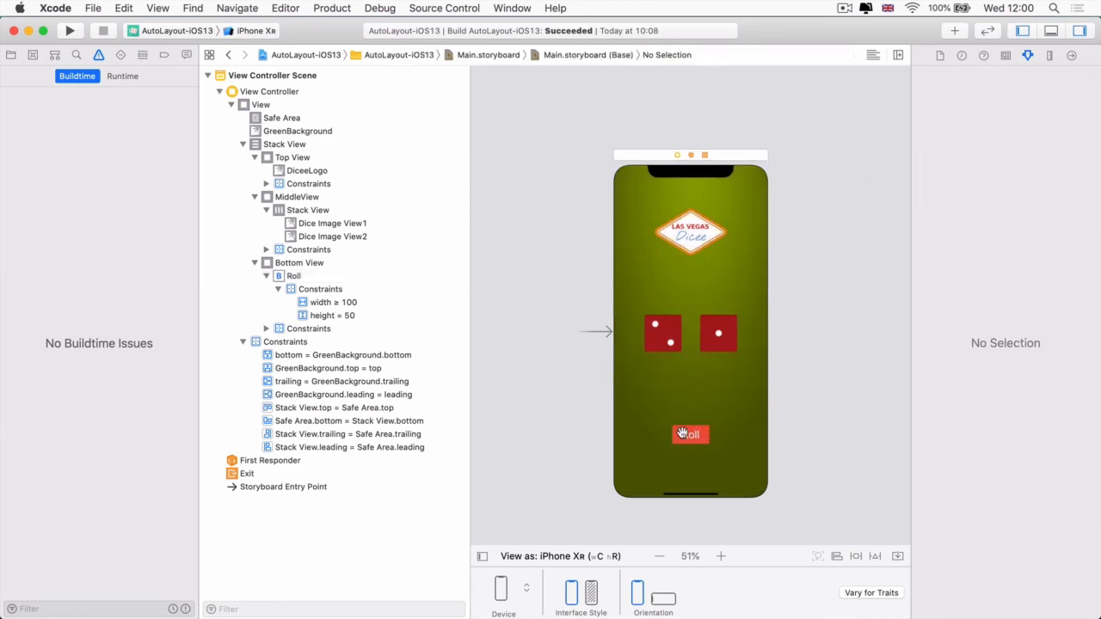
left_click(689, 434)
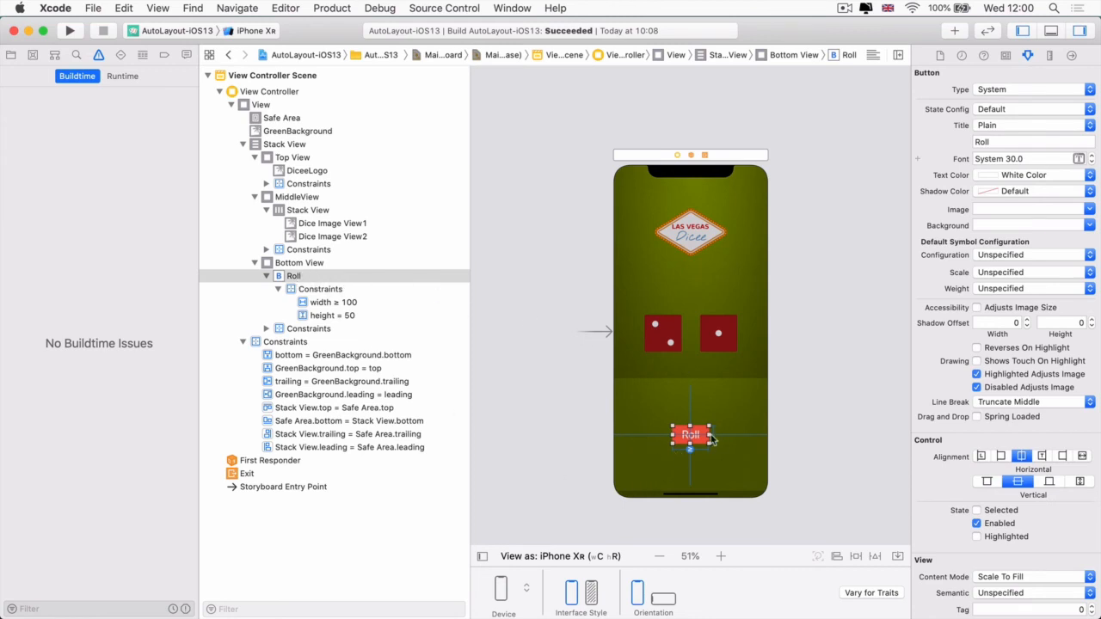
left_click(818, 437)
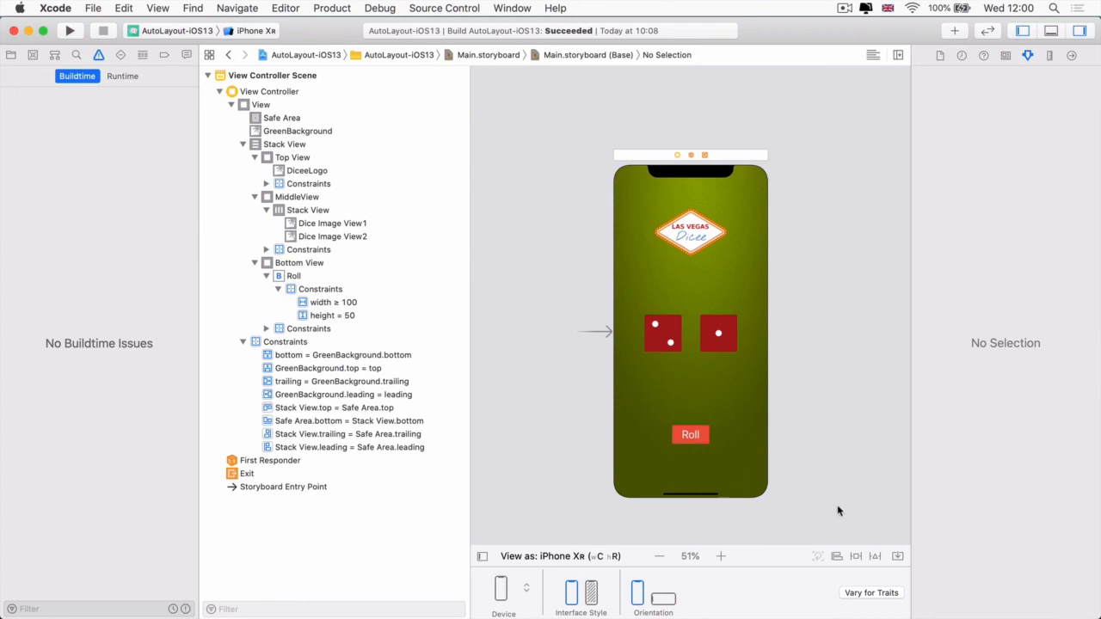
mouse_move(891, 515)
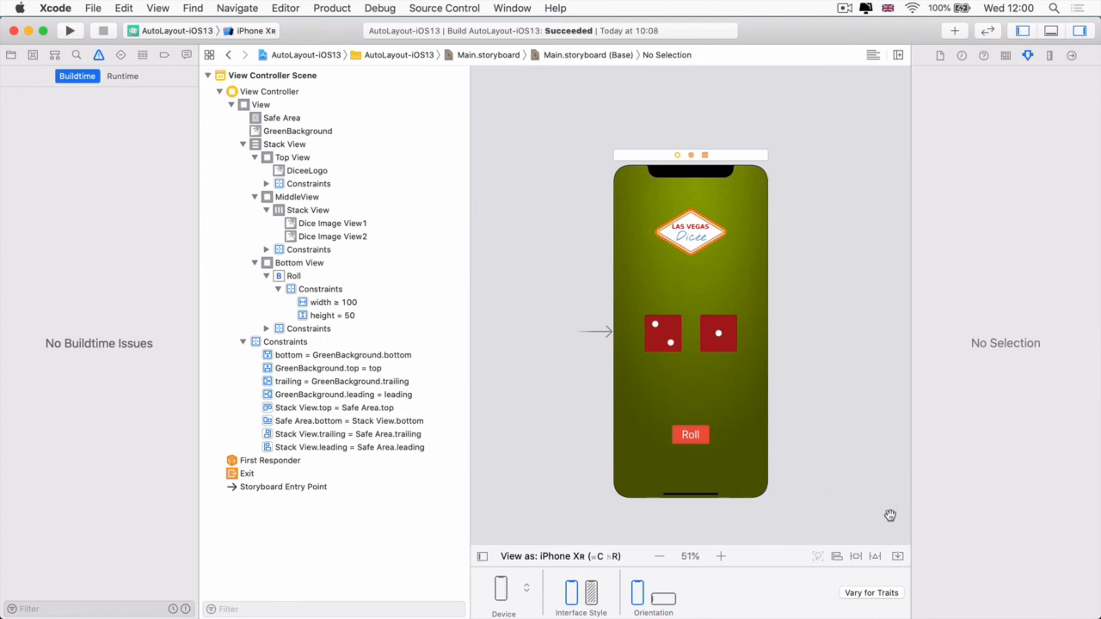
mouse_move(885, 519)
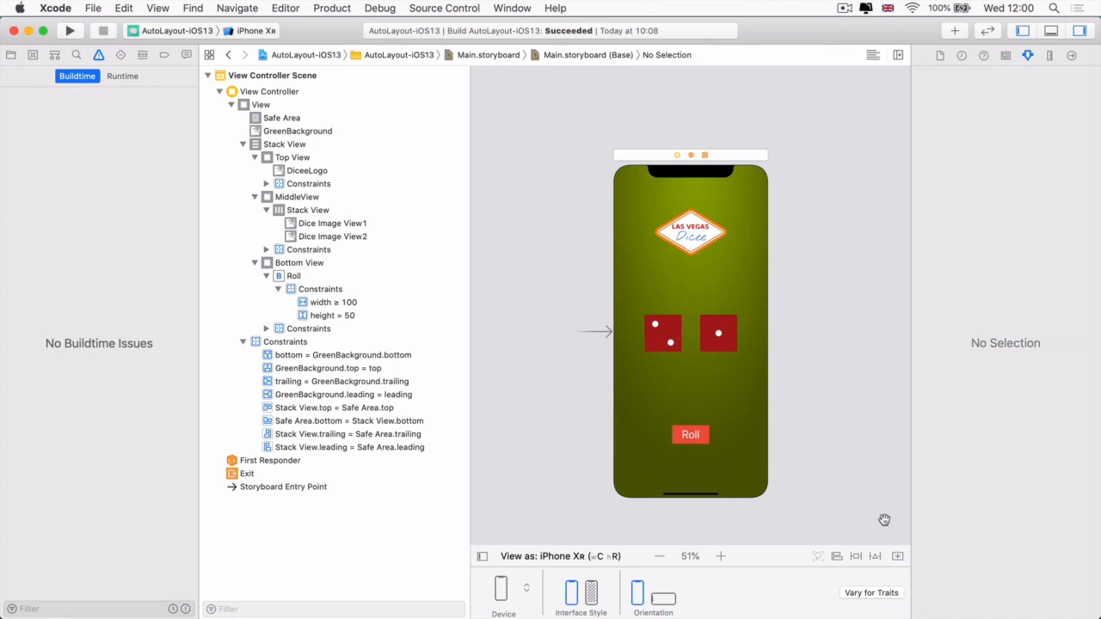
mouse_move(324, 247)
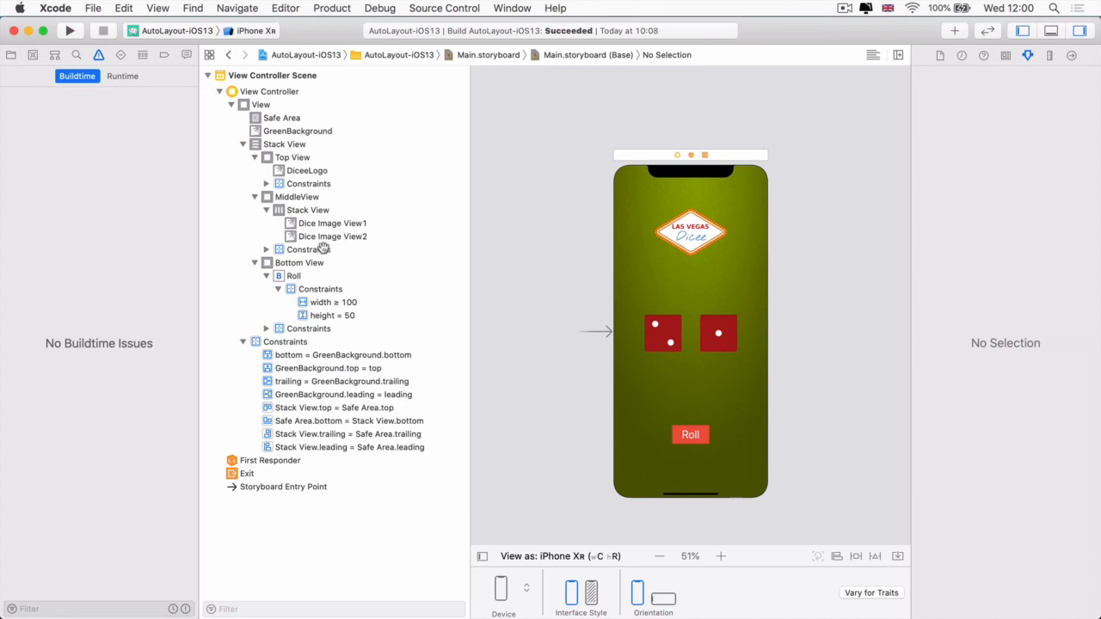
left_click(308, 209)
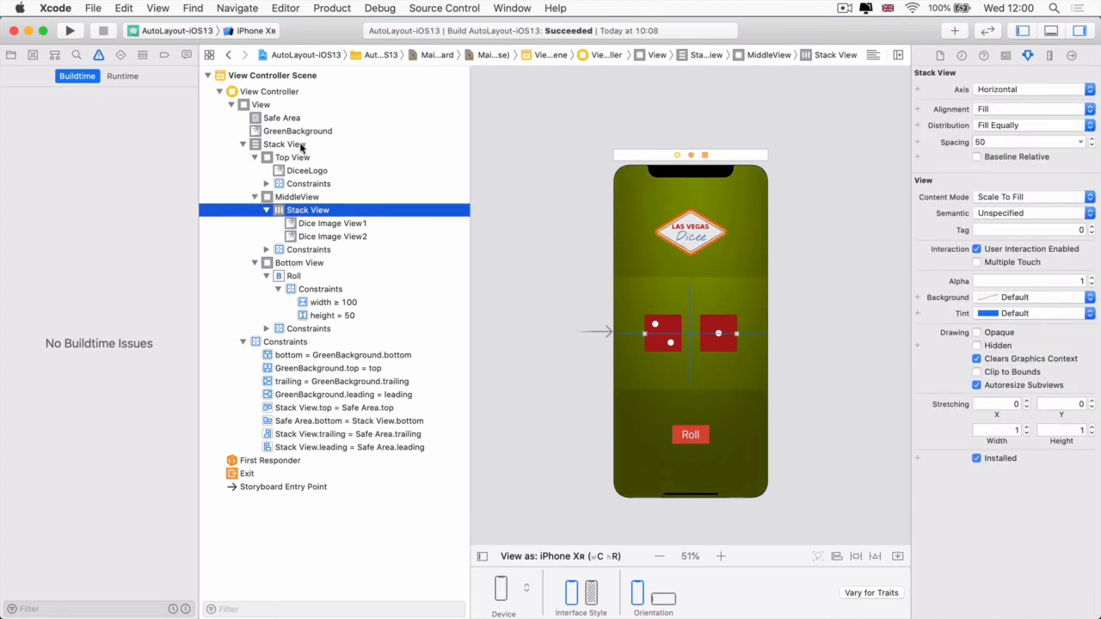
left_click(284, 143)
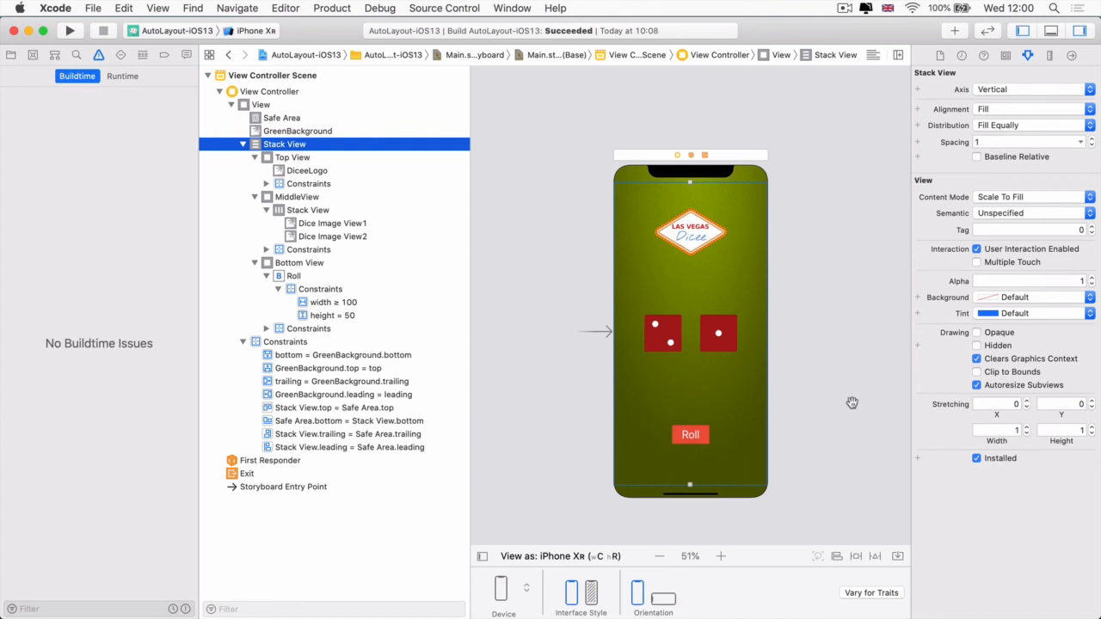
left_click(333, 302)
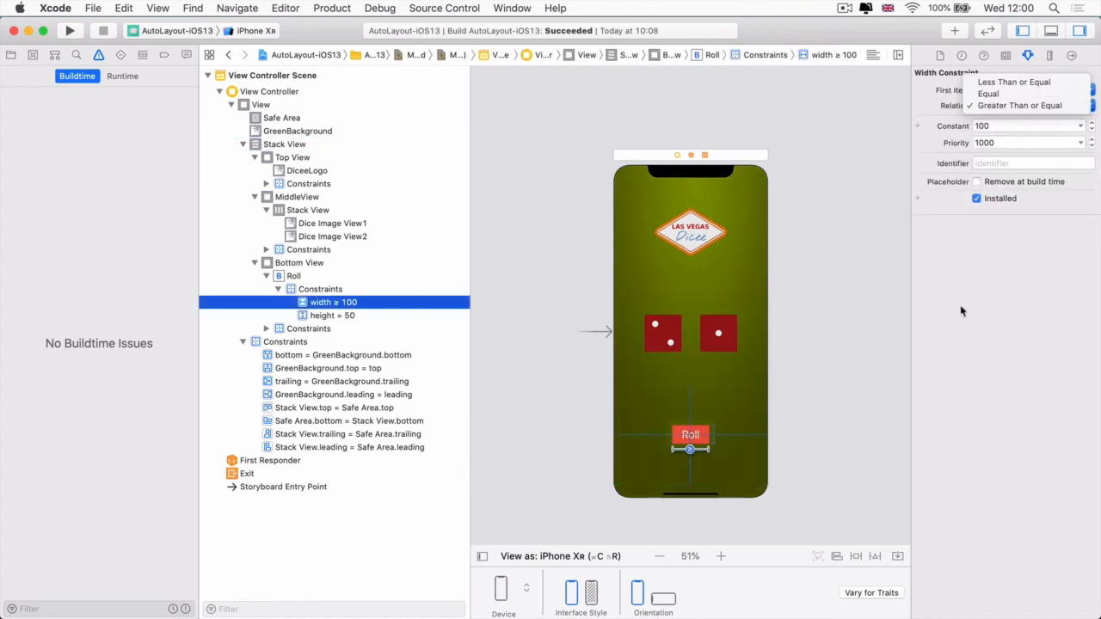
left_click(1020, 105)
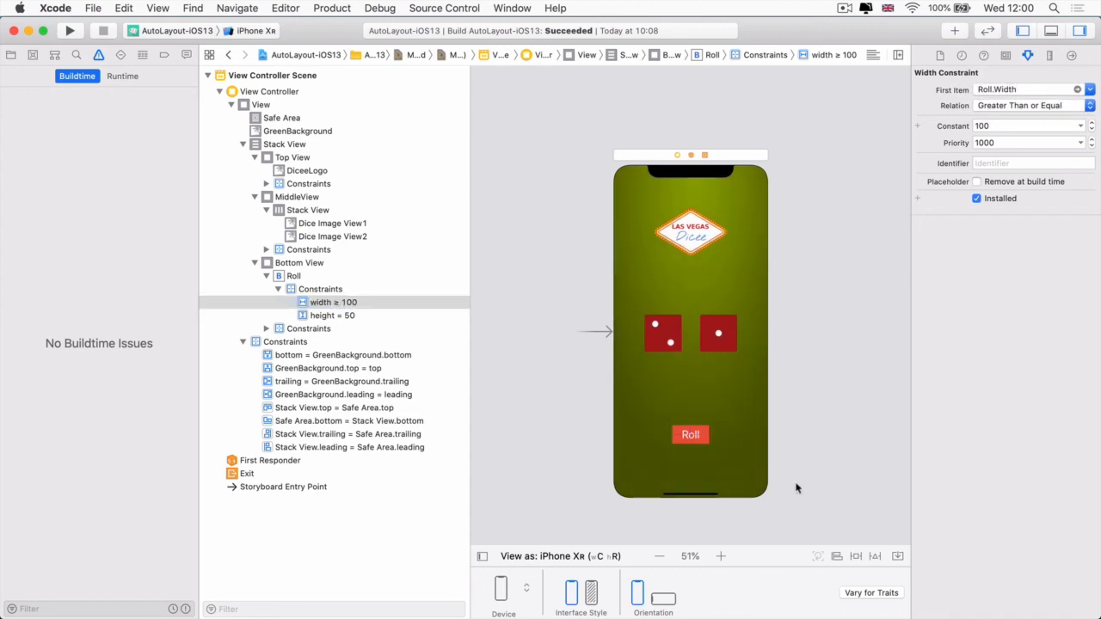
left_click(796, 488)
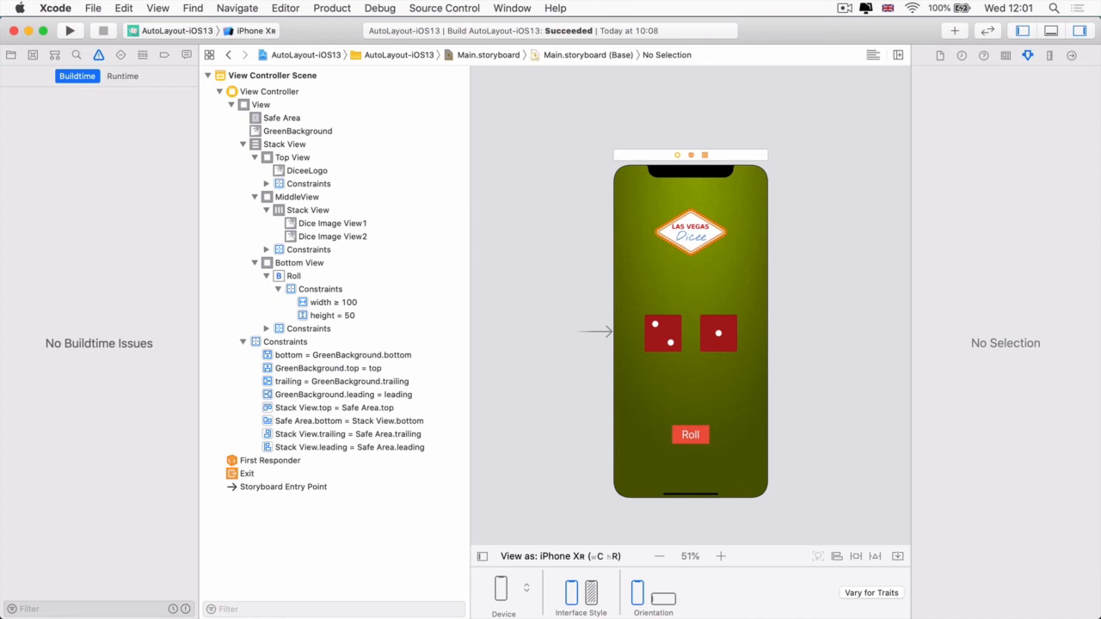
mouse_move(1037, 153)
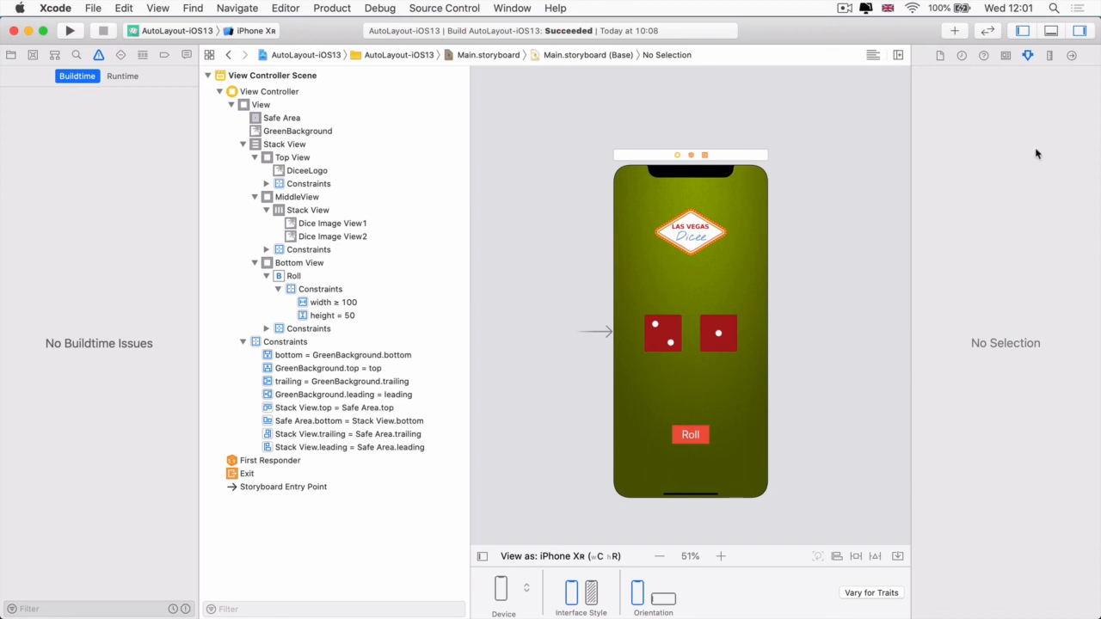
mouse_move(911, 413)
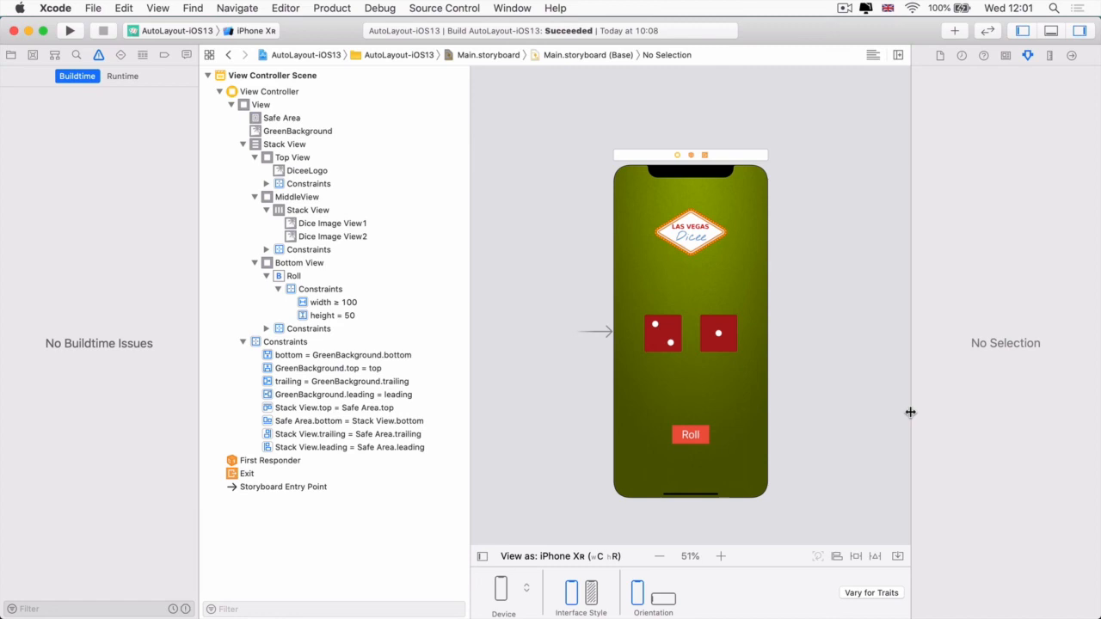
mouse_move(899, 420)
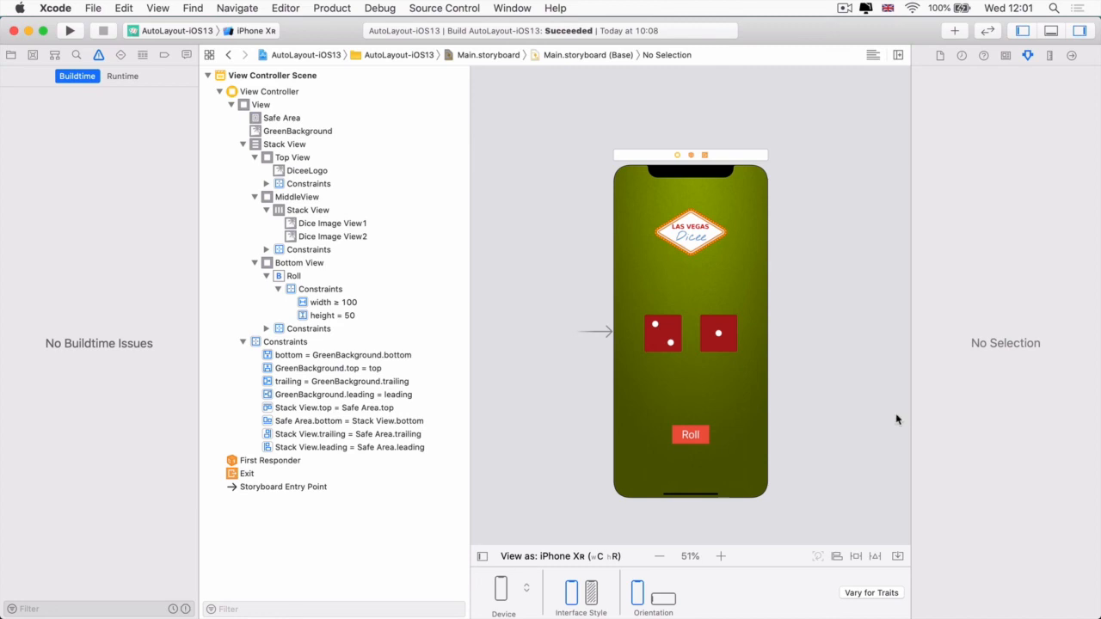